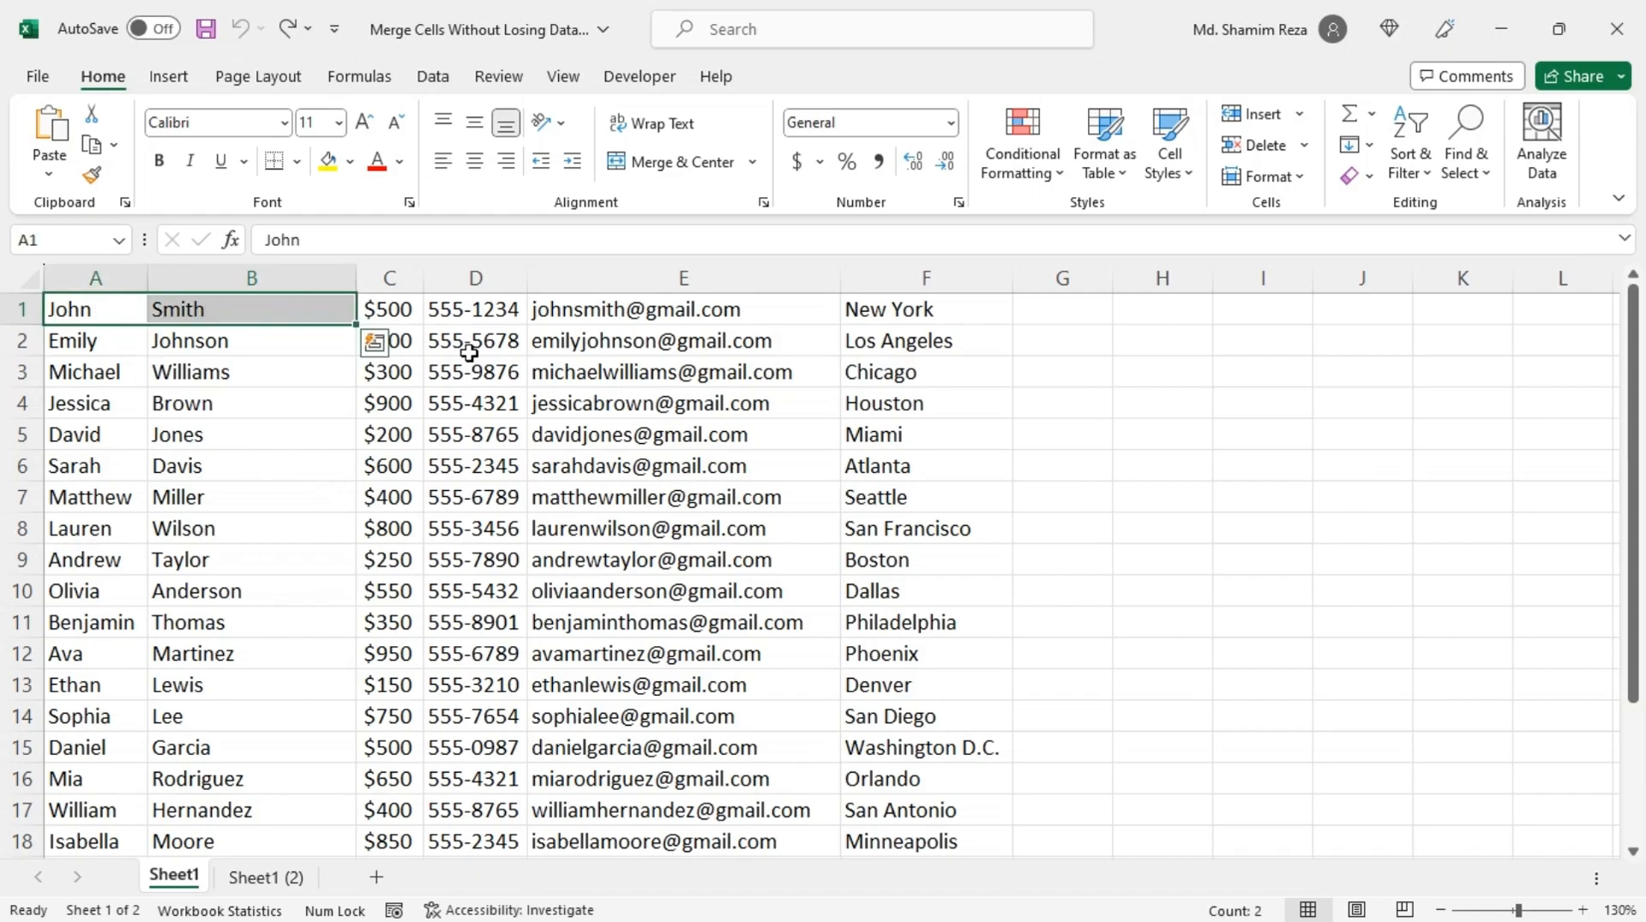
Try Merge & Center on John and Smith, accept the upper-left-only warning, then undo it
{"action": "left_click", "coordinate": [678, 161]}
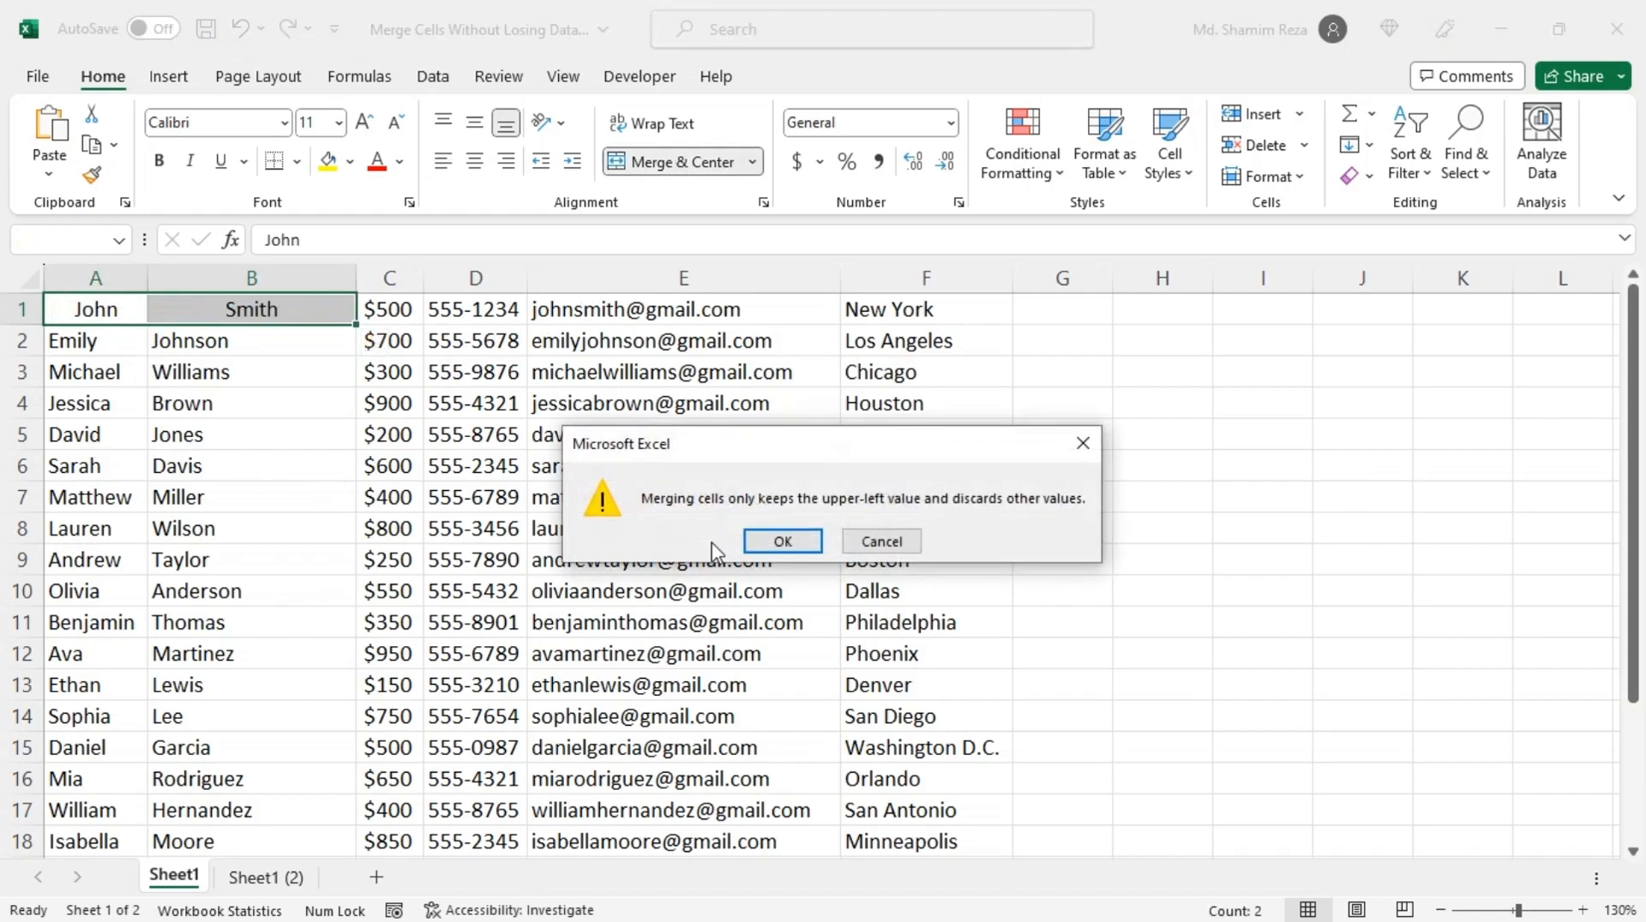
{"action": "left_click", "coordinate": [782, 540]}
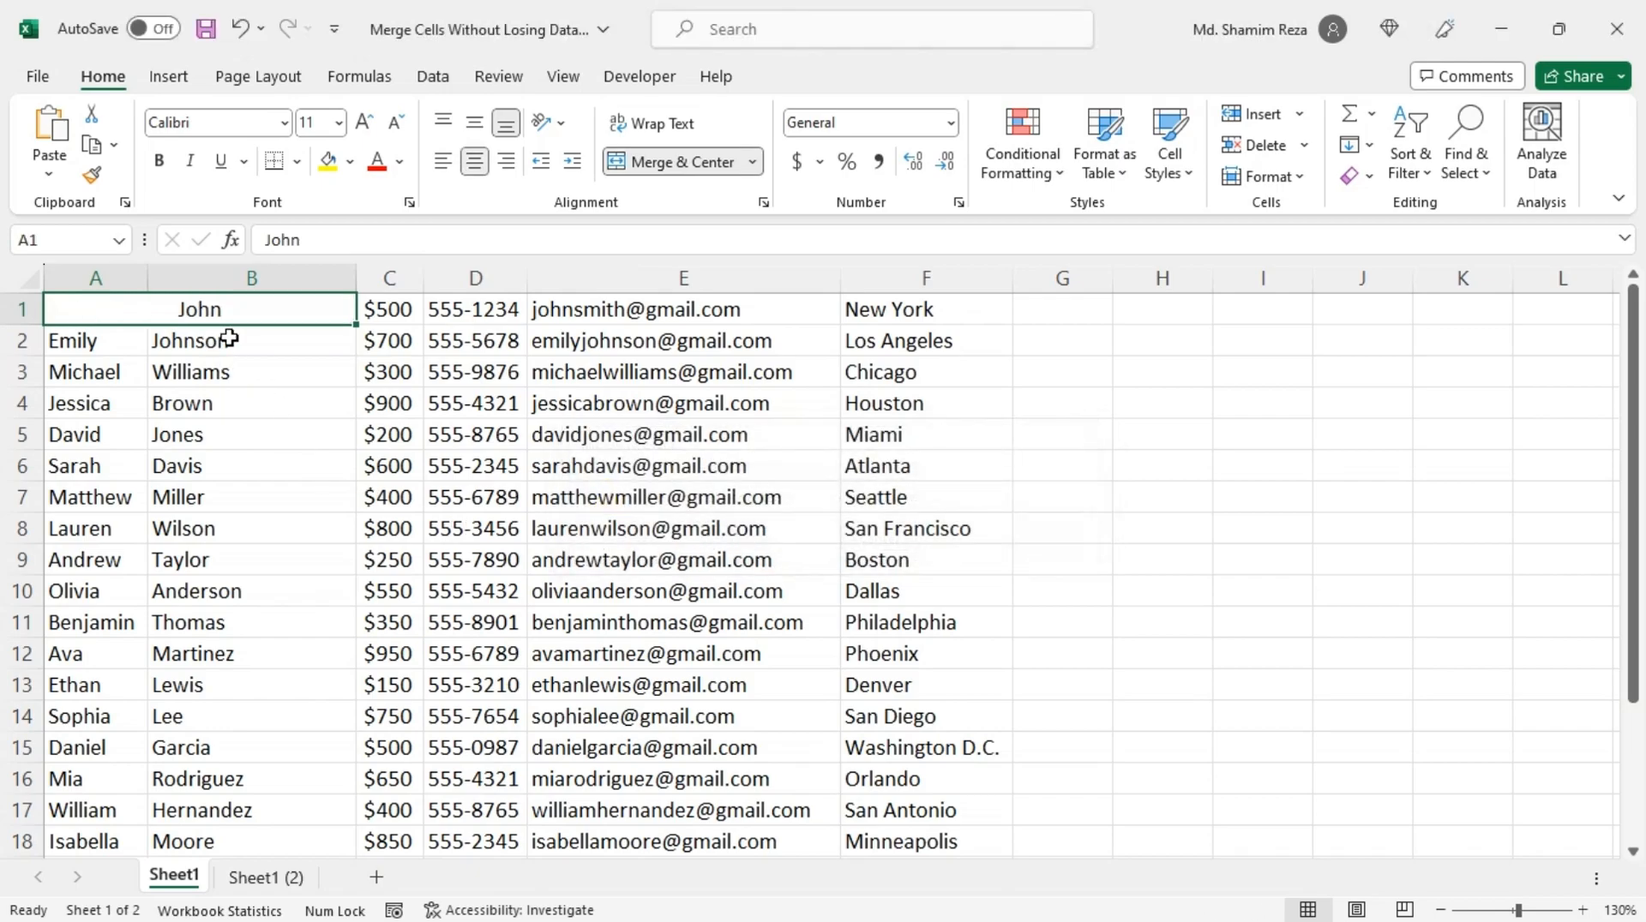
{"action": "left_click", "coordinate": [243, 340]}
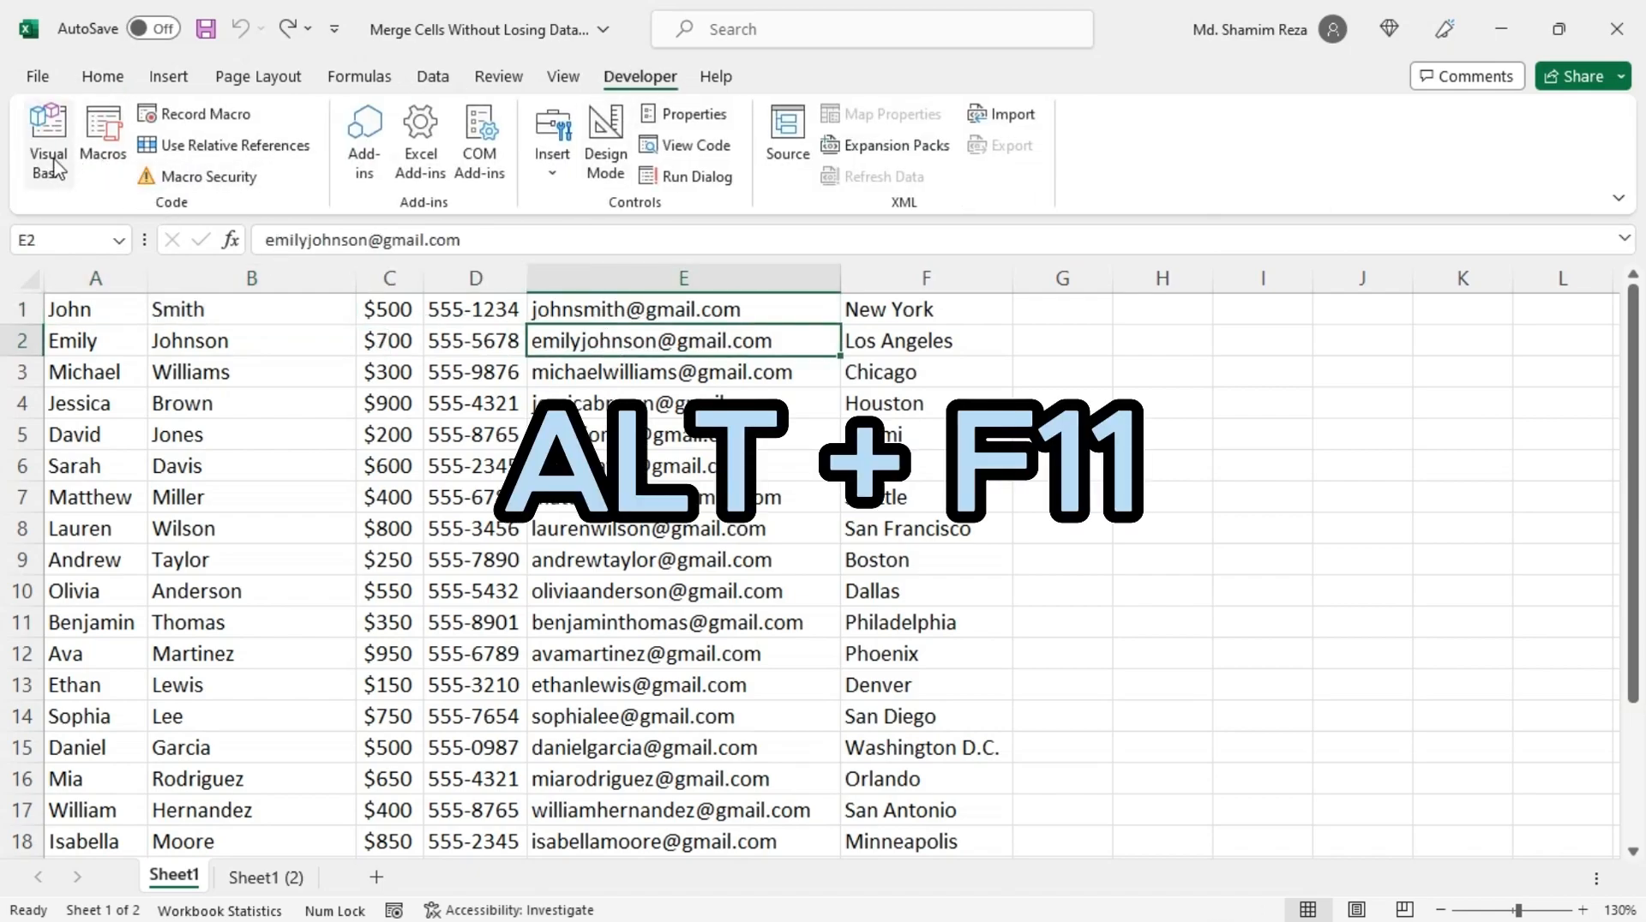
Add a new Module1 in the VBA editor (Alt+F11) to hold the MergeCellsWithData macro
{"action": "key", "text": "Alt+F11"}
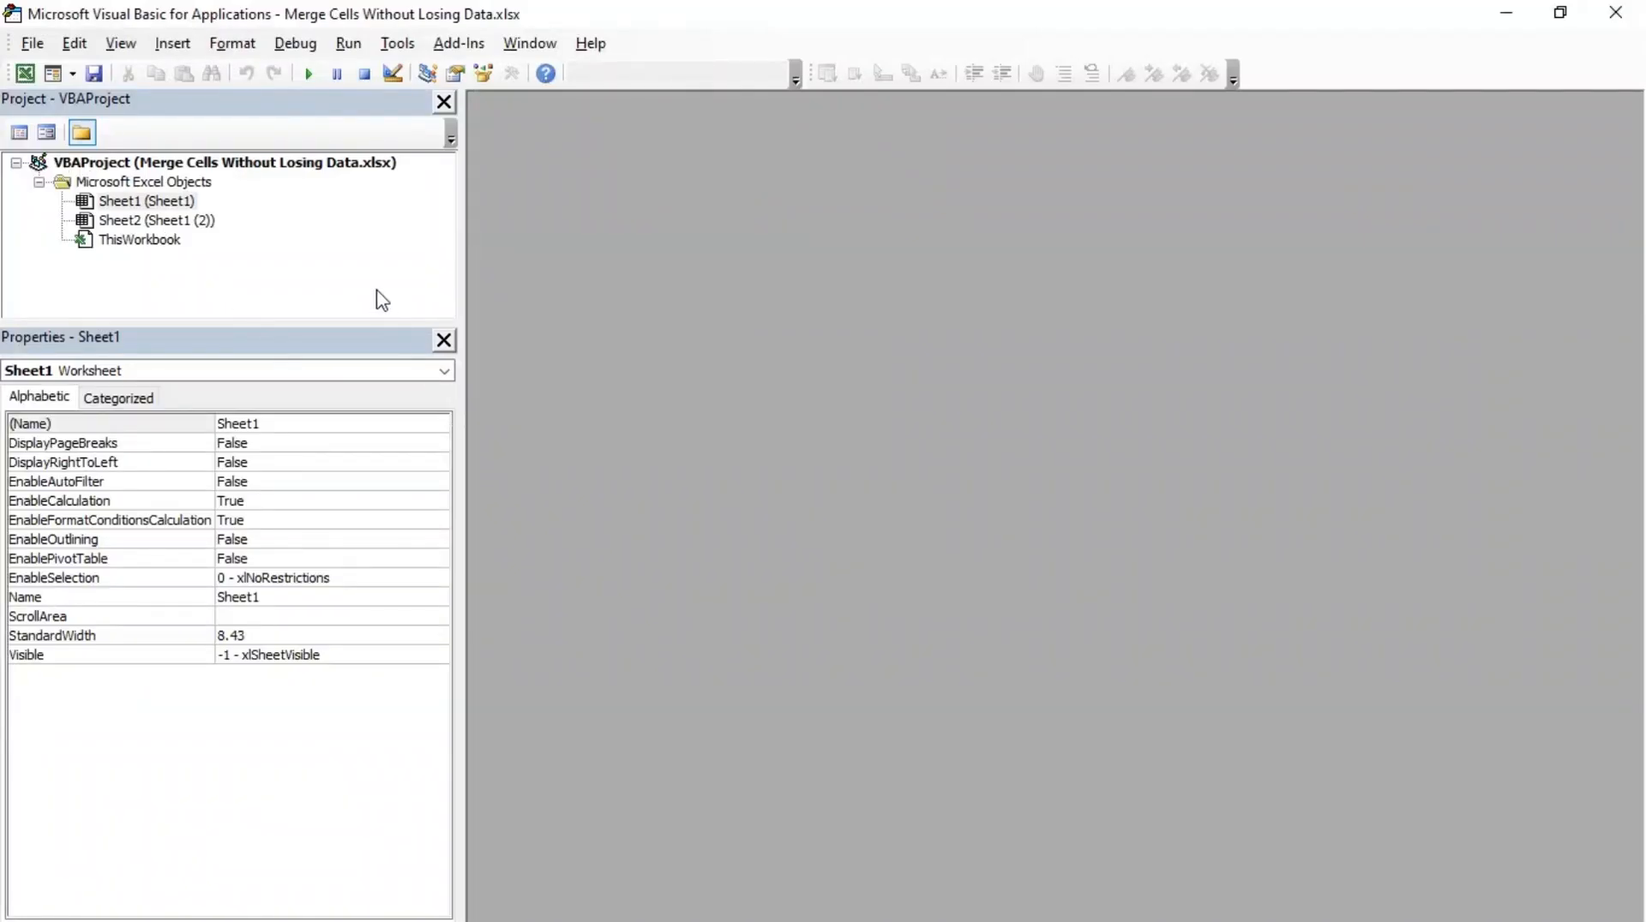
{"action": "left_click", "coordinate": [171, 43]}
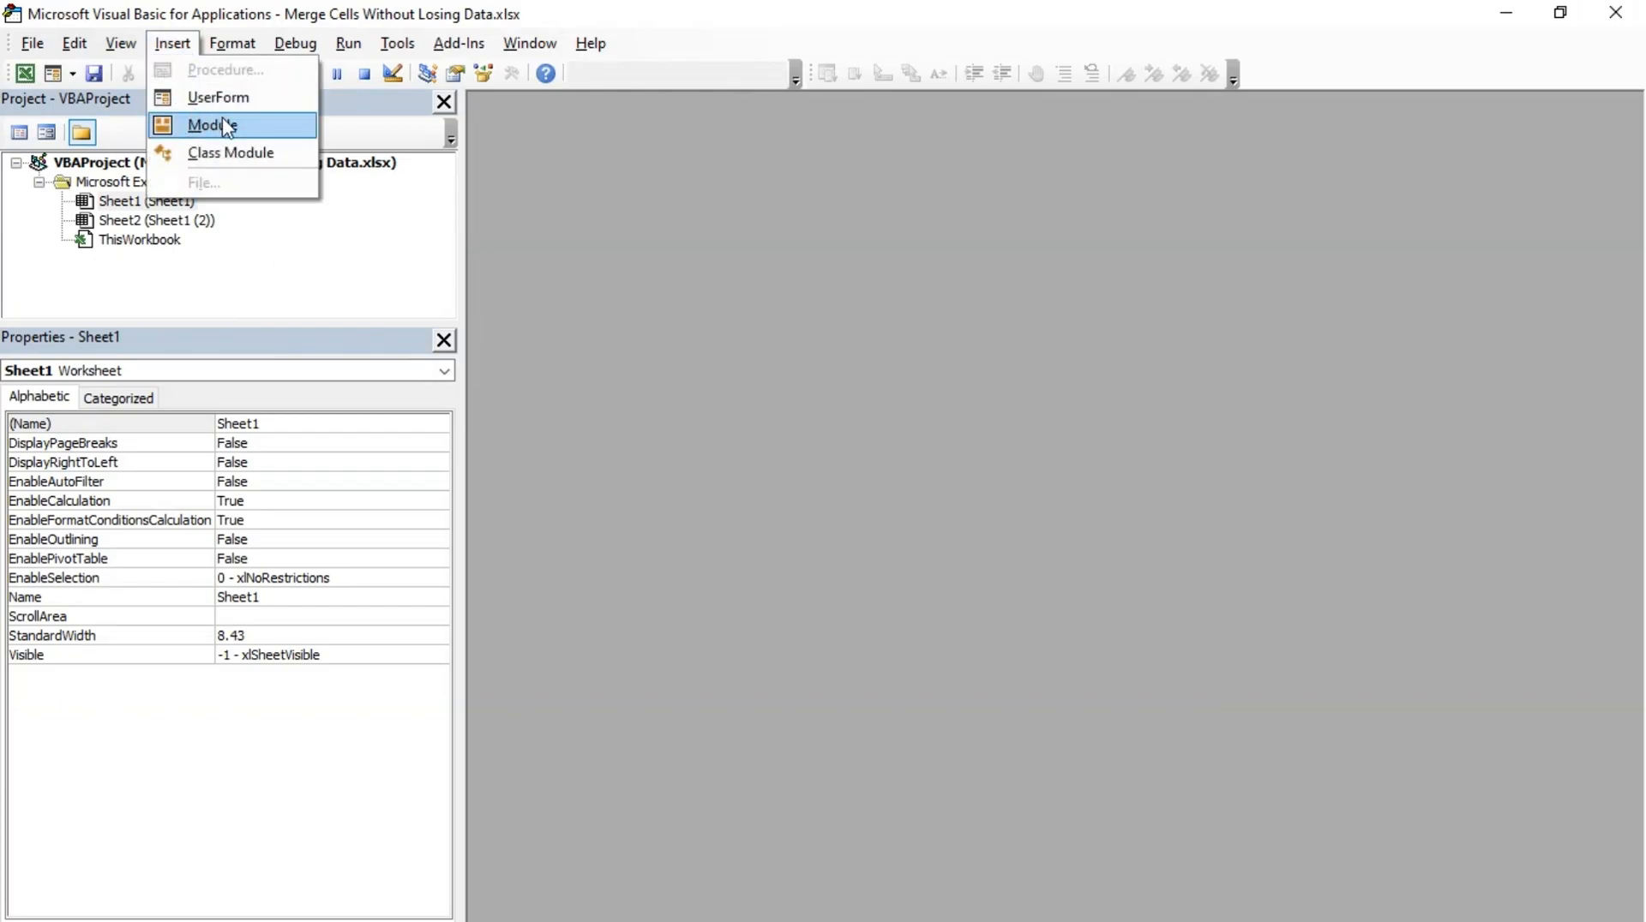
{"action": "left_click", "coordinate": [212, 125]}
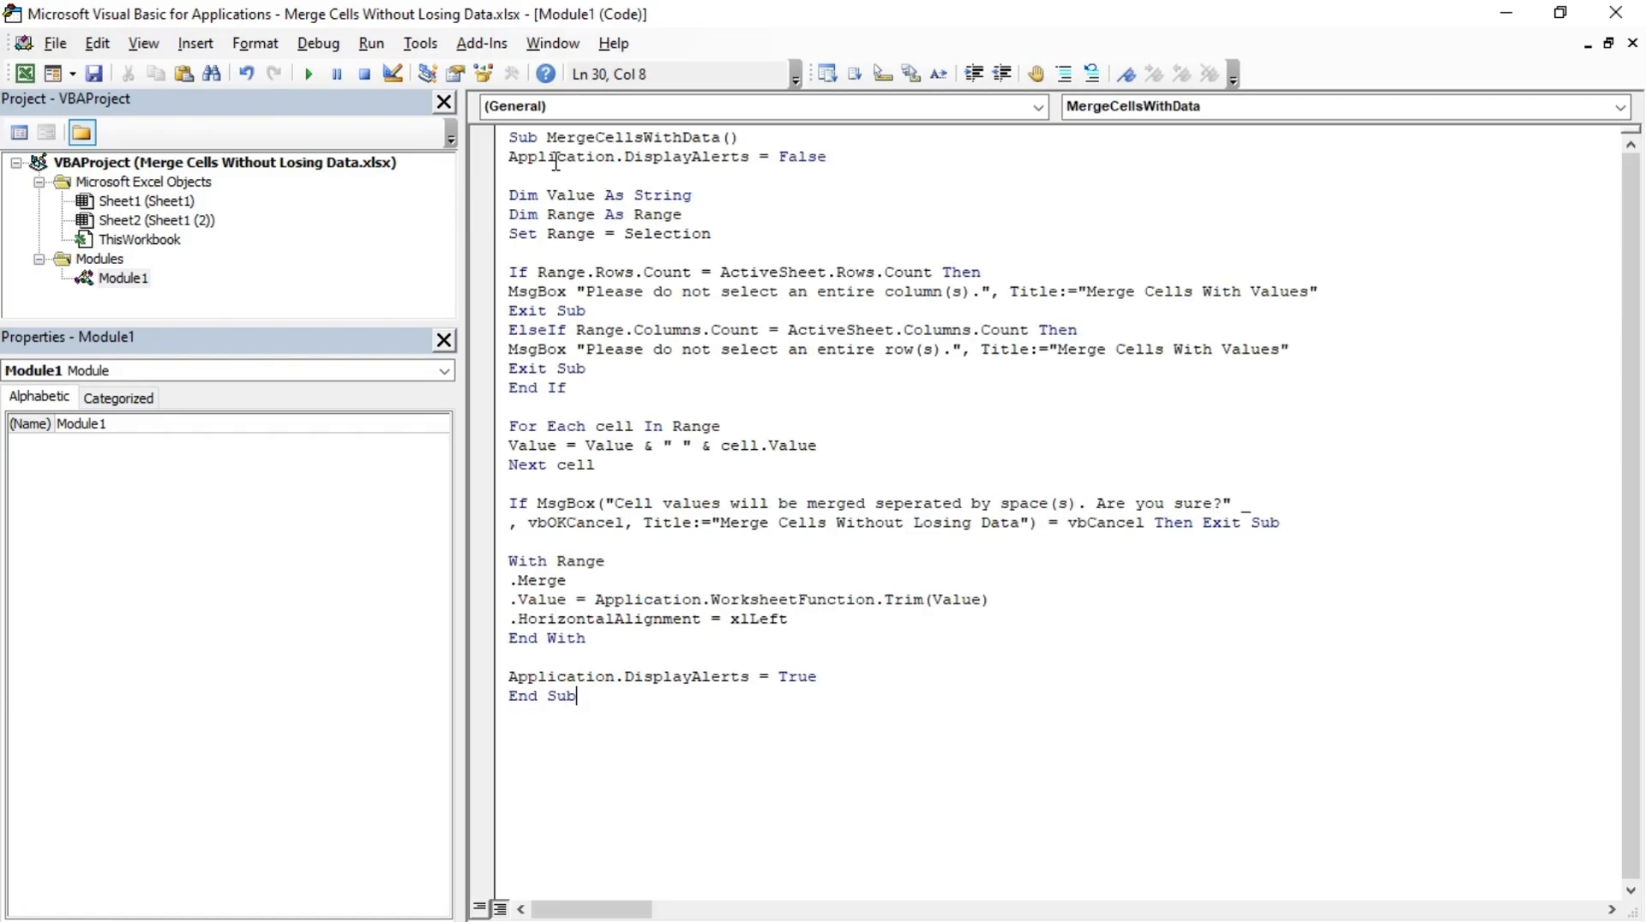
{"action": "left_click", "coordinate": [57, 43]}
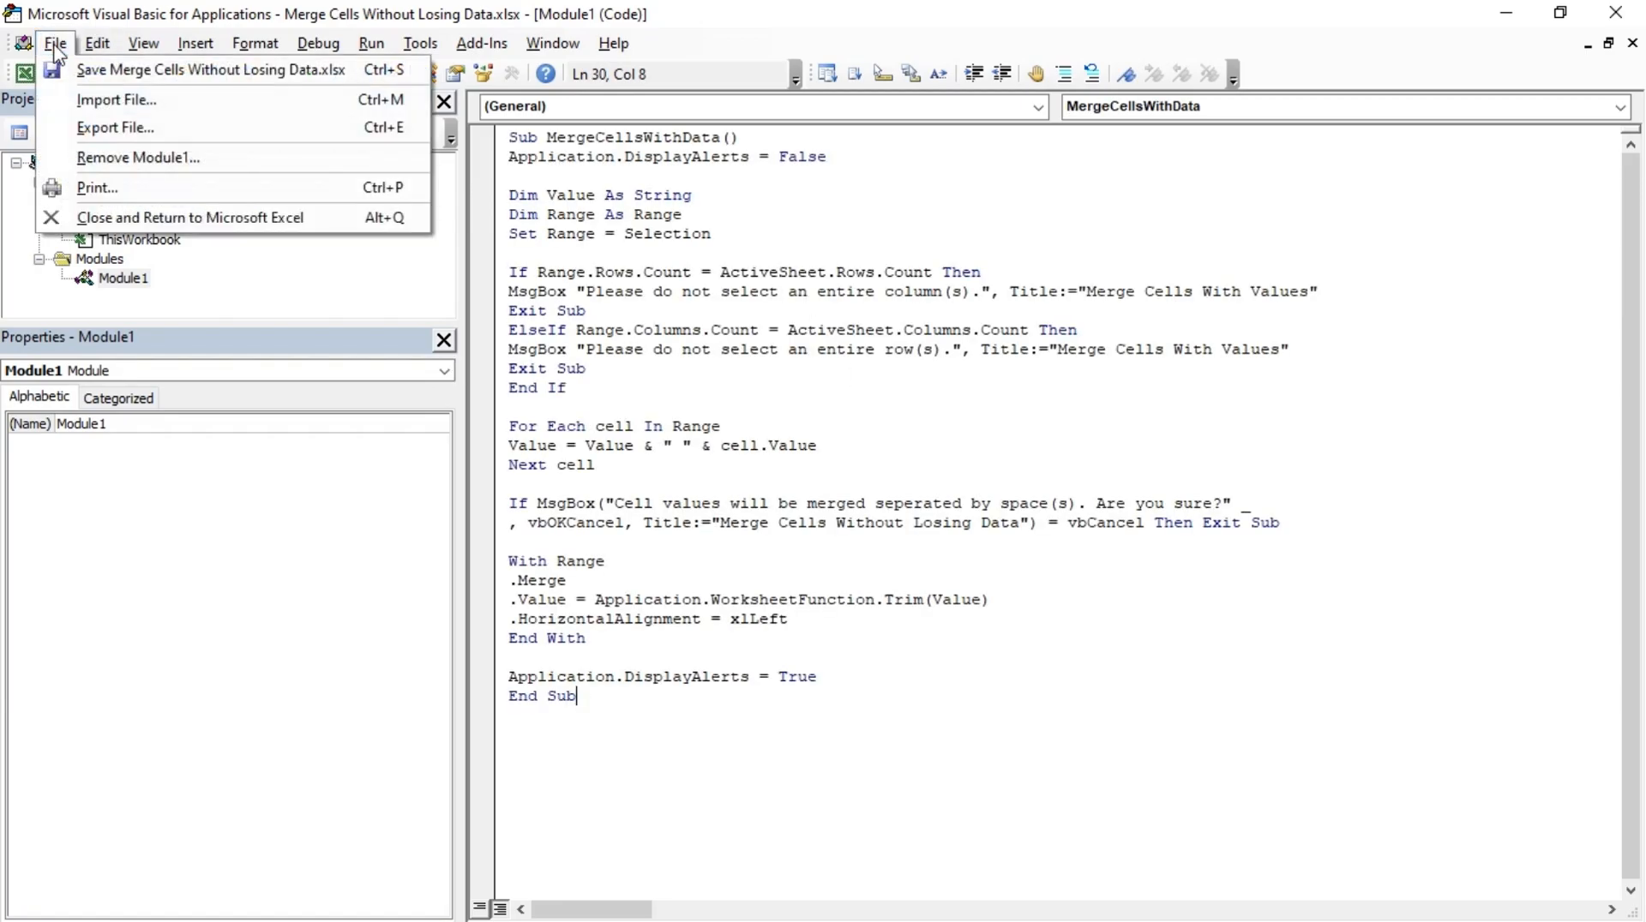
Save the workbook as the macro-enabled file Merge Cells Without Losing Data.xlsm
{"action": "left_click", "coordinate": [210, 69]}
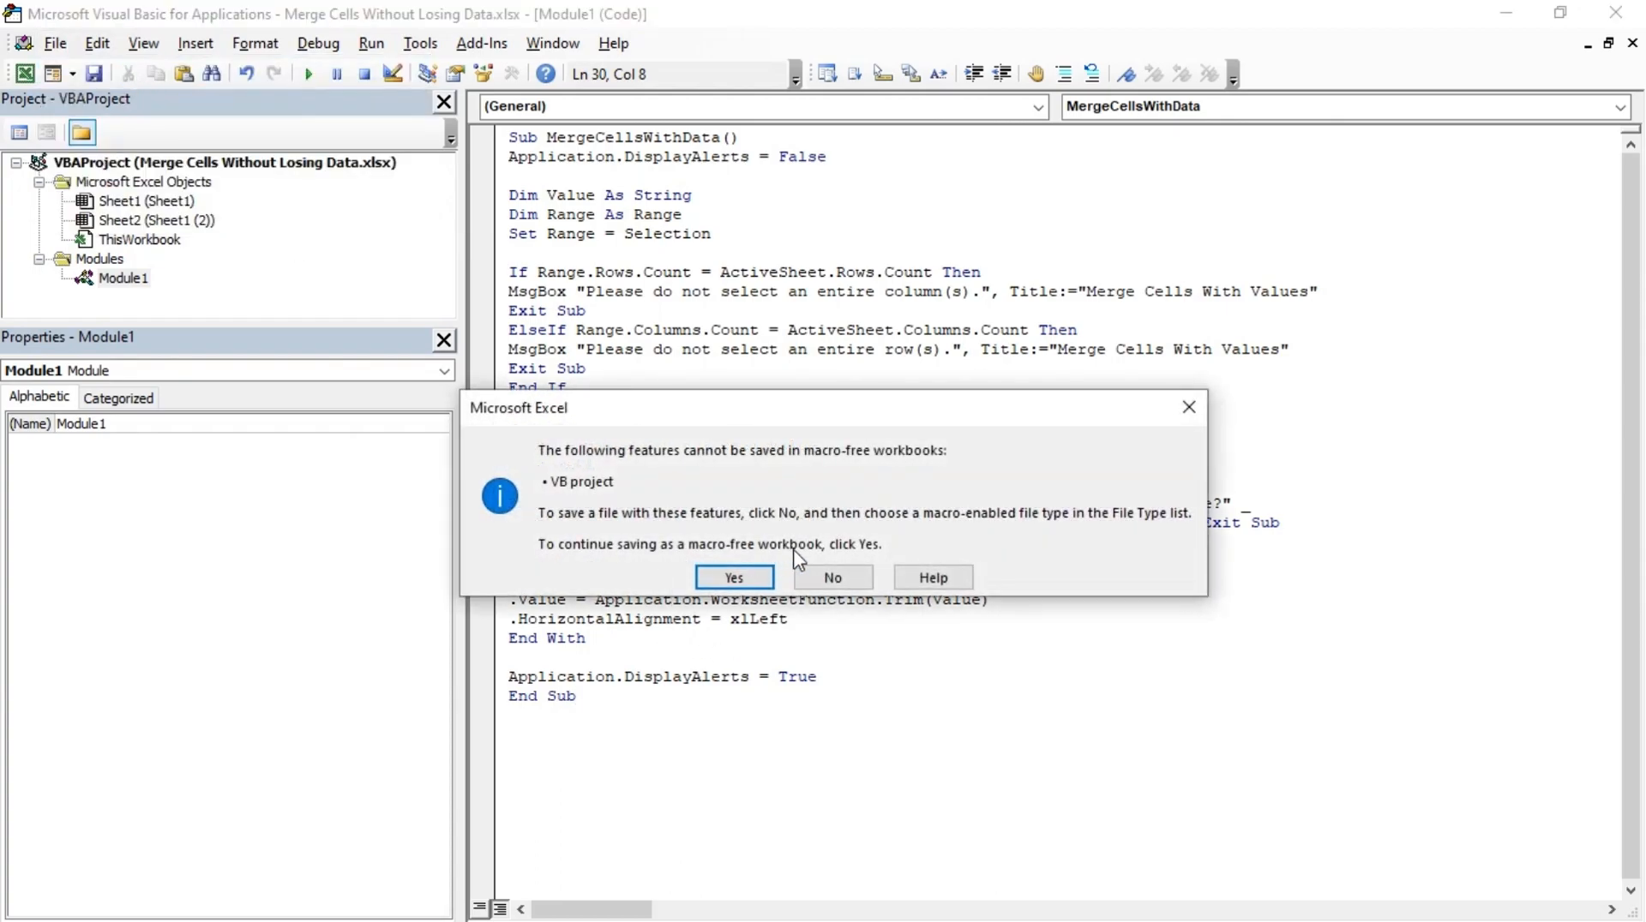
{"action": "mouse_move", "coordinate": [828, 564]}
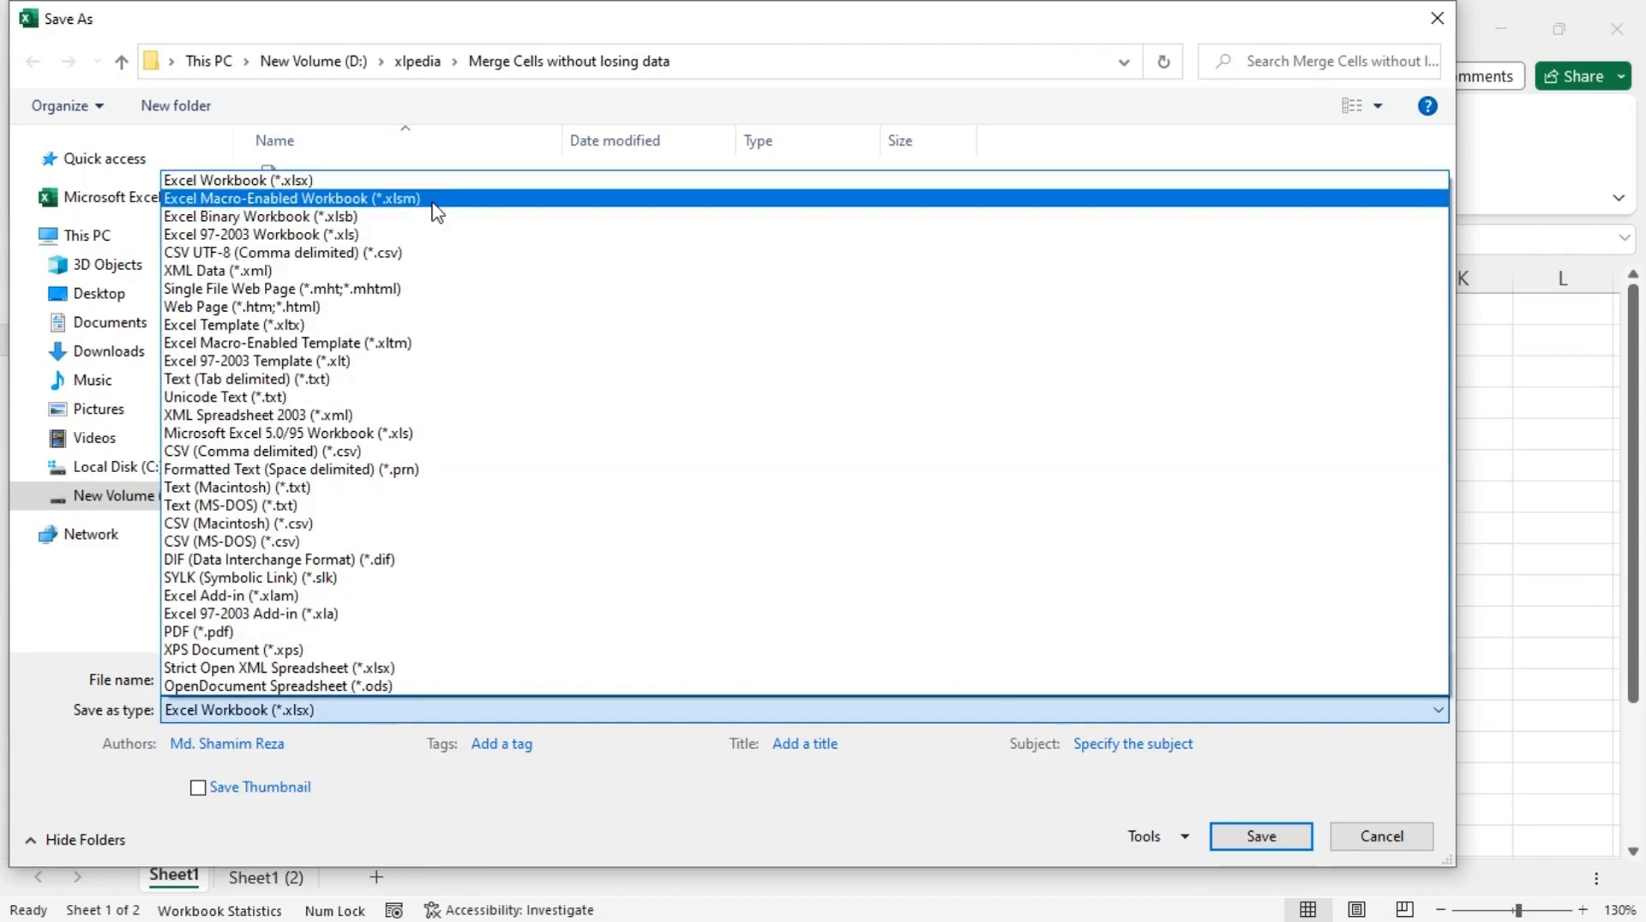
{"action": "left_click", "coordinate": [291, 197]}
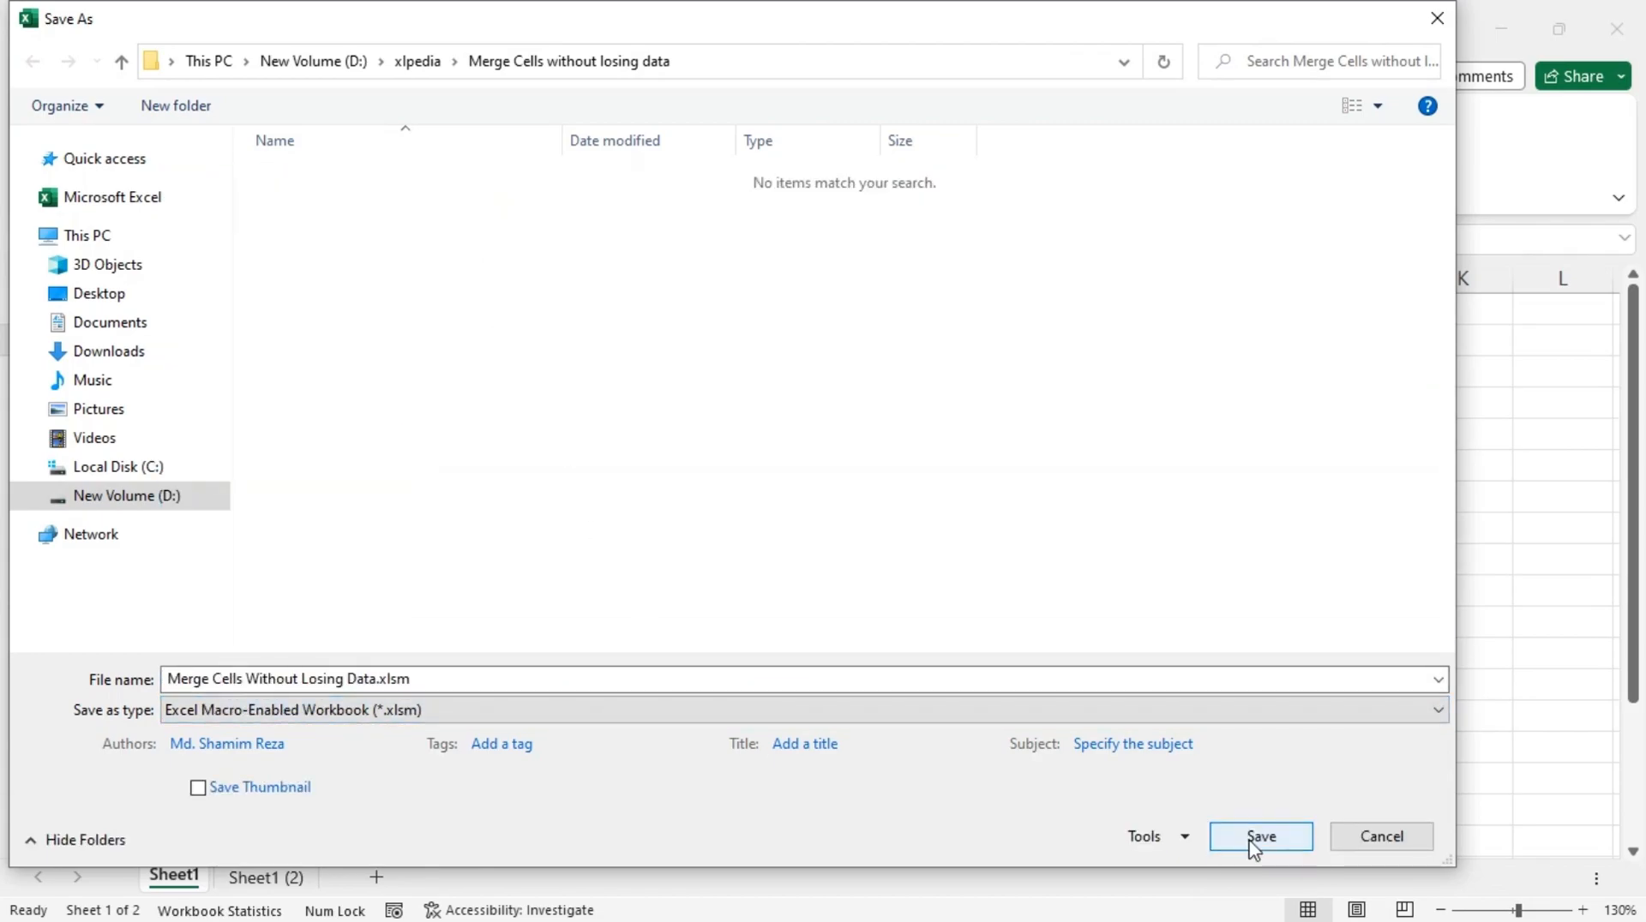
{"action": "left_click", "coordinate": [1258, 837]}
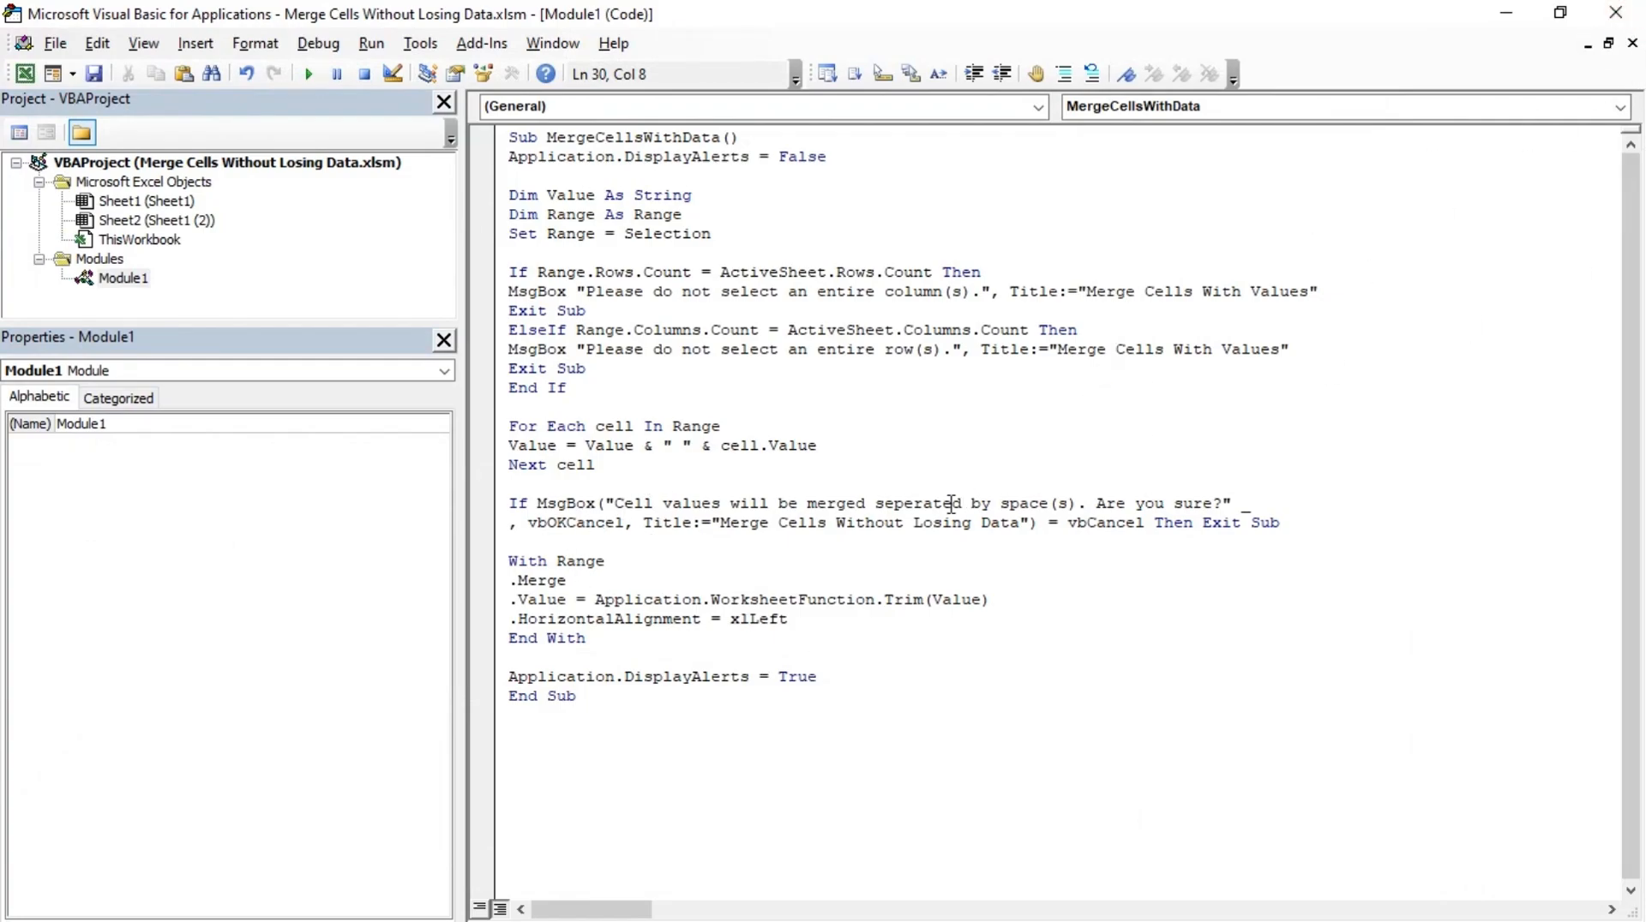
Close the VBA editor and return to the names worksheet in Excel
{"action": "left_click", "coordinate": [579, 696]}
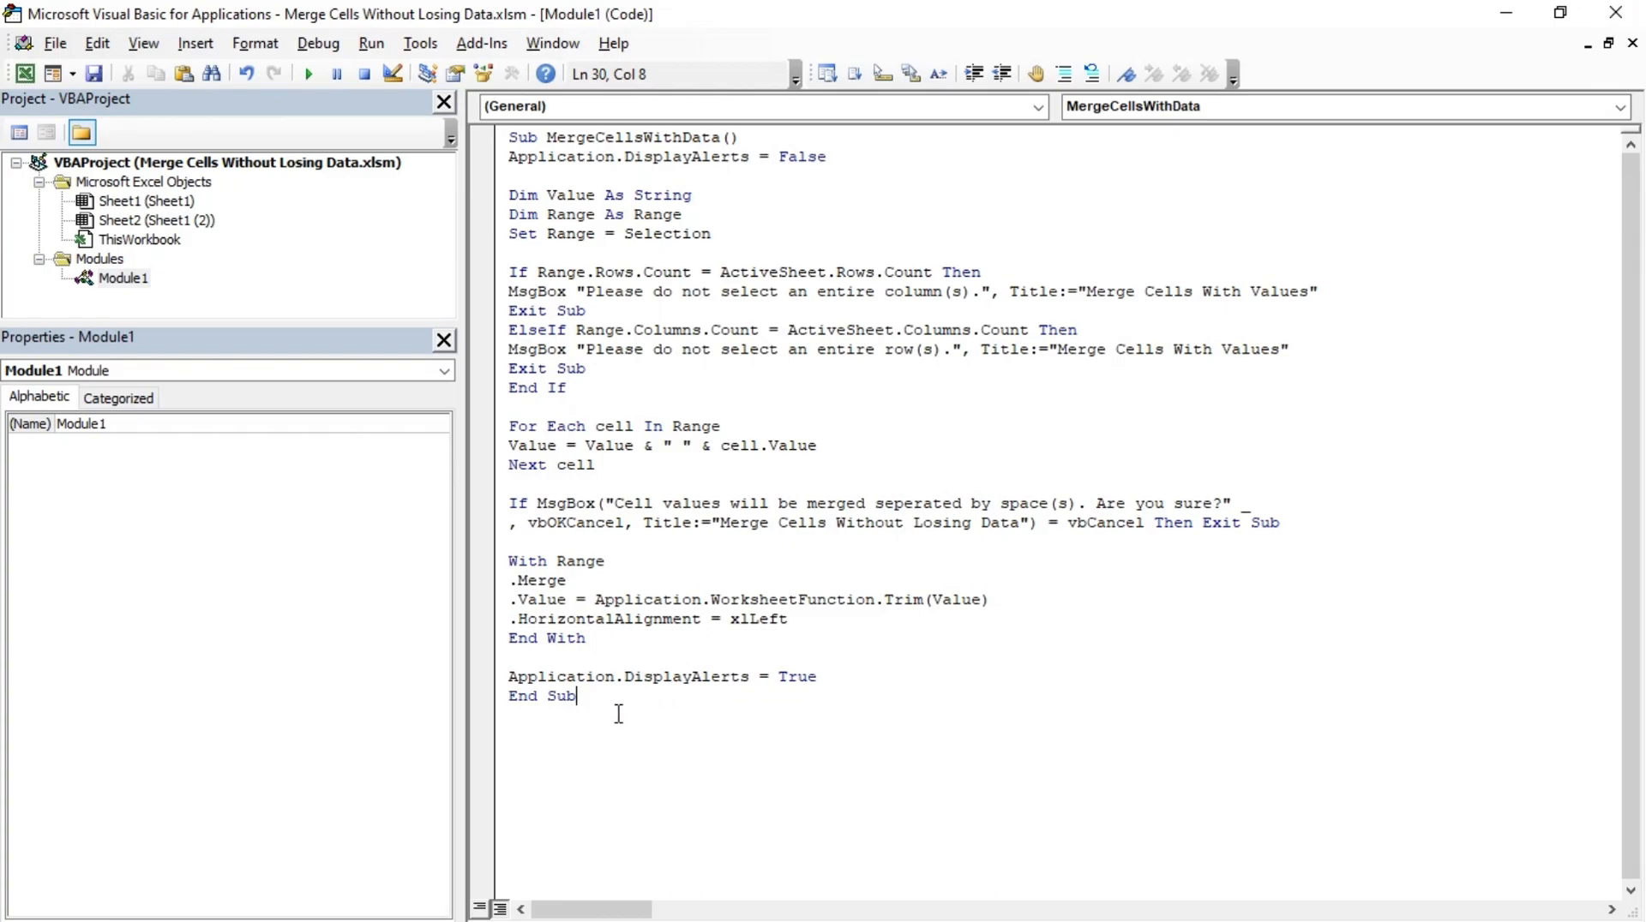
{"action": "mouse_move", "coordinate": [1611, 10]}
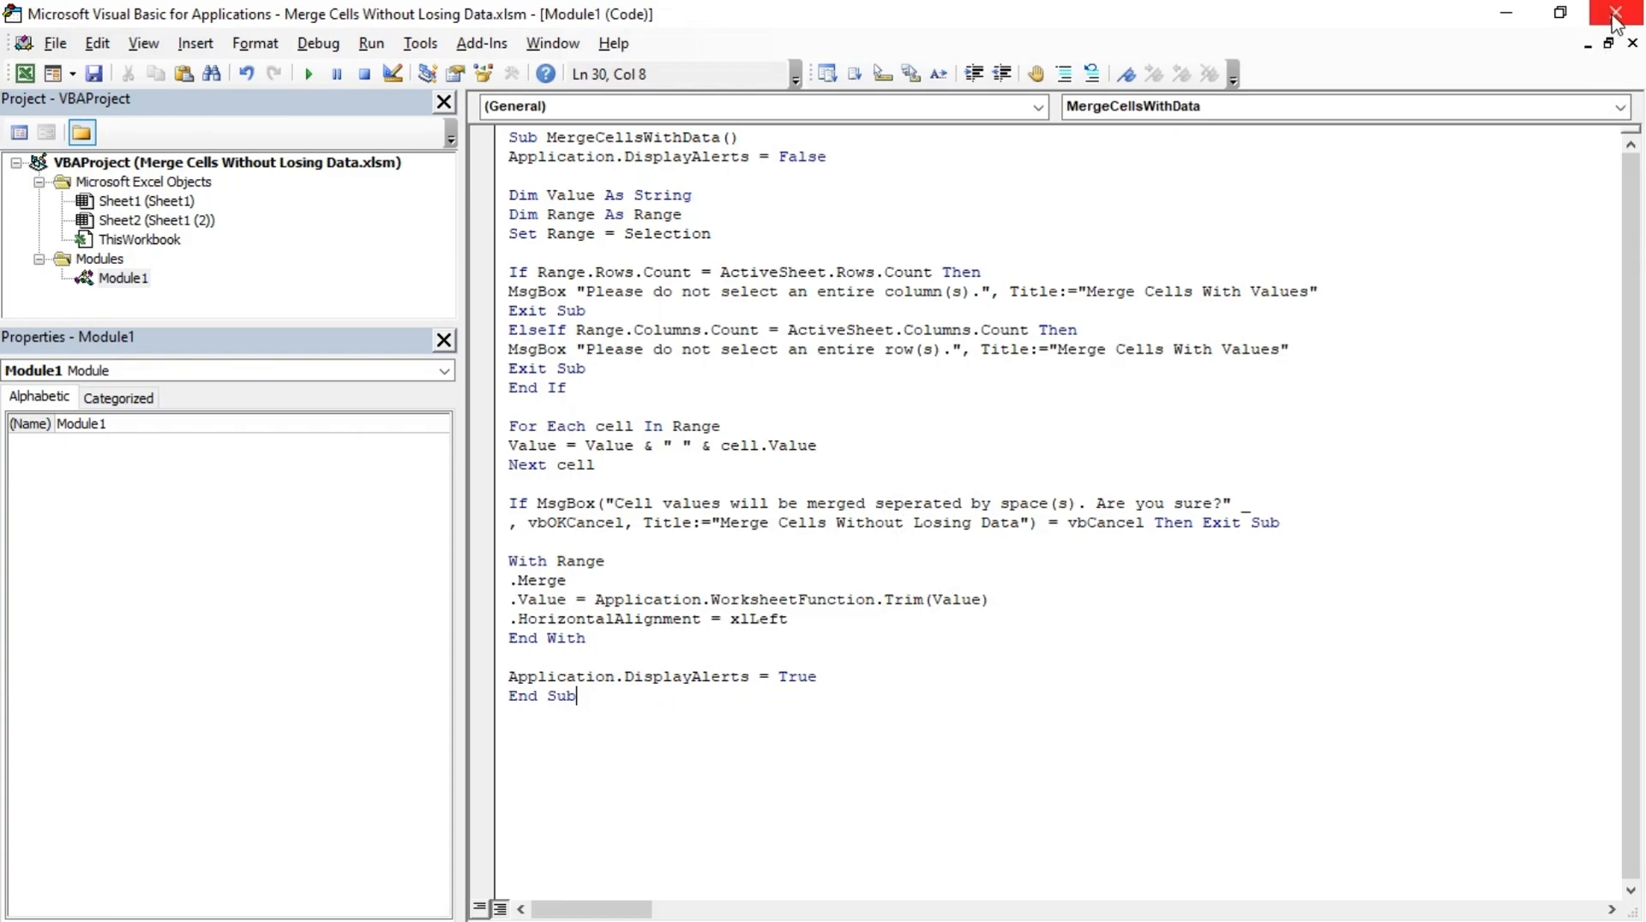
{"action": "left_click", "coordinate": [55, 43]}
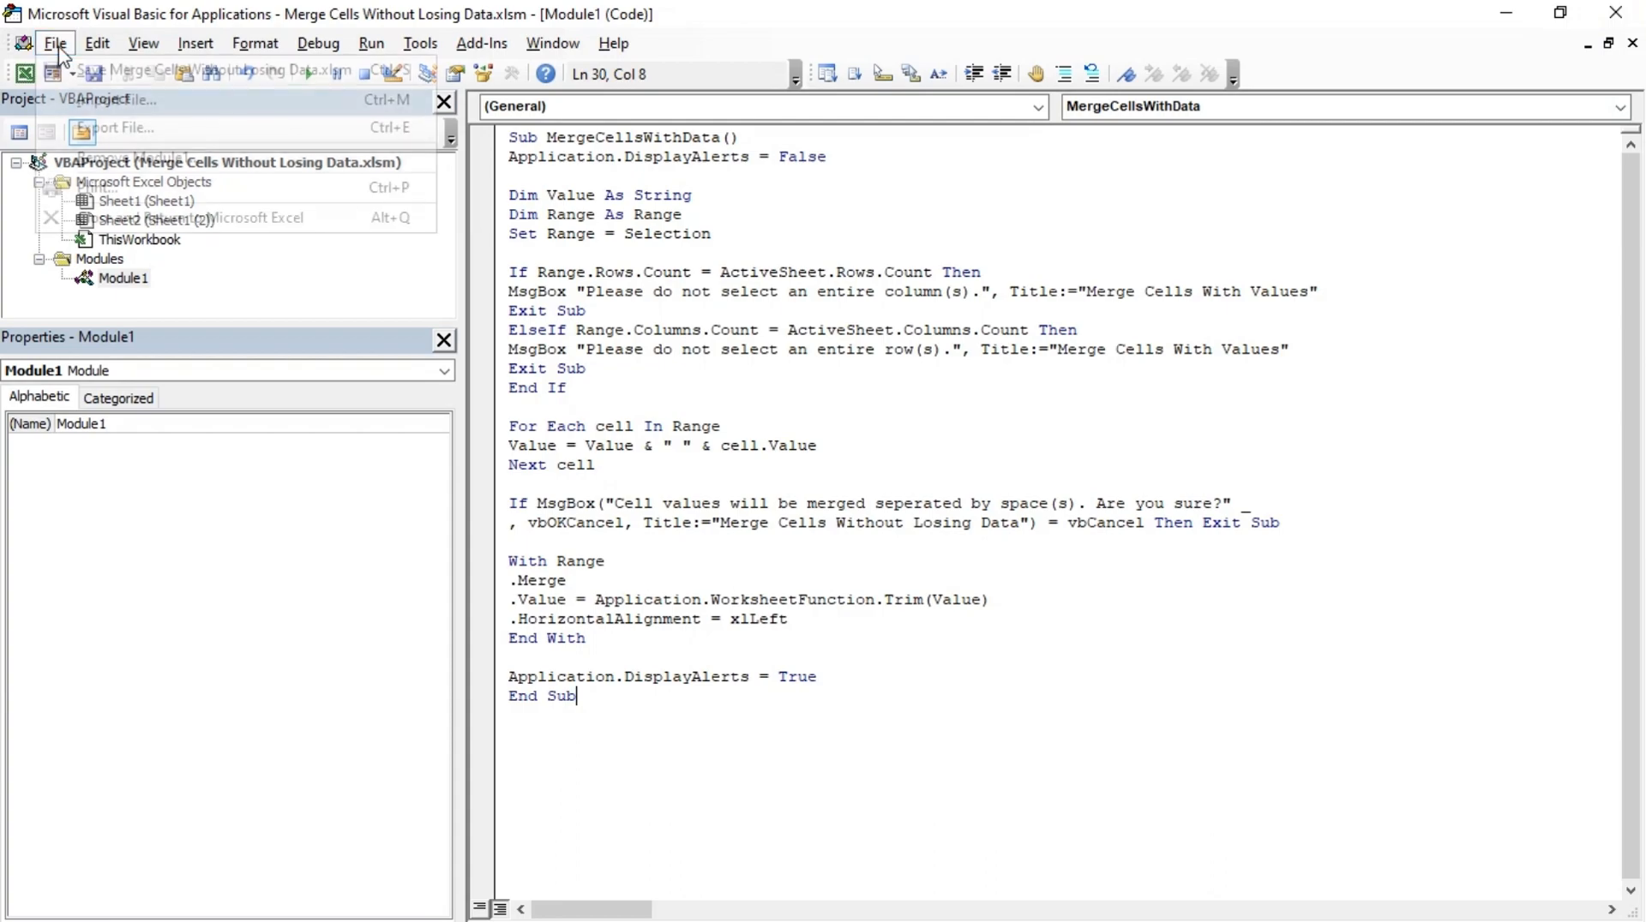
{"action": "left_click", "coordinate": [56, 43]}
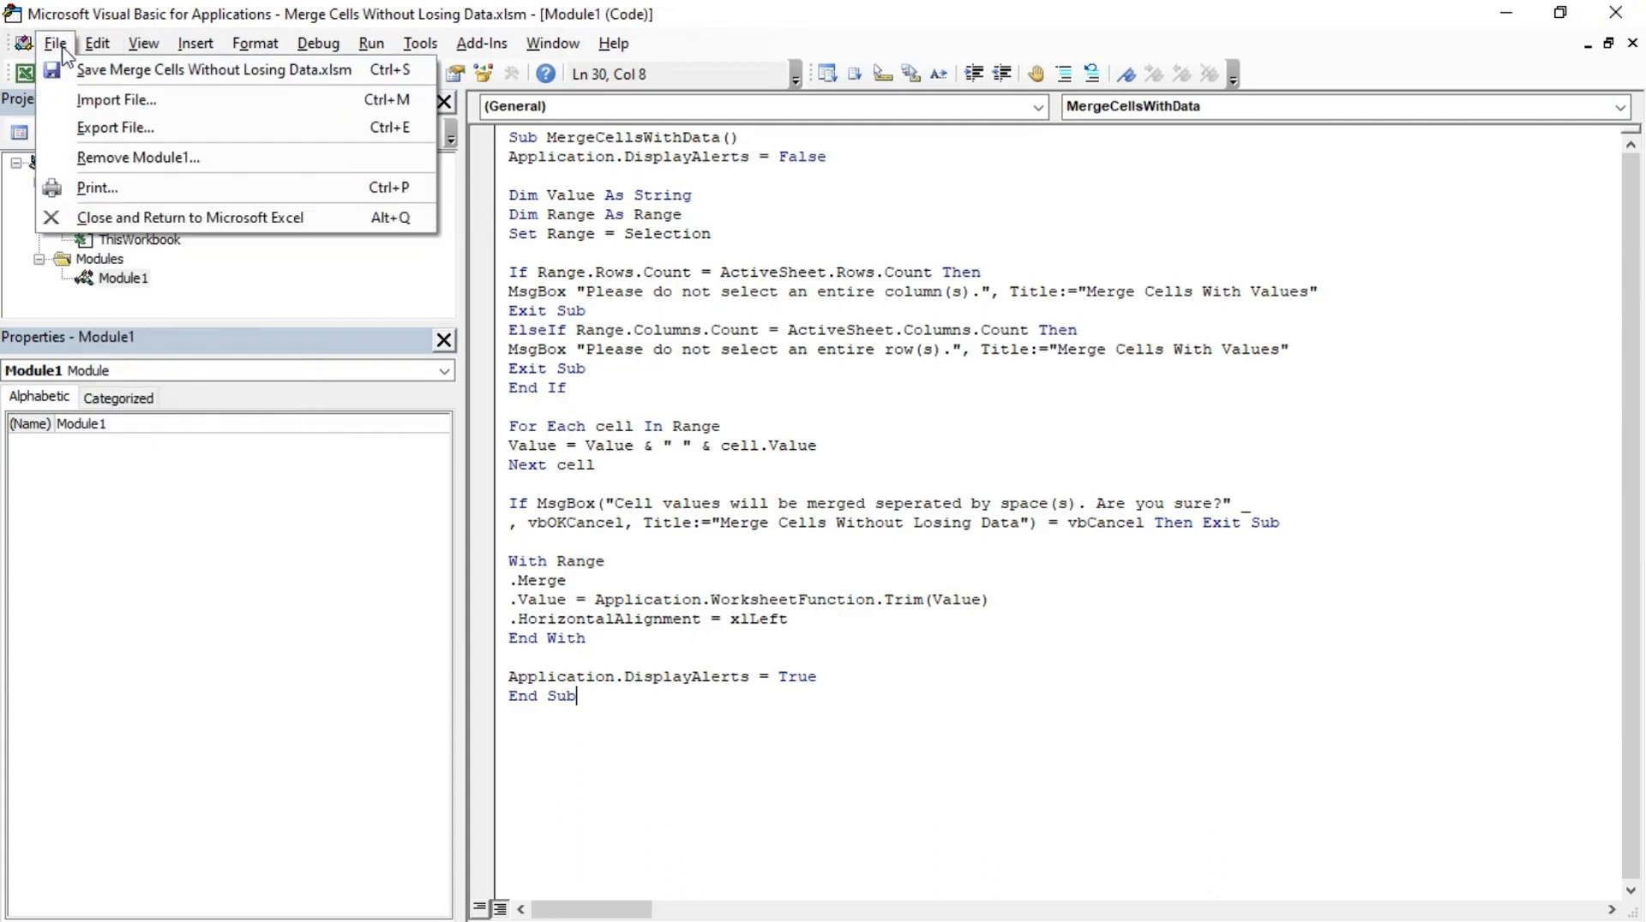
{"action": "mouse_move", "coordinate": [151, 228]}
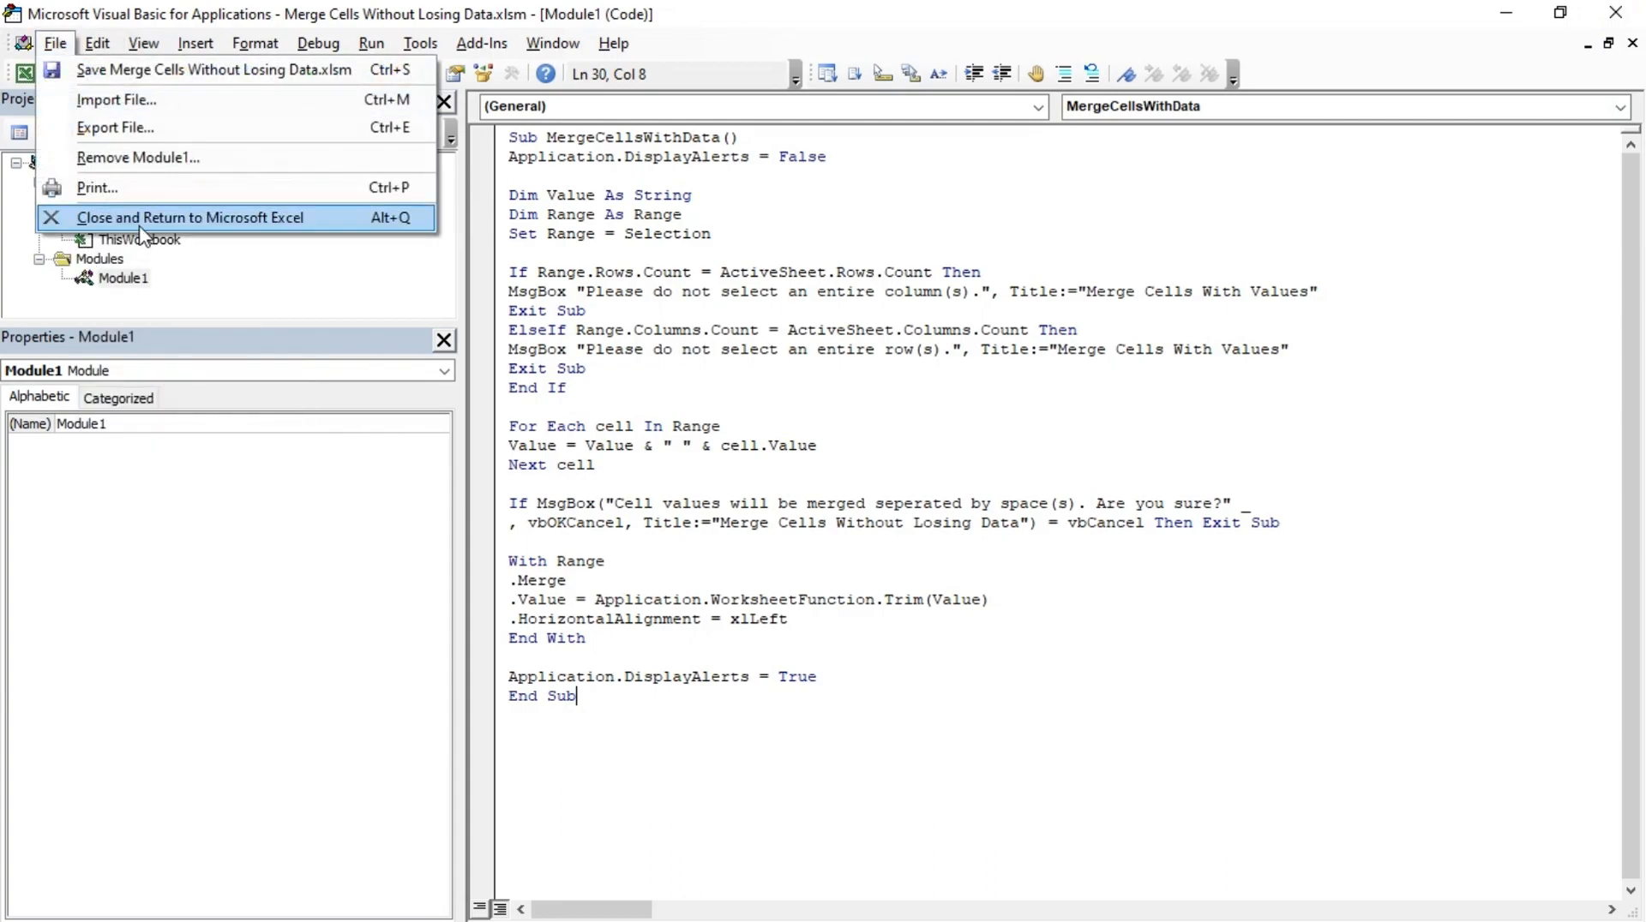
{"action": "left_click", "coordinate": [192, 216]}
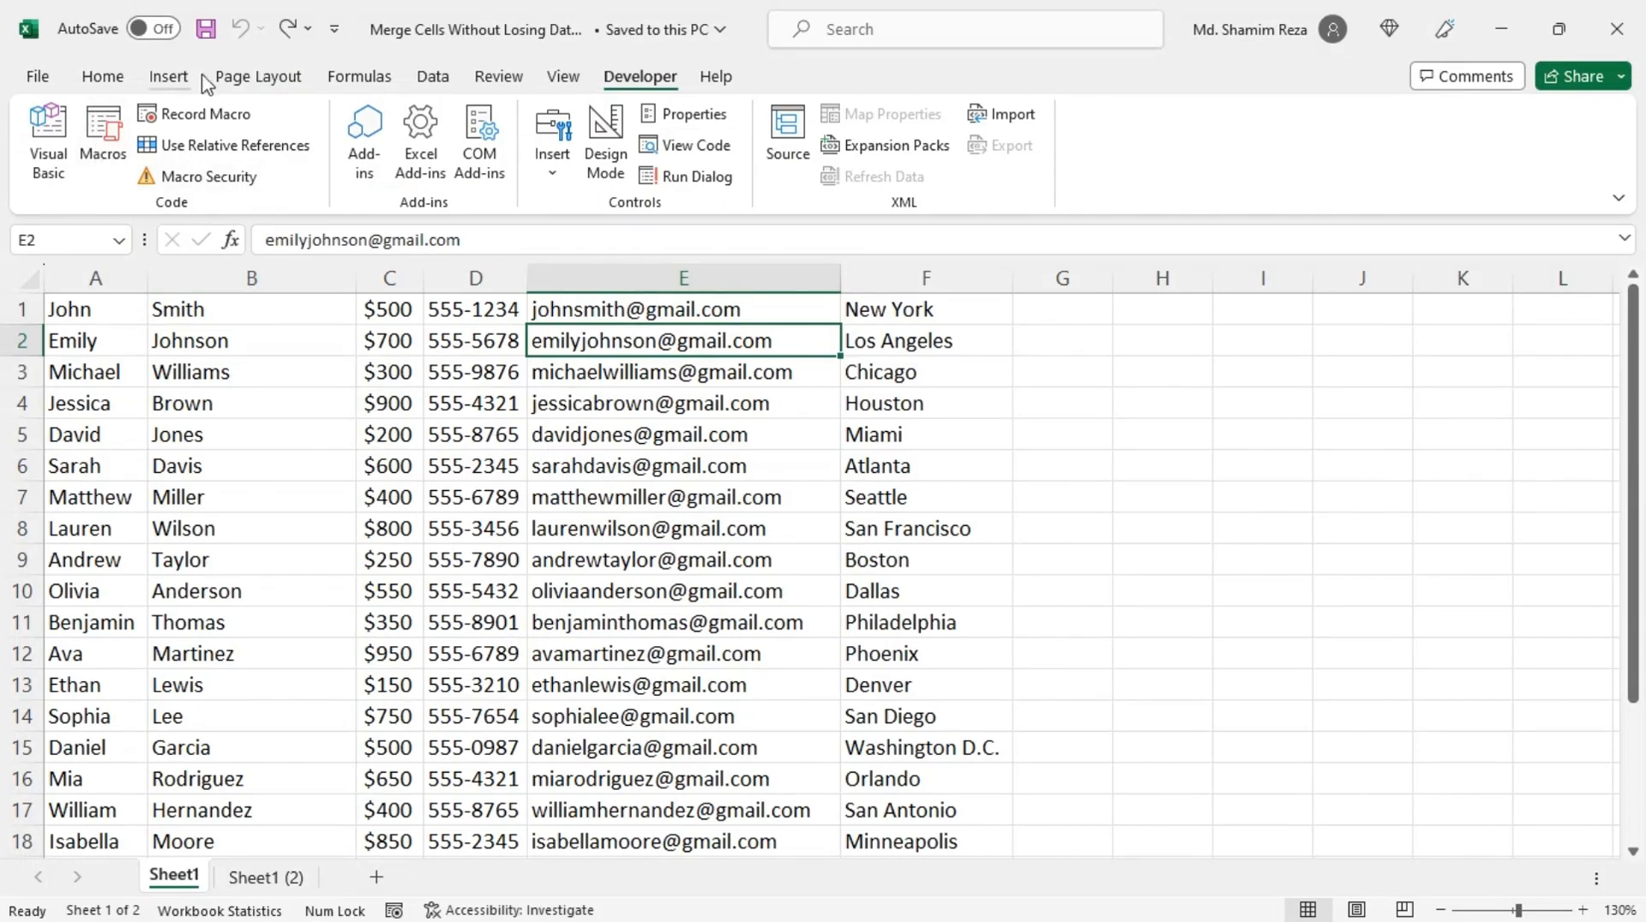
In Customize Ribbon, expand the Home tab and pick a group as the insertion point
{"action": "right_click", "coordinate": [211, 77]}
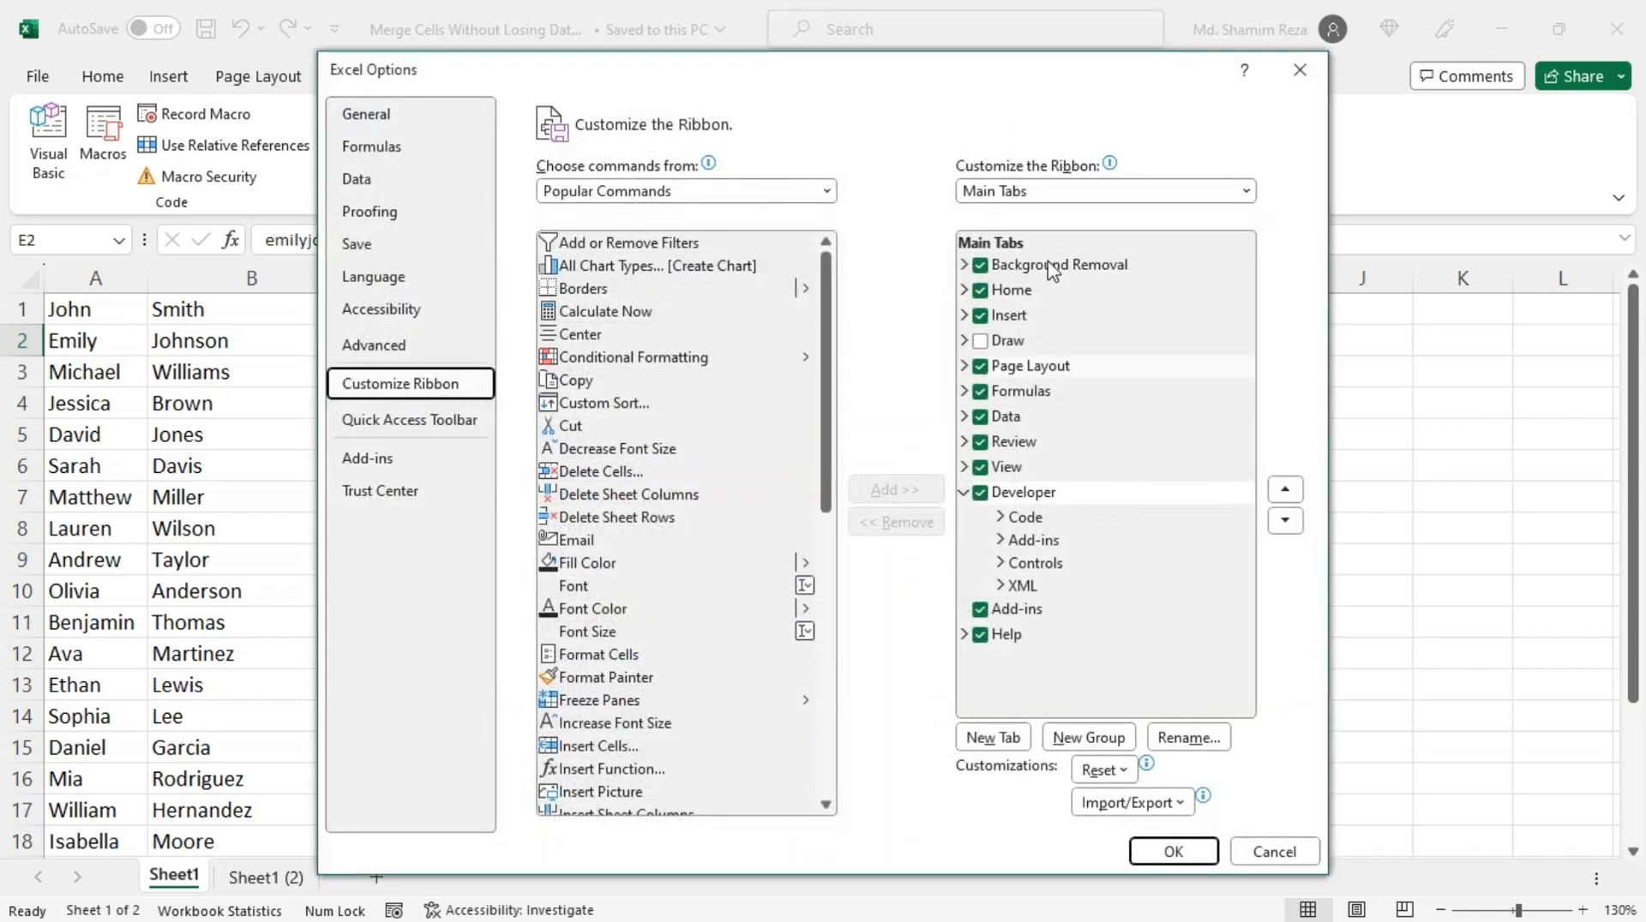
{"action": "mouse_move", "coordinate": [1015, 296]}
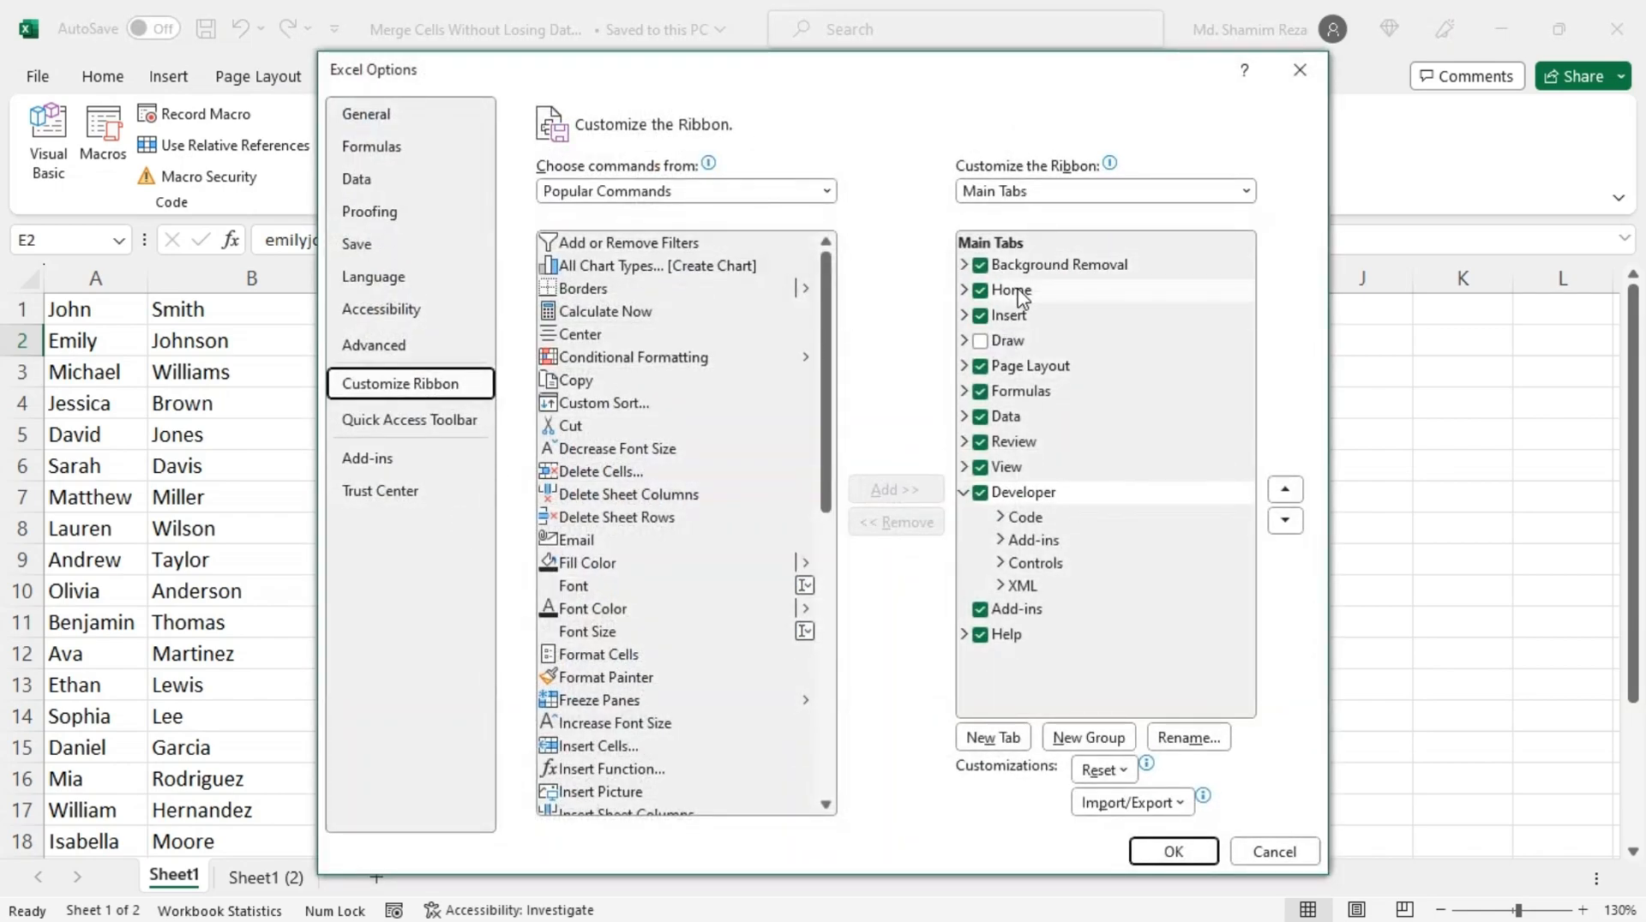
{"action": "left_click", "coordinate": [1012, 289]}
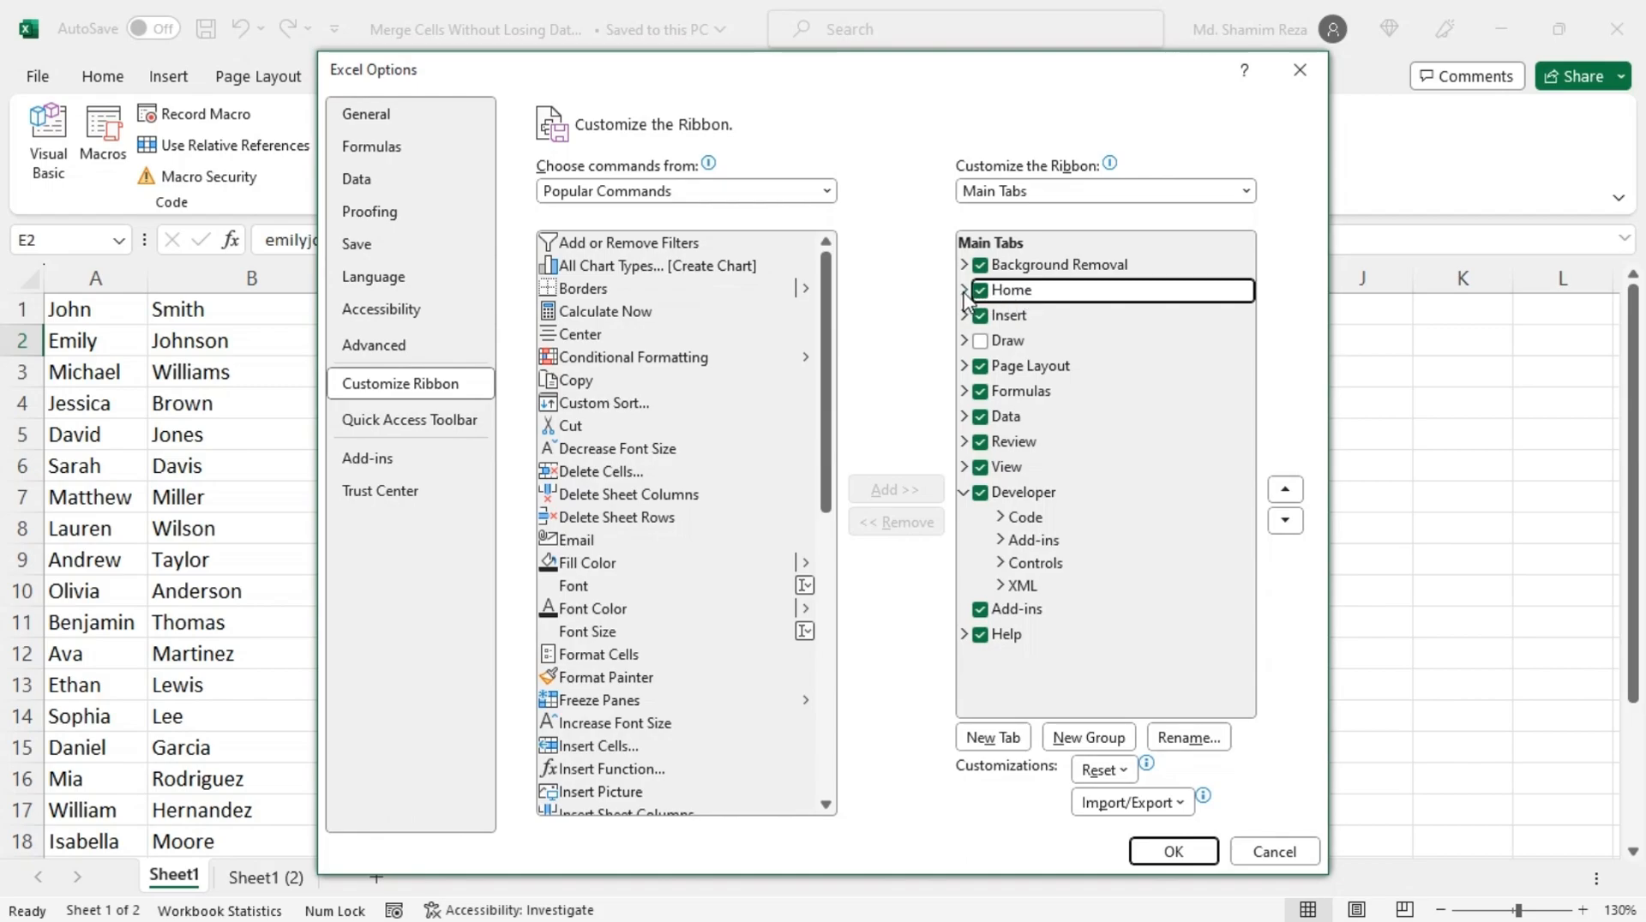
{"action": "left_click", "coordinate": [962, 290]}
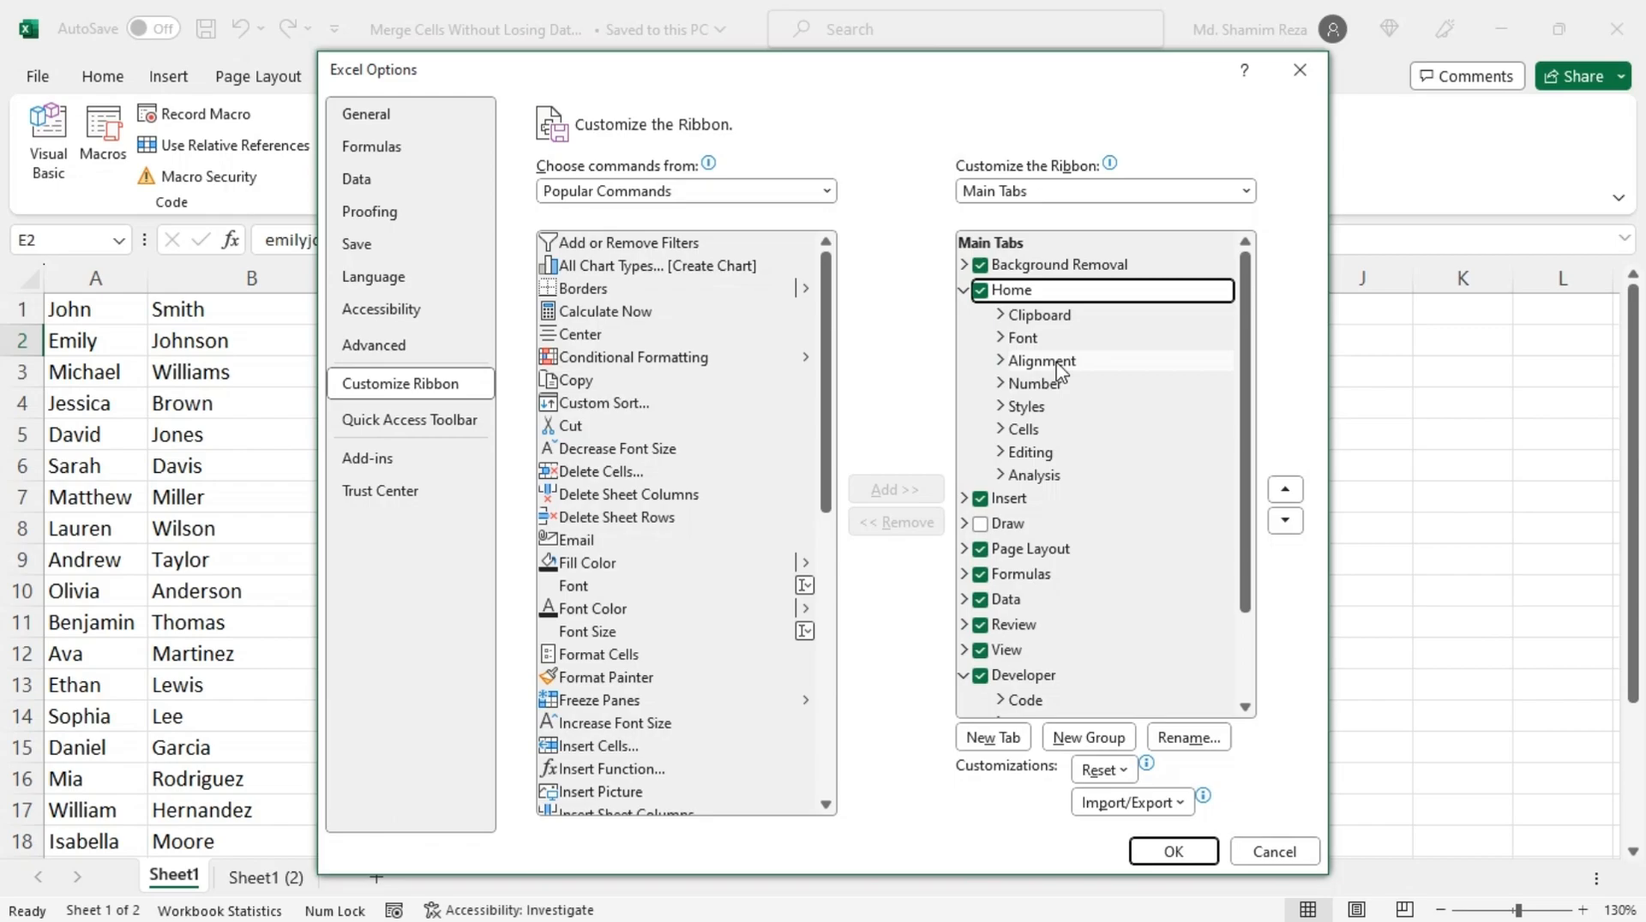
{"action": "left_click", "coordinate": [1041, 360]}
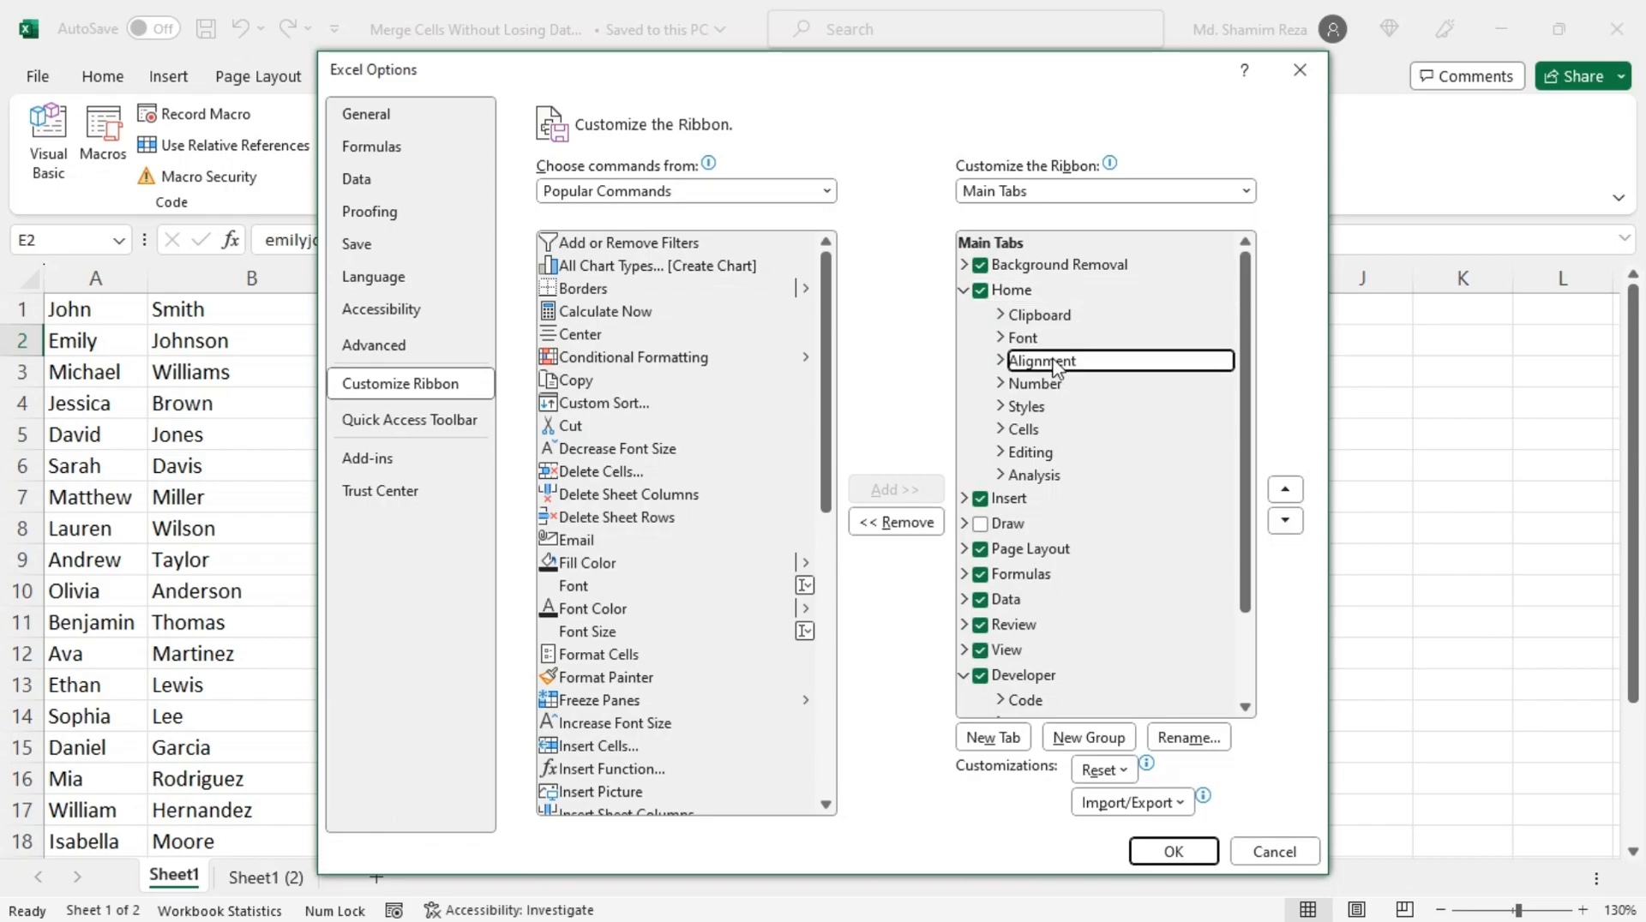
{"action": "mouse_move", "coordinate": [1076, 354]}
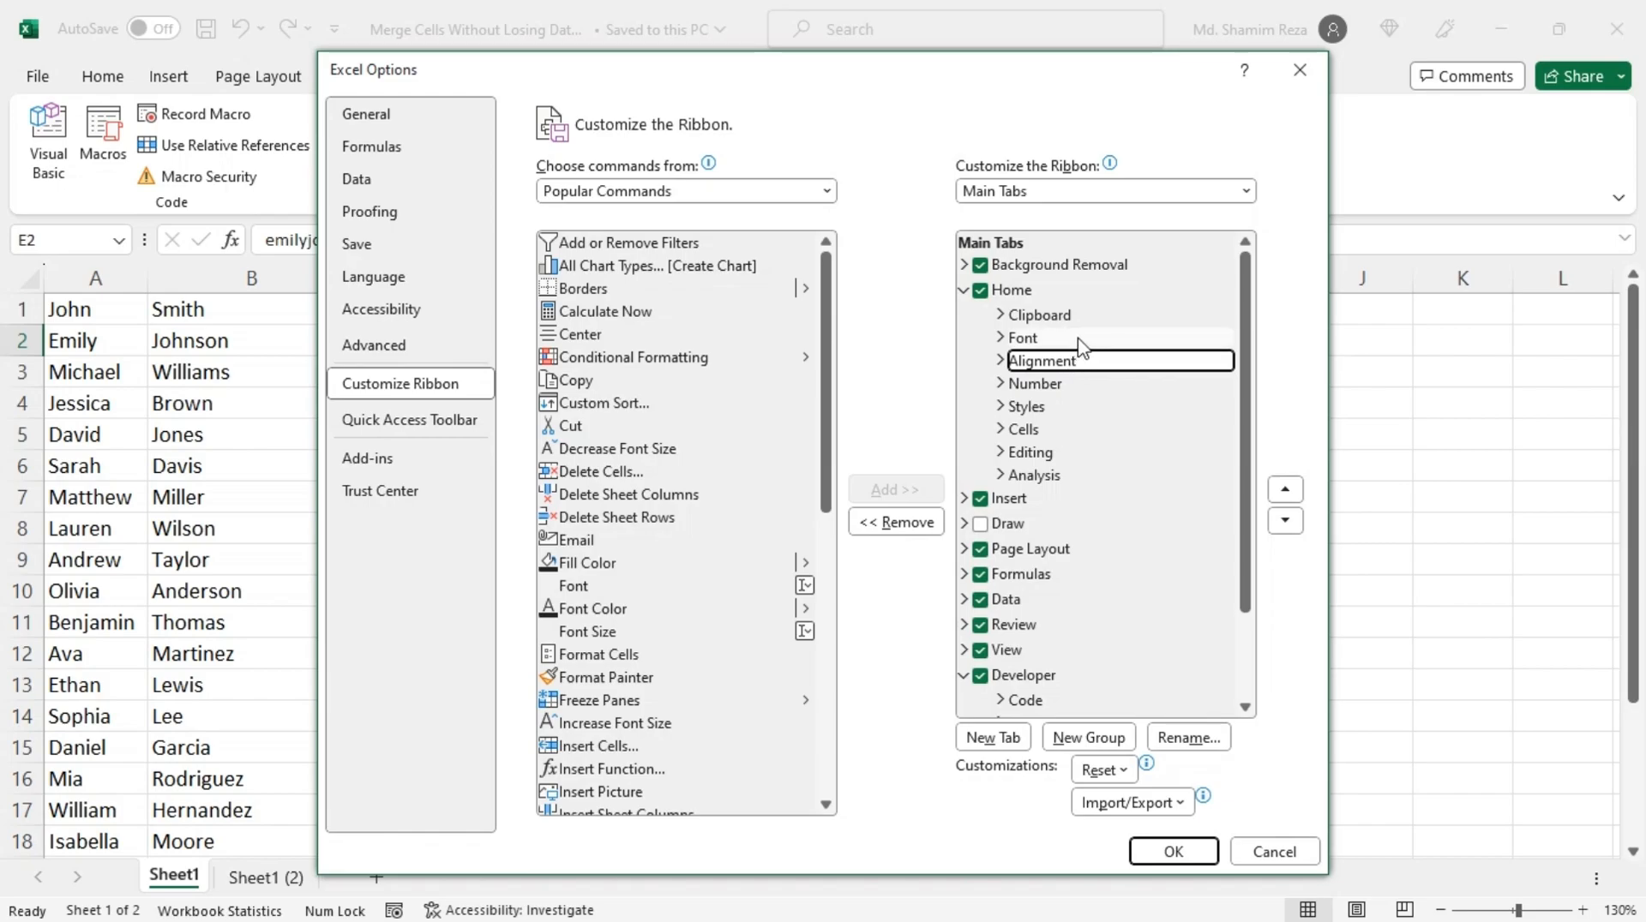
{"action": "left_click", "coordinate": [1024, 338]}
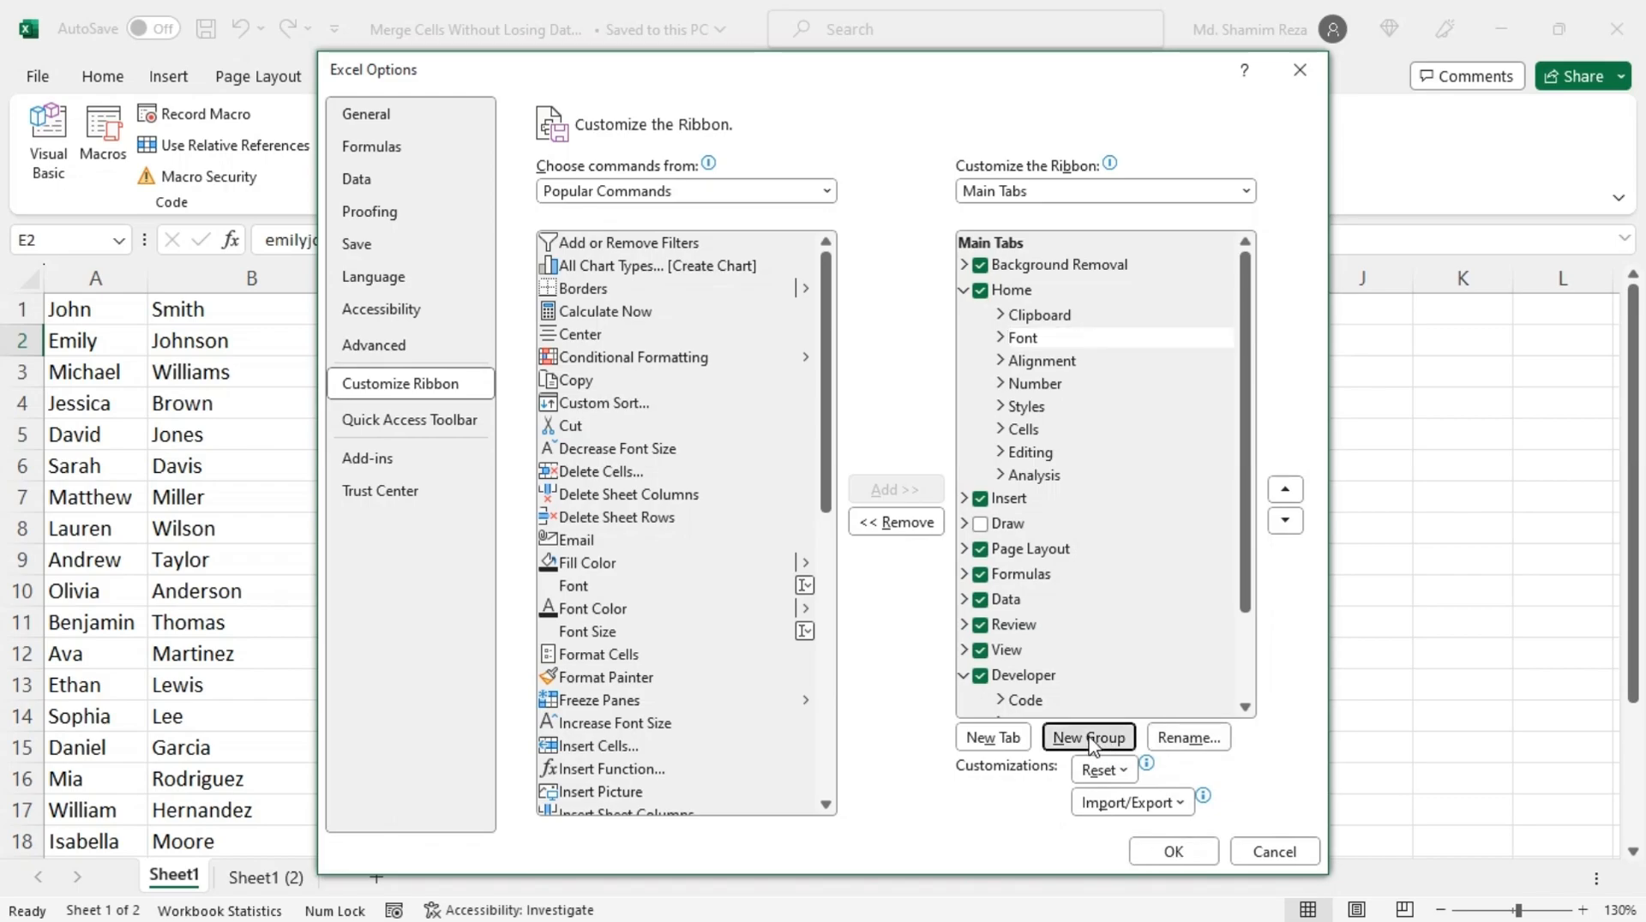
Add a new custom group to the Home tab and rename it MergeCells
{"action": "left_click", "coordinate": [1087, 738]}
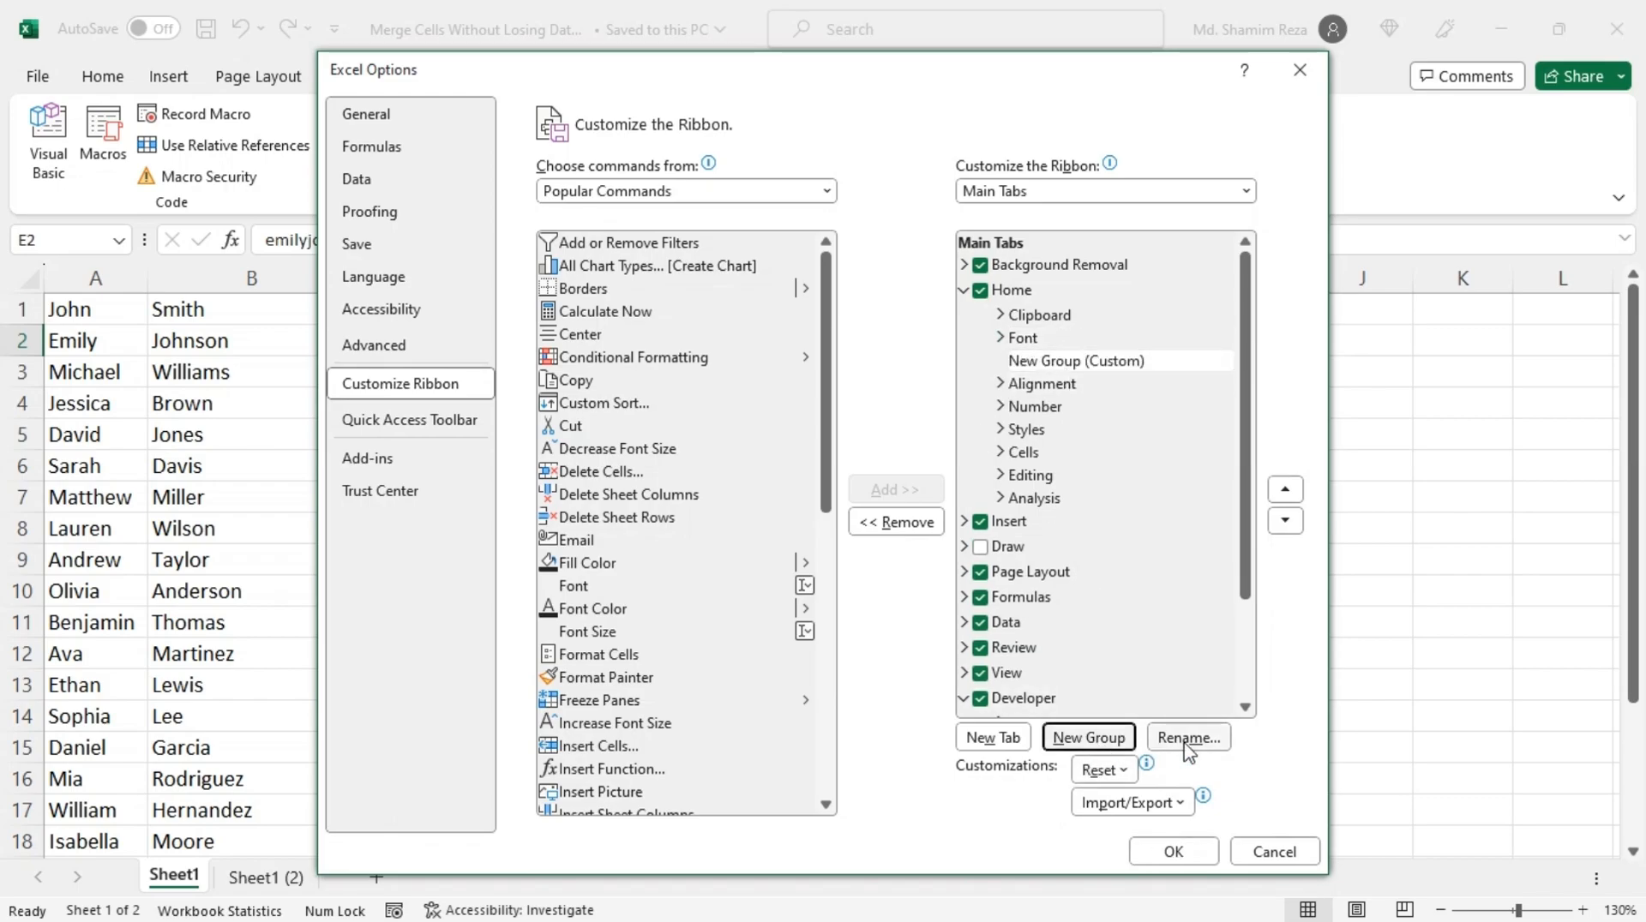
{"action": "left_click", "coordinate": [1188, 737]}
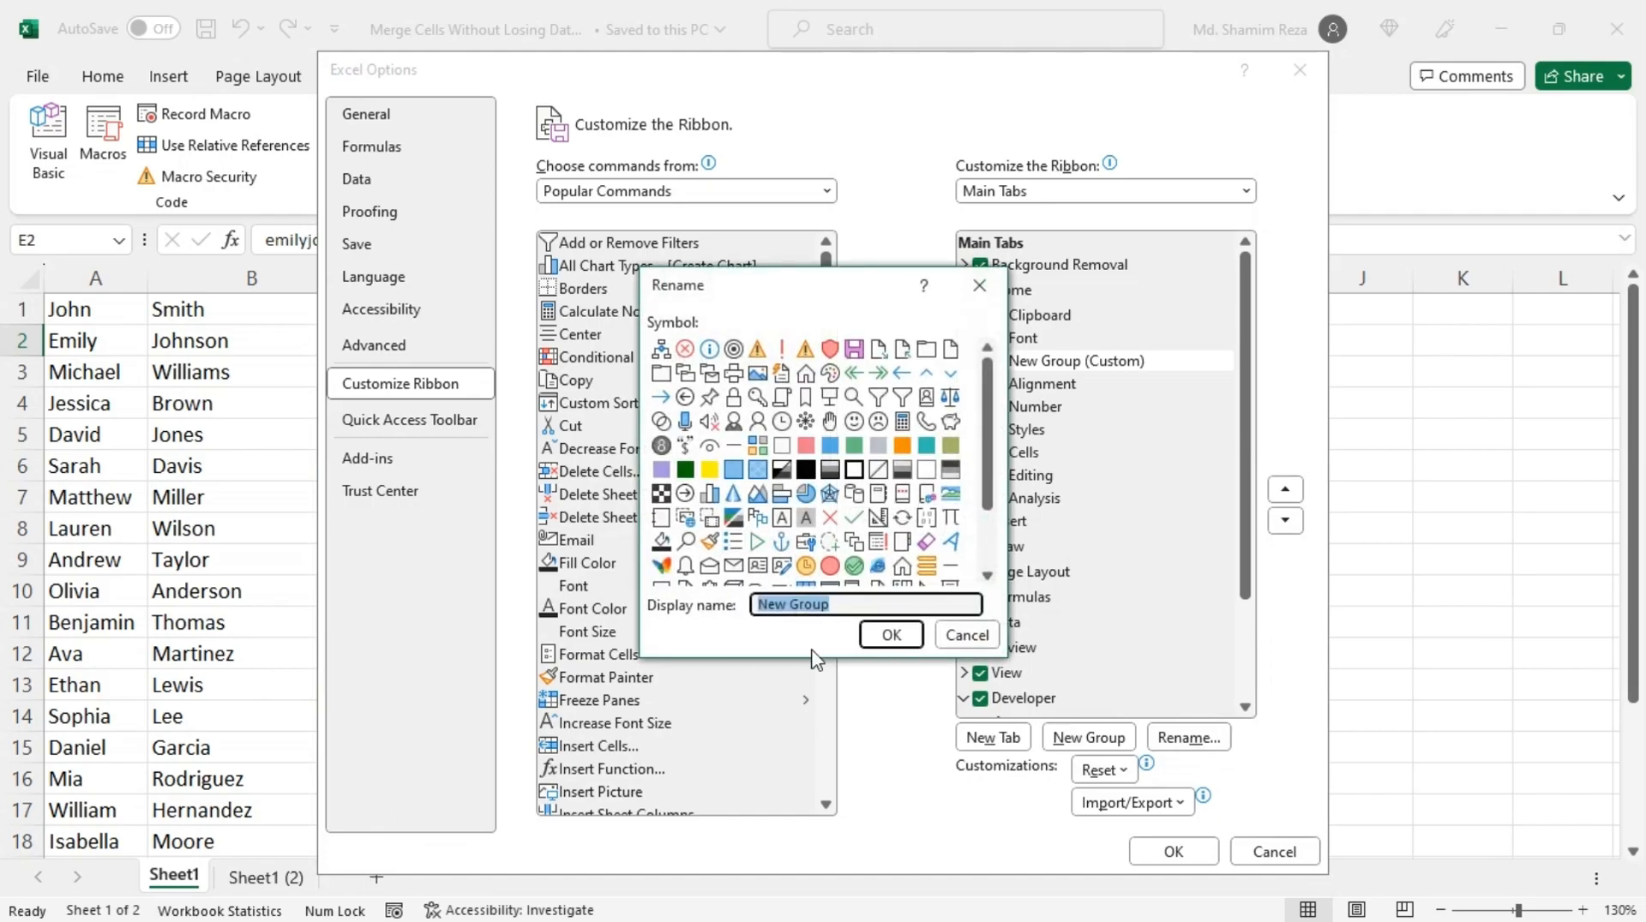
{"action": "type", "text": "M"}
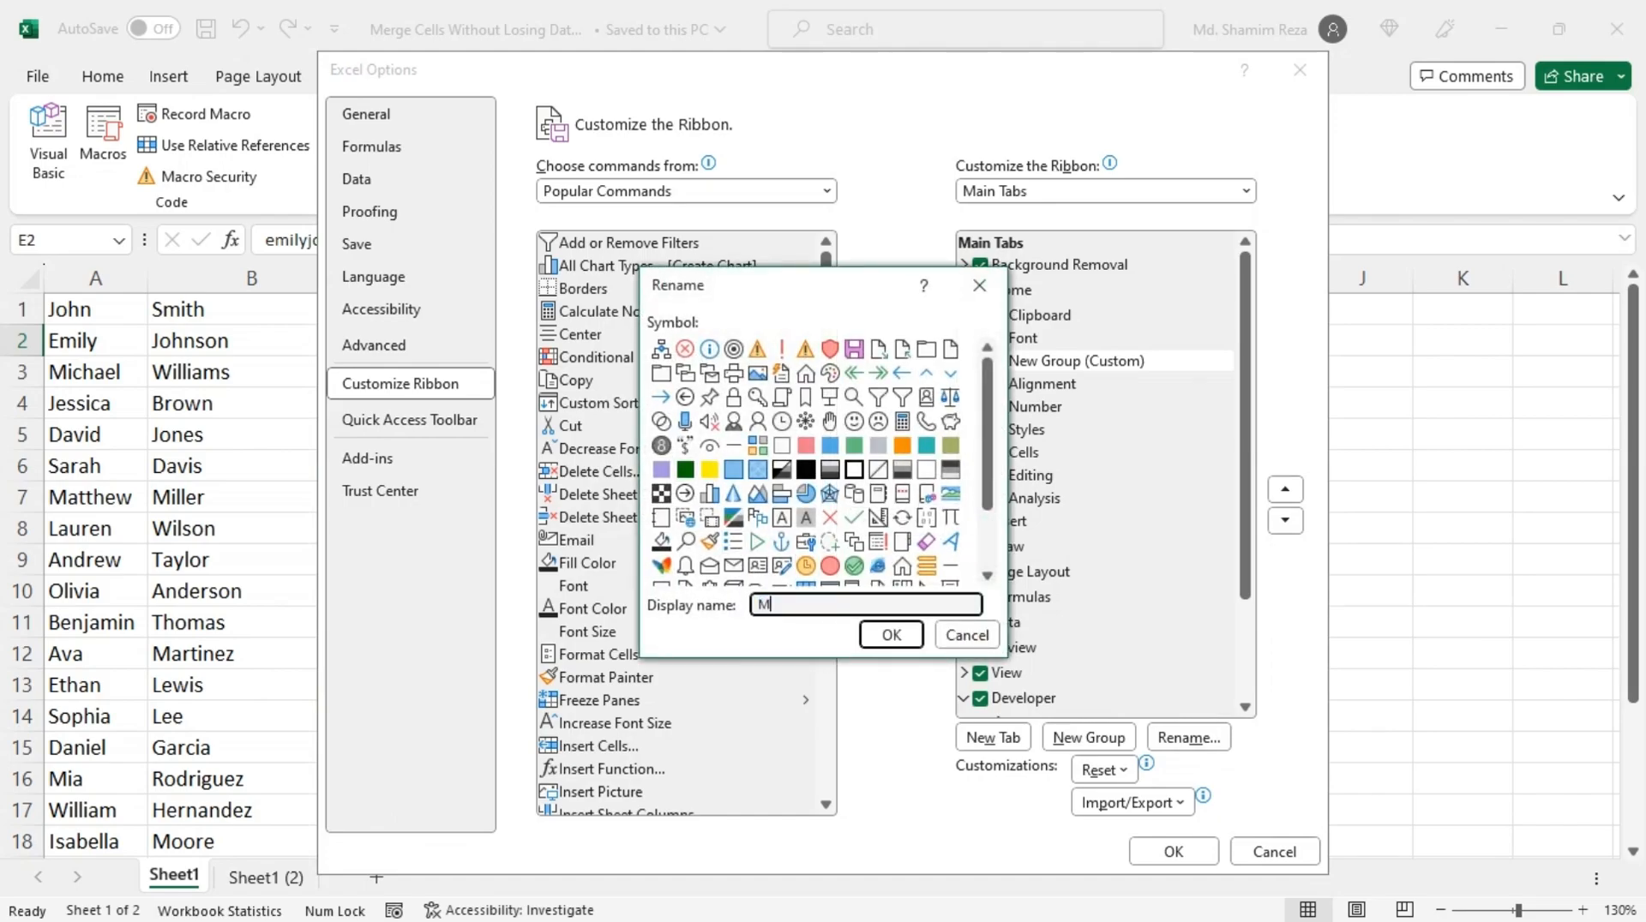
{"action": "type", "text": "ergeCell"}
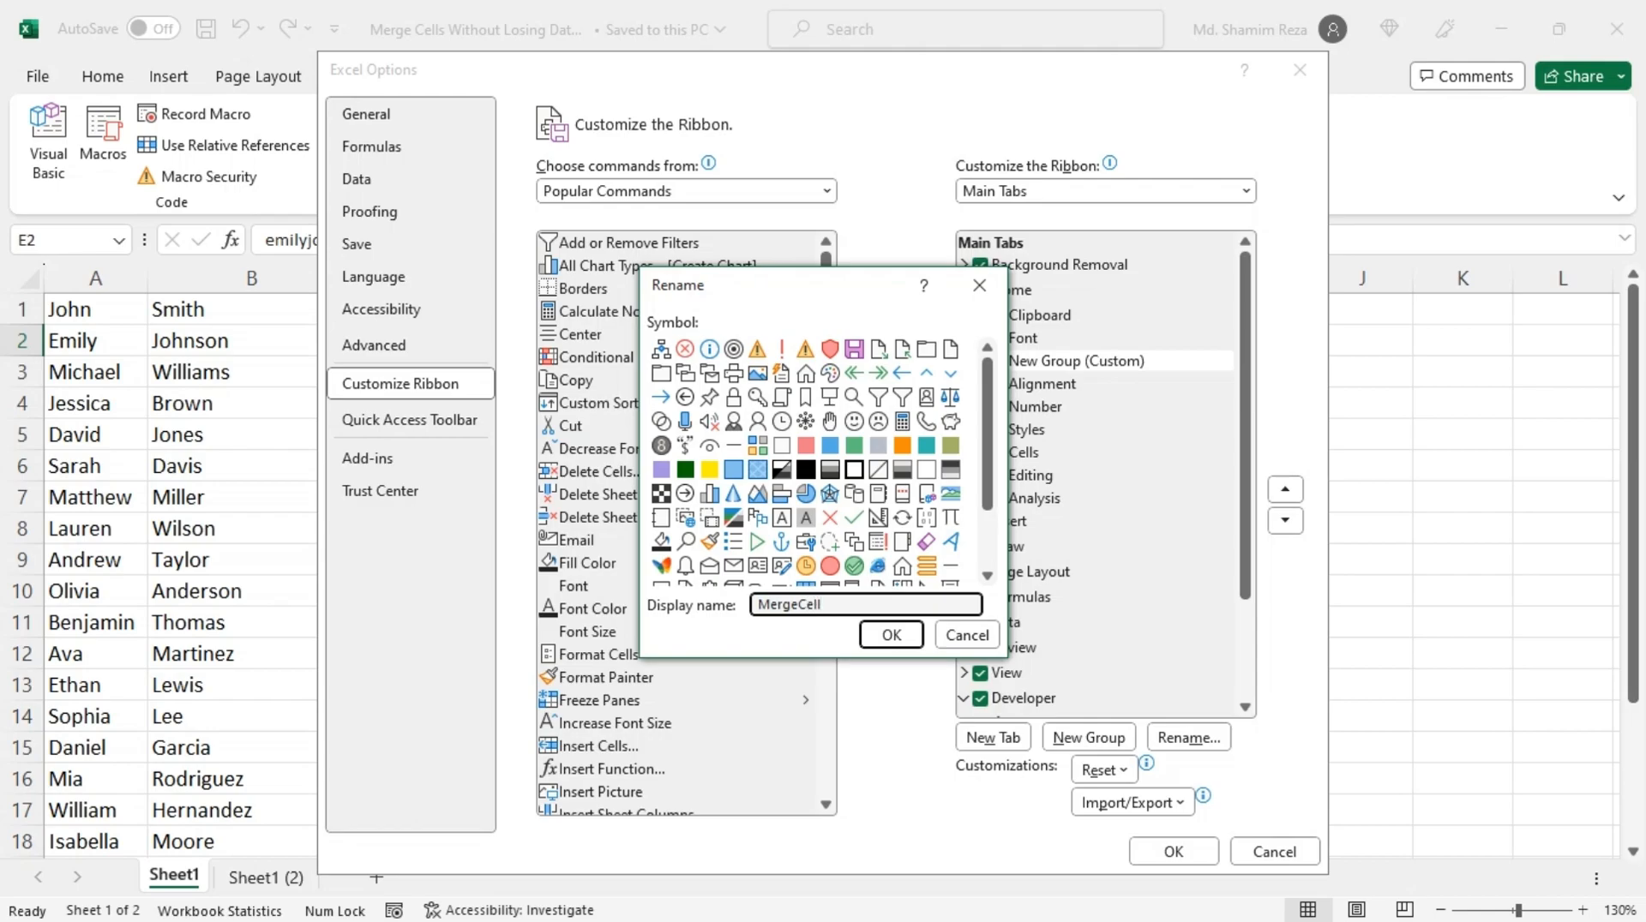
{"action": "type", "text": "s"}
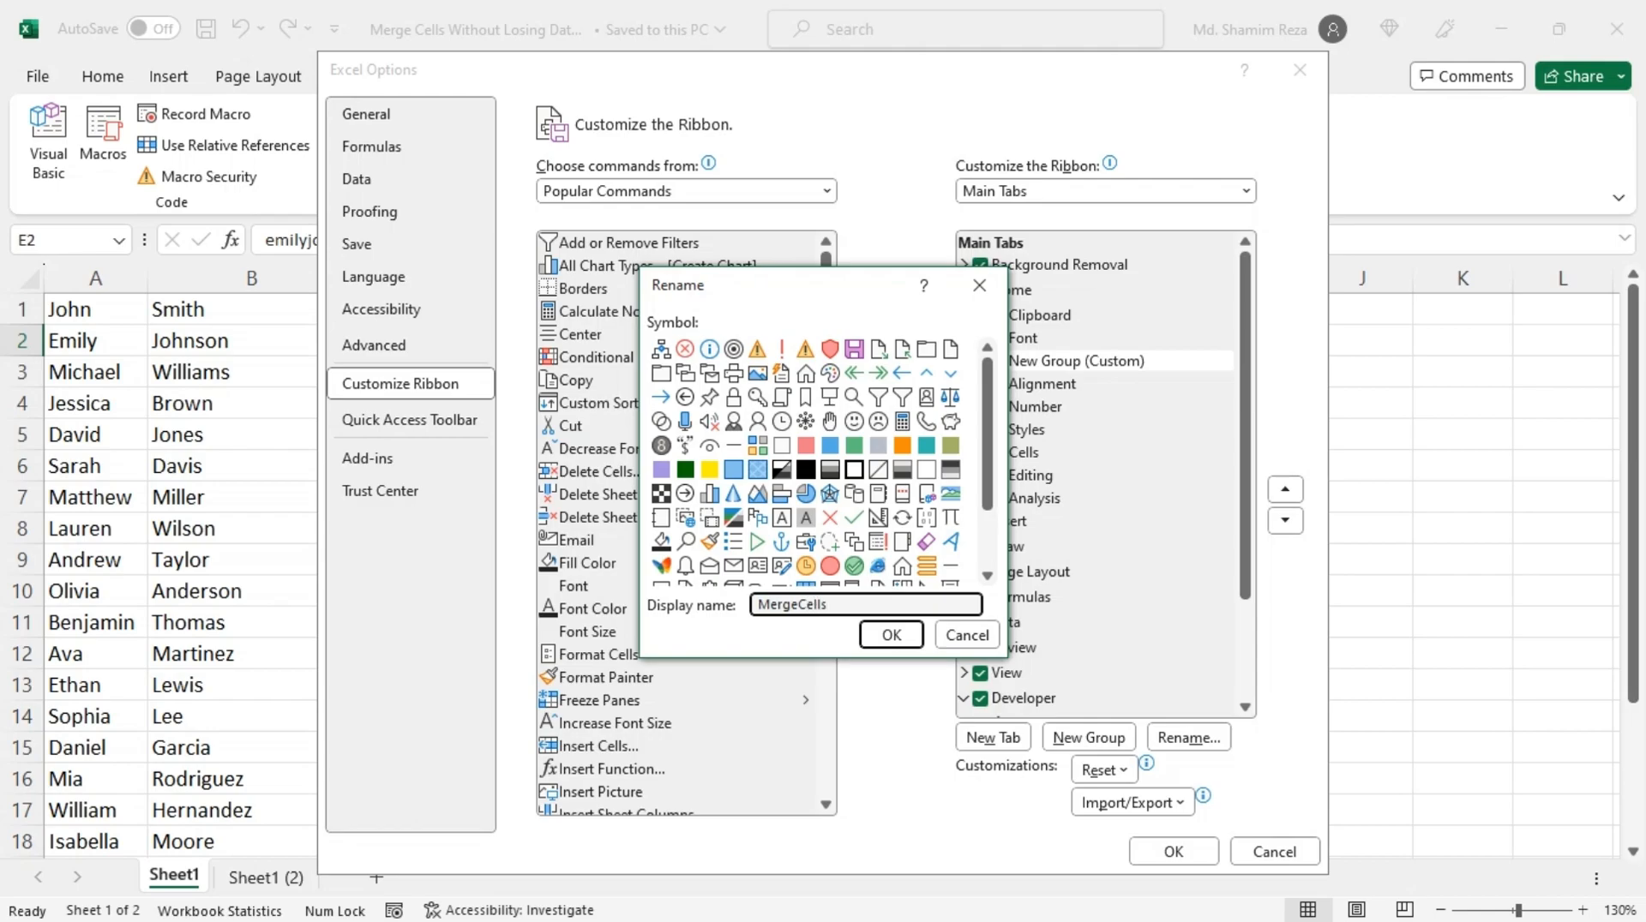
{"action": "scroll", "scroll_direction": "down", "scroll_amount": 3}
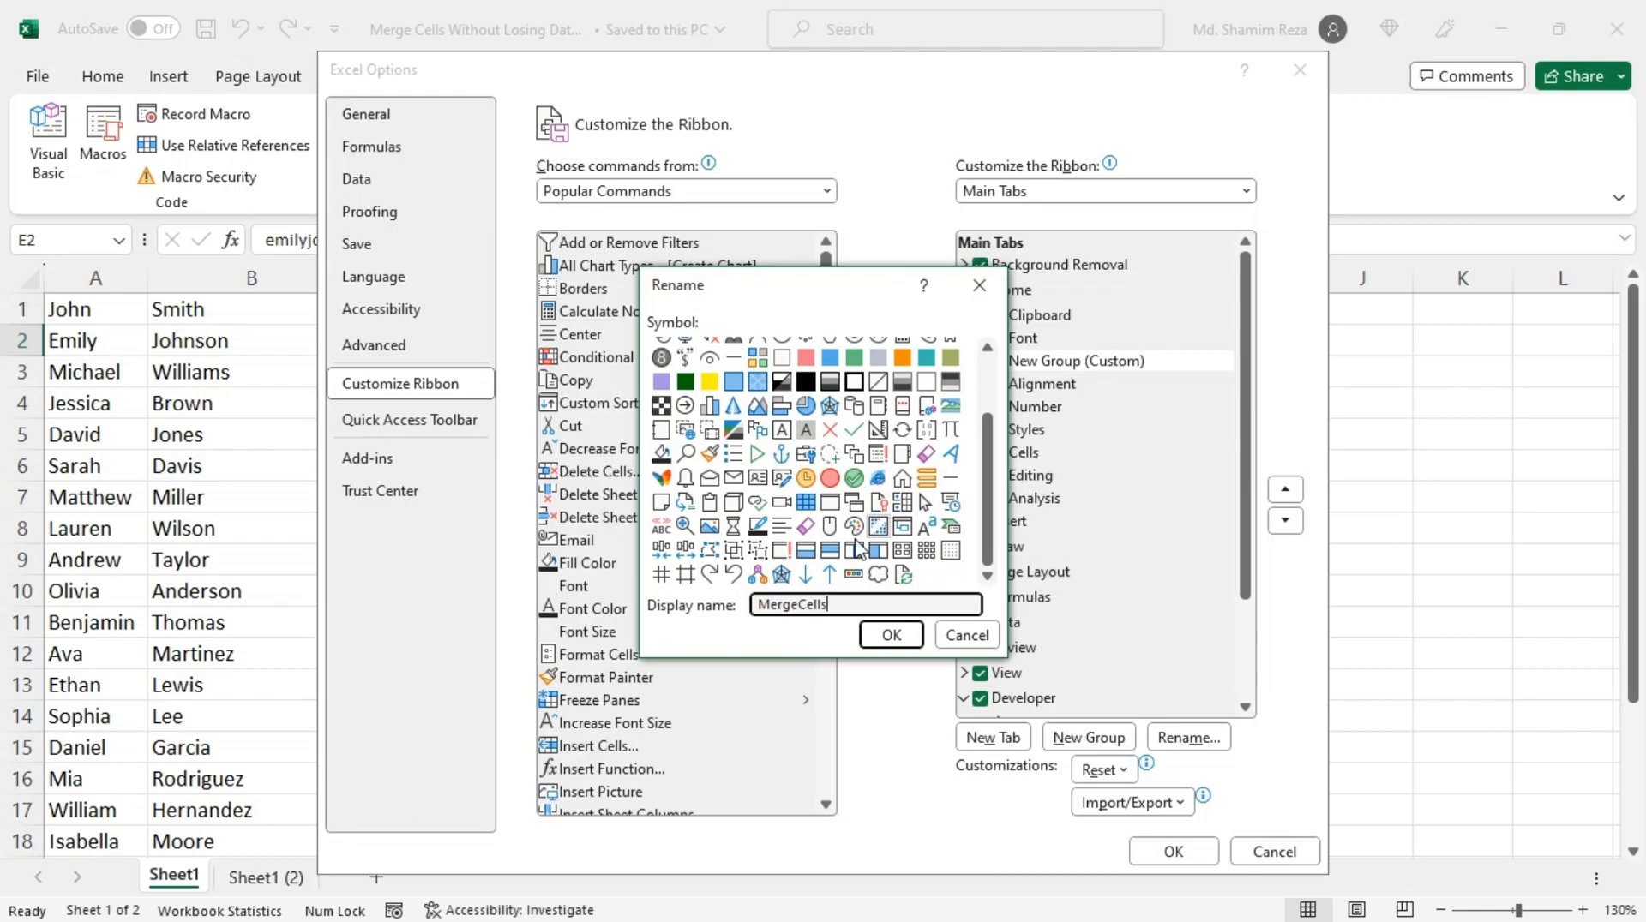
{"action": "mouse_move", "coordinate": [662, 566]}
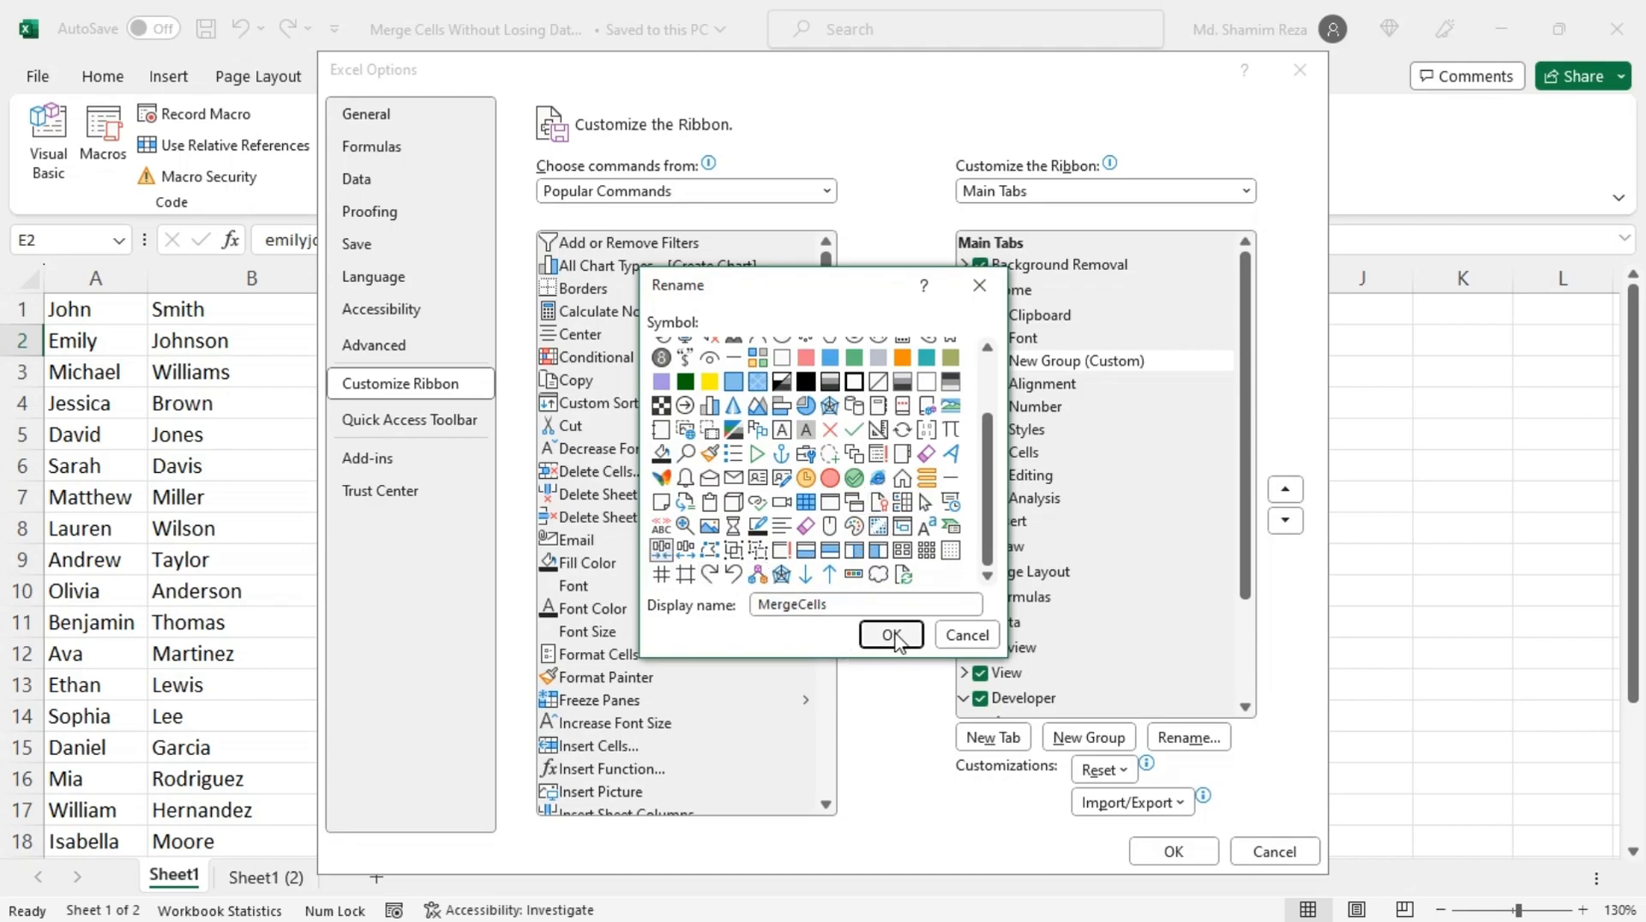
{"action": "left_click", "coordinate": [891, 635]}
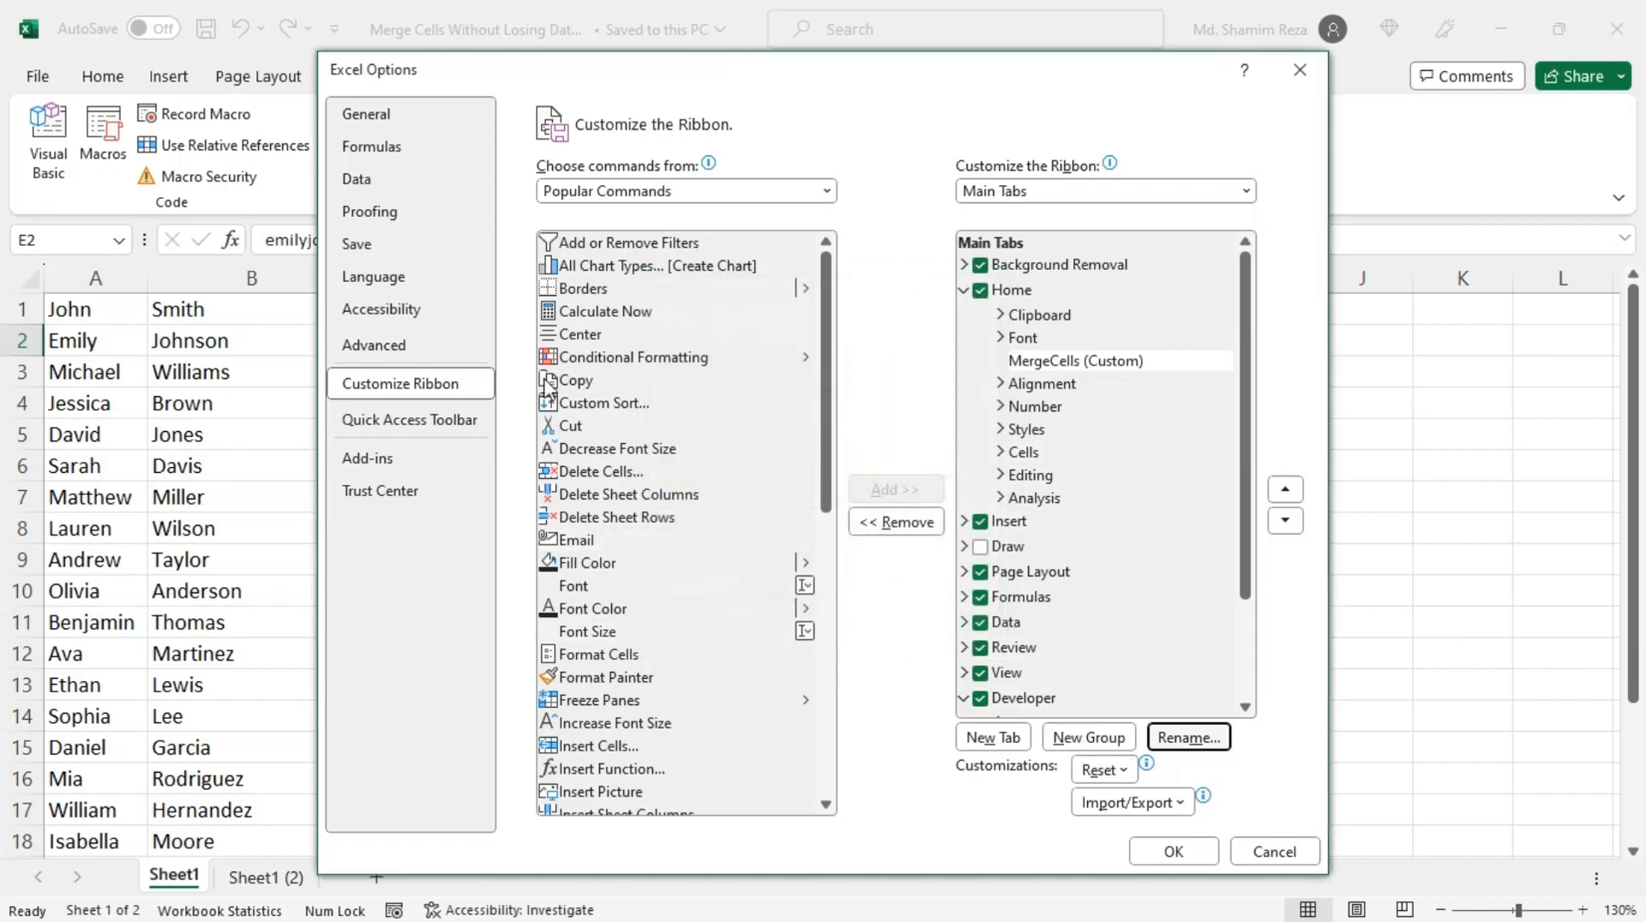
Add the MergeCellsWithData macro to the MergeCells group and confirm the ribbon changes
{"action": "left_click", "coordinate": [828, 190]}
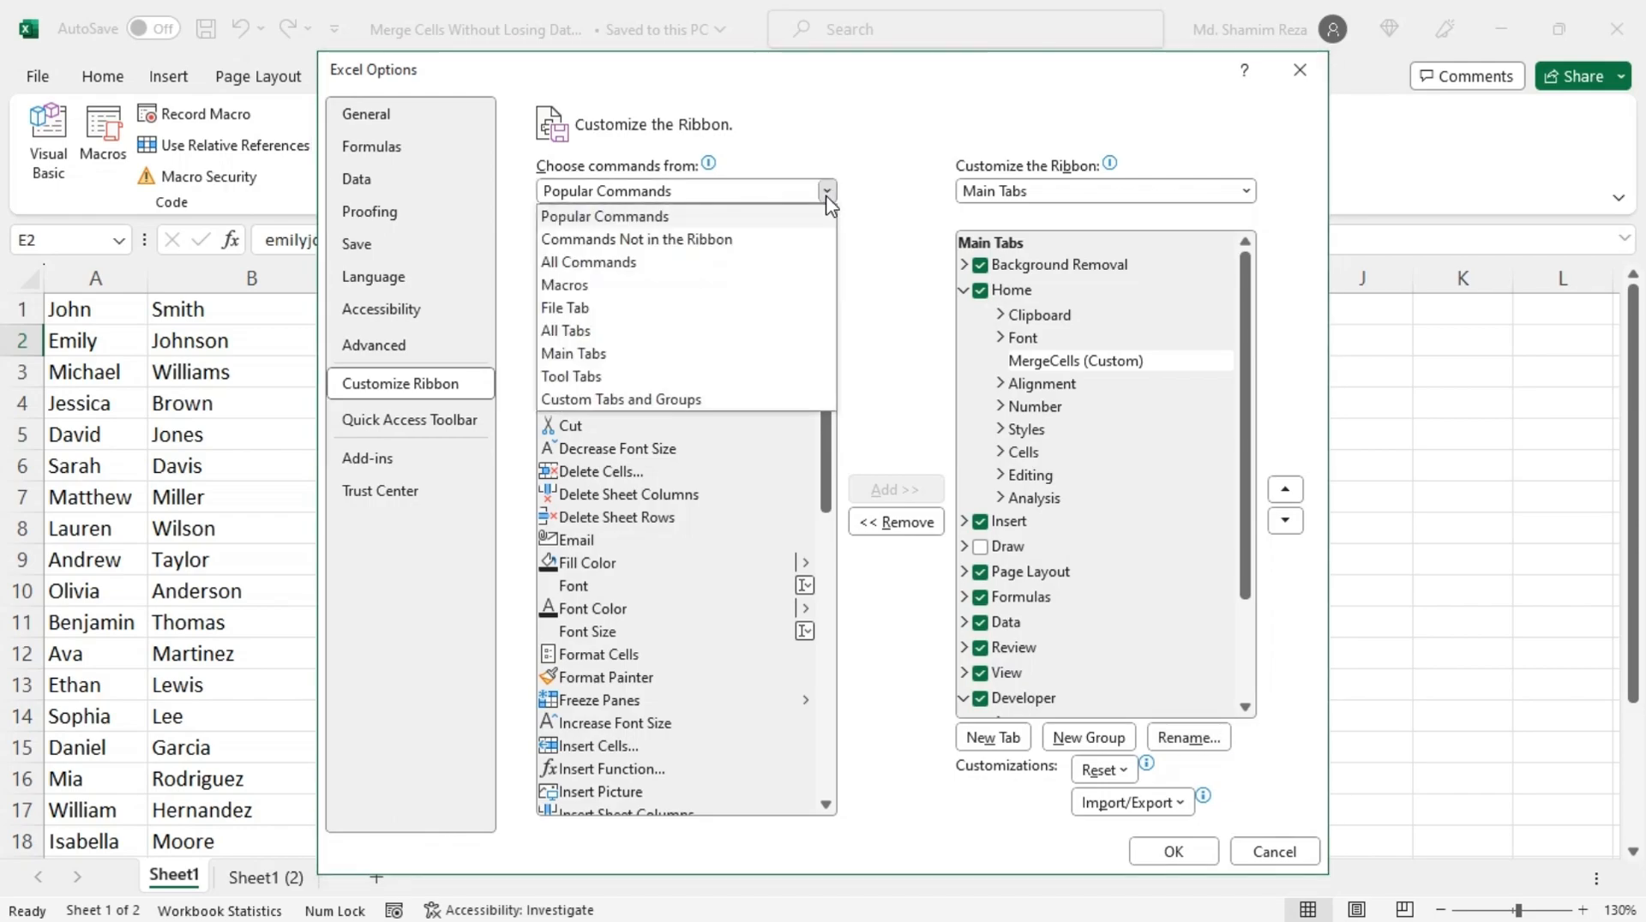
{"action": "mouse_move", "coordinate": [657, 361]}
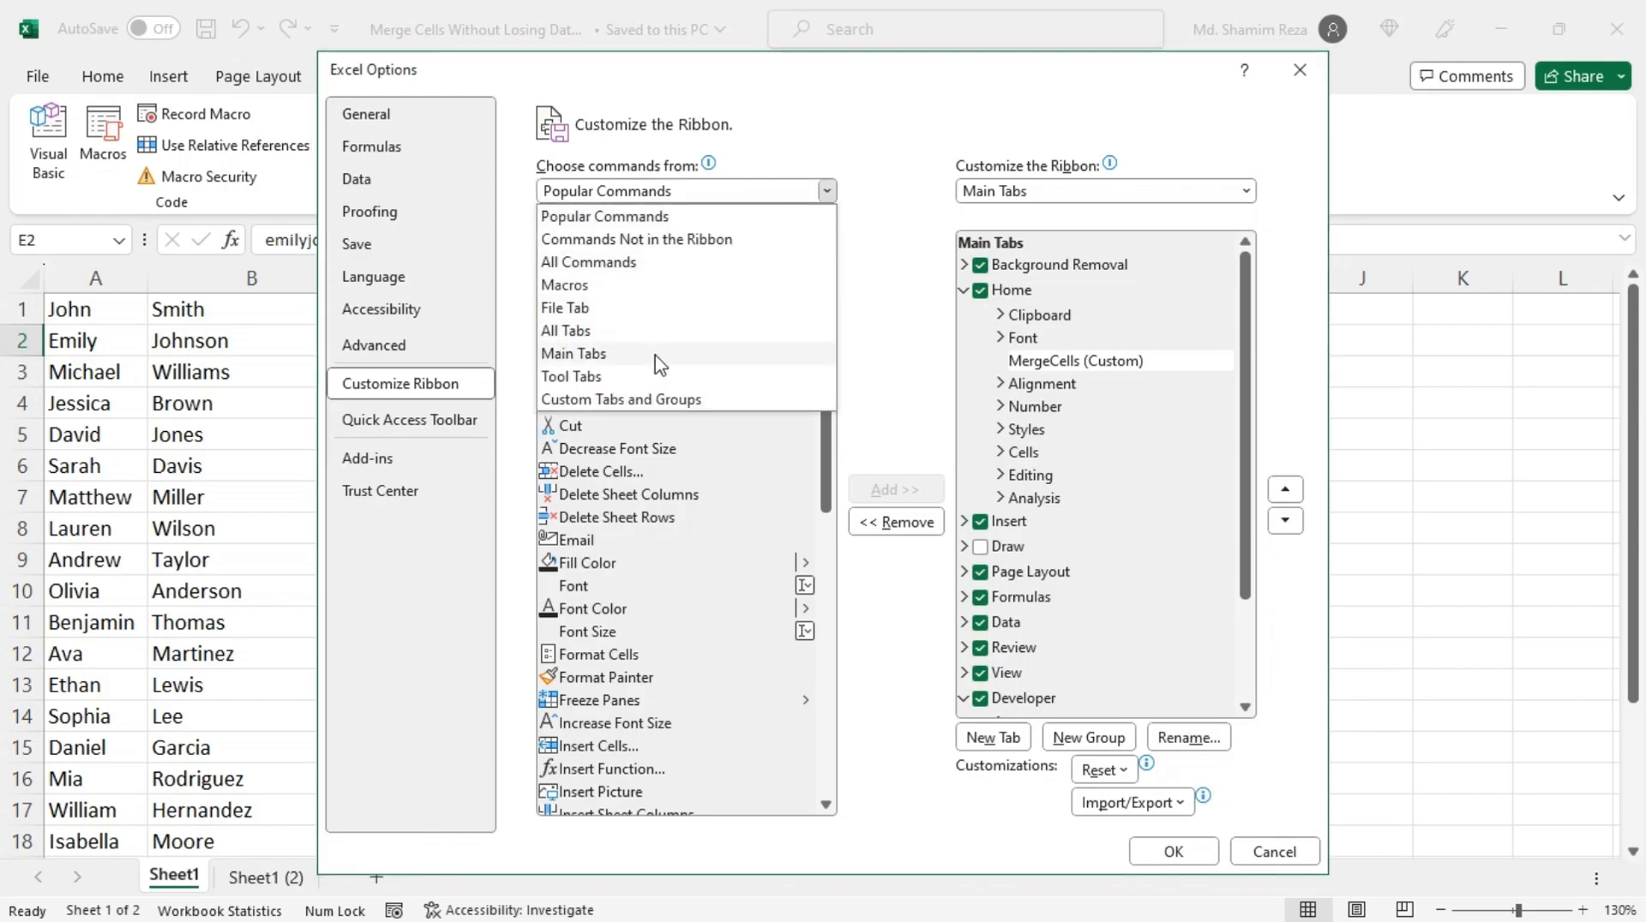
{"action": "left_click", "coordinate": [566, 284]}
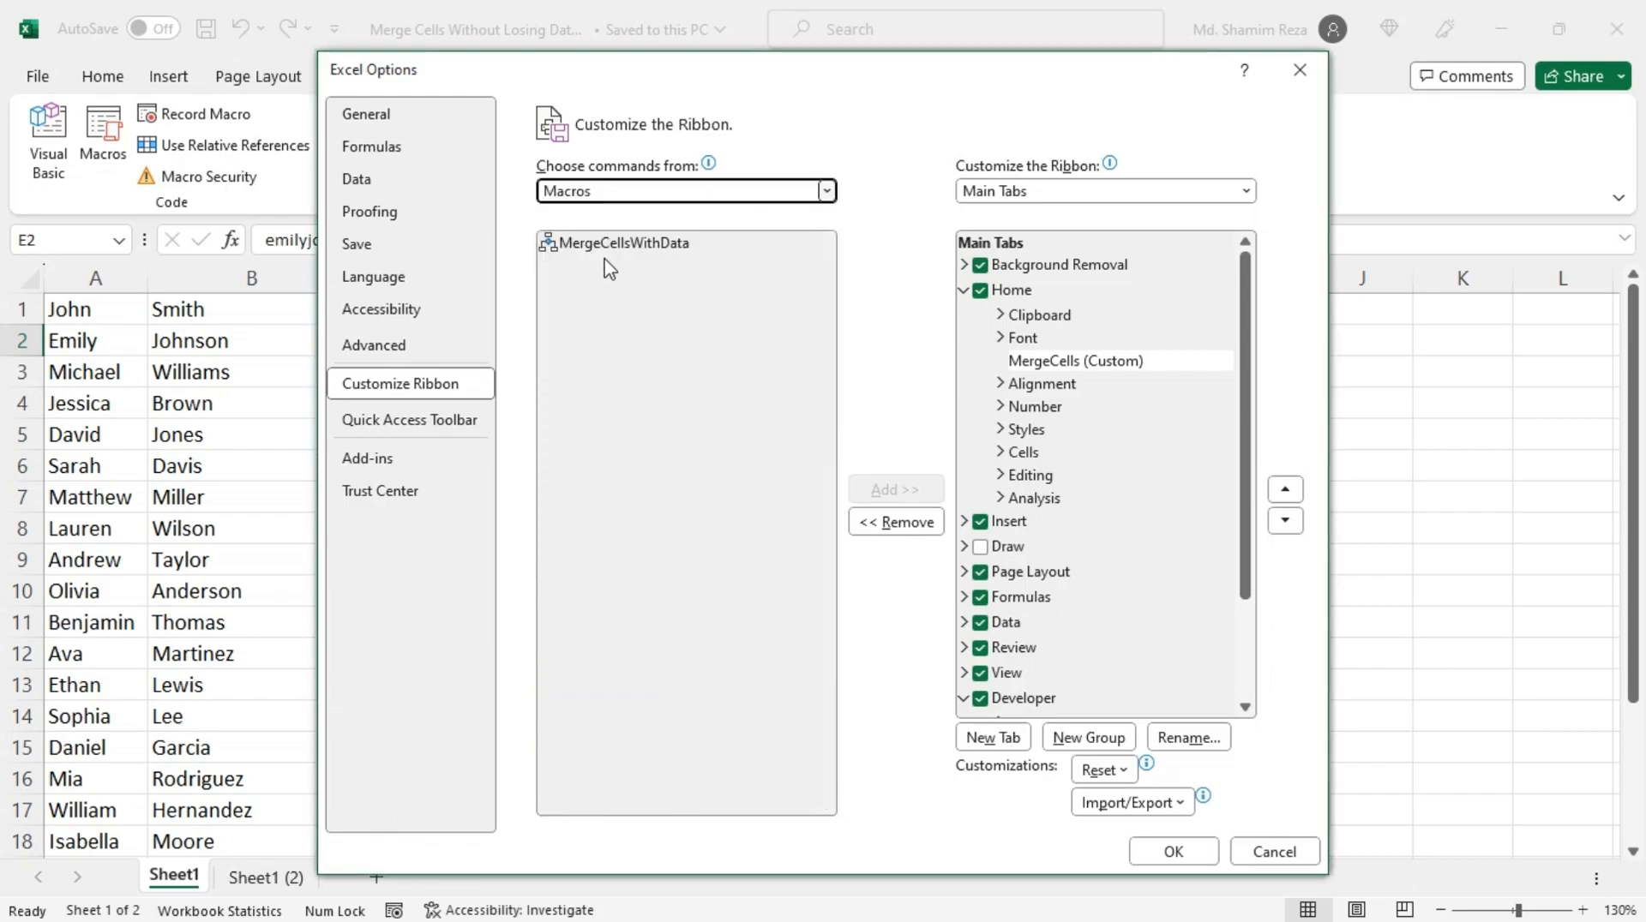
{"action": "left_click", "coordinate": [624, 244]}
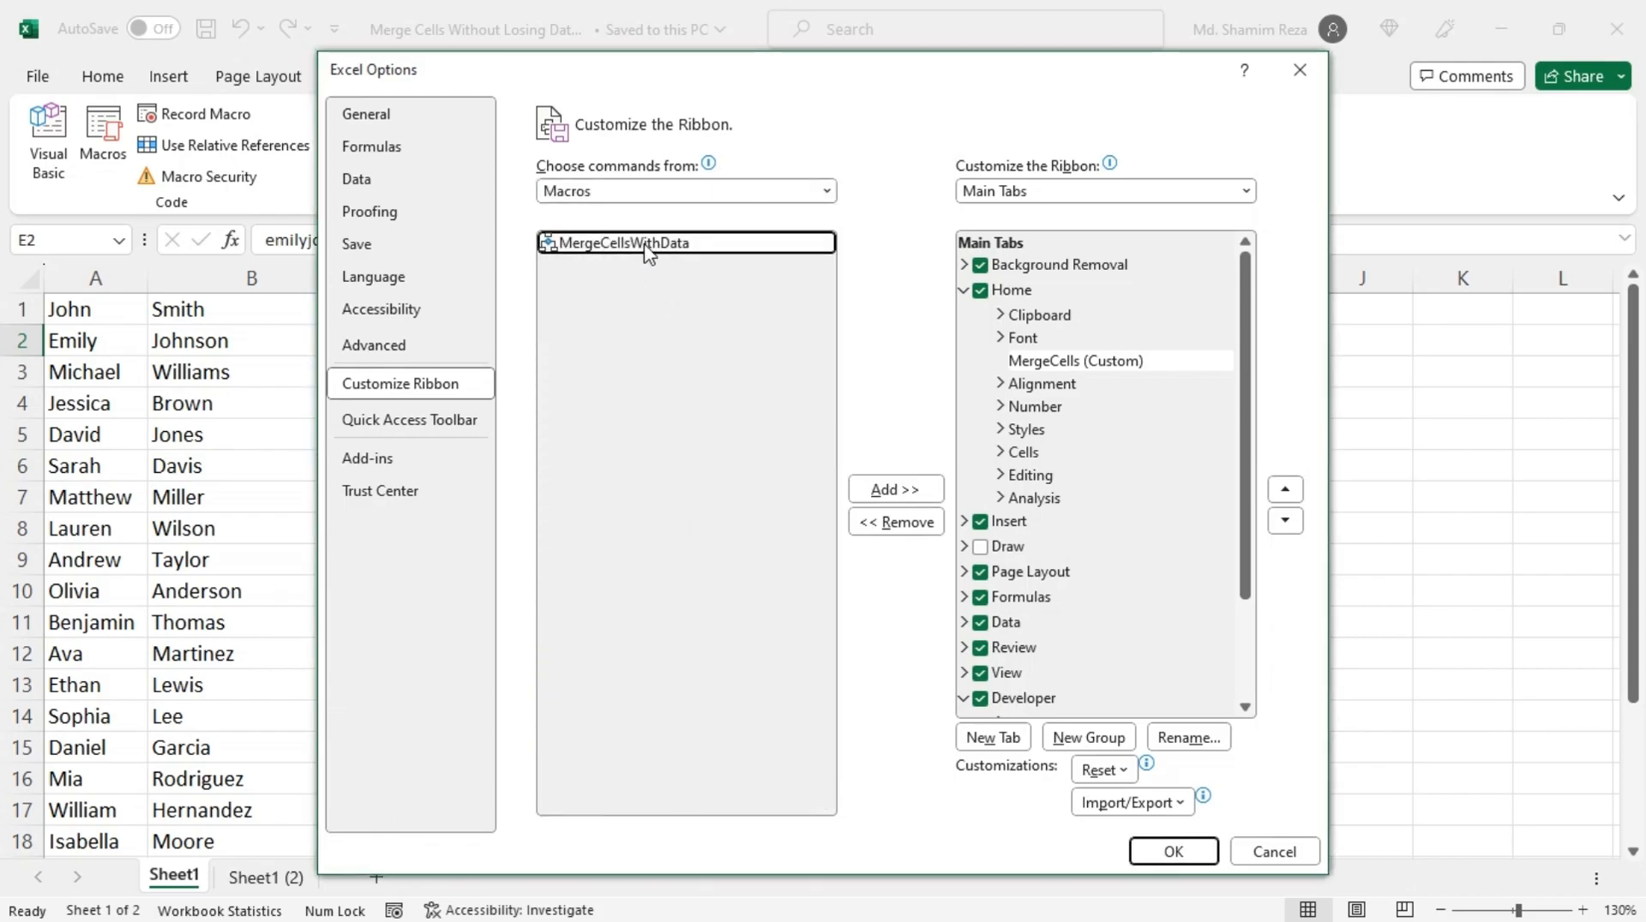
{"action": "left_click", "coordinate": [895, 489]}
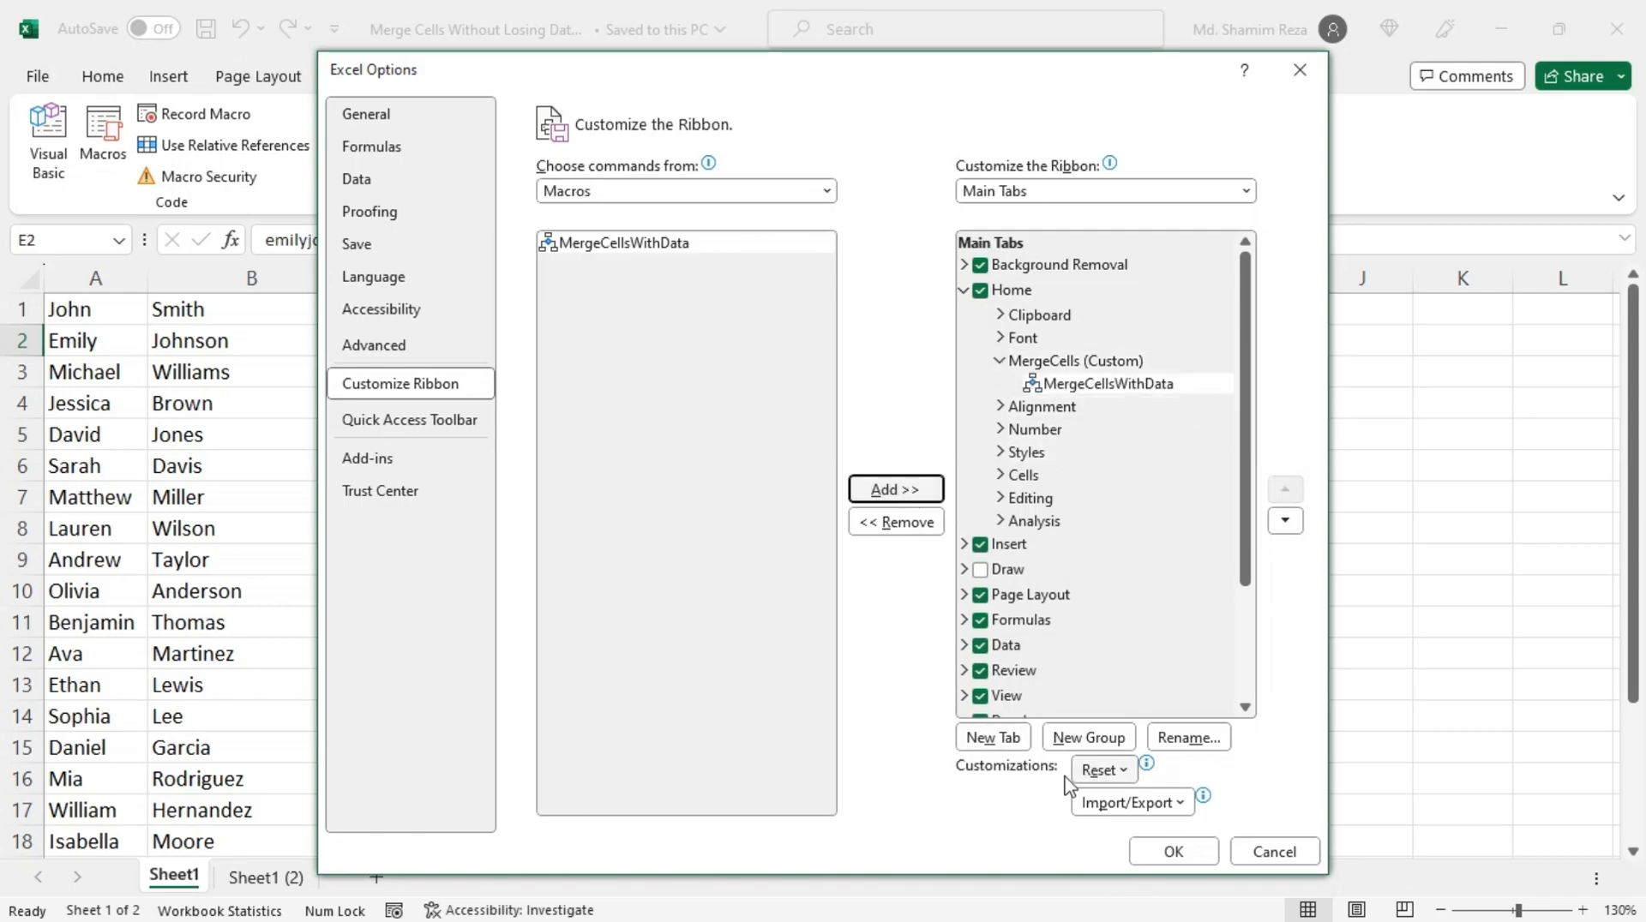
{"action": "mouse_move", "coordinate": [1198, 751]}
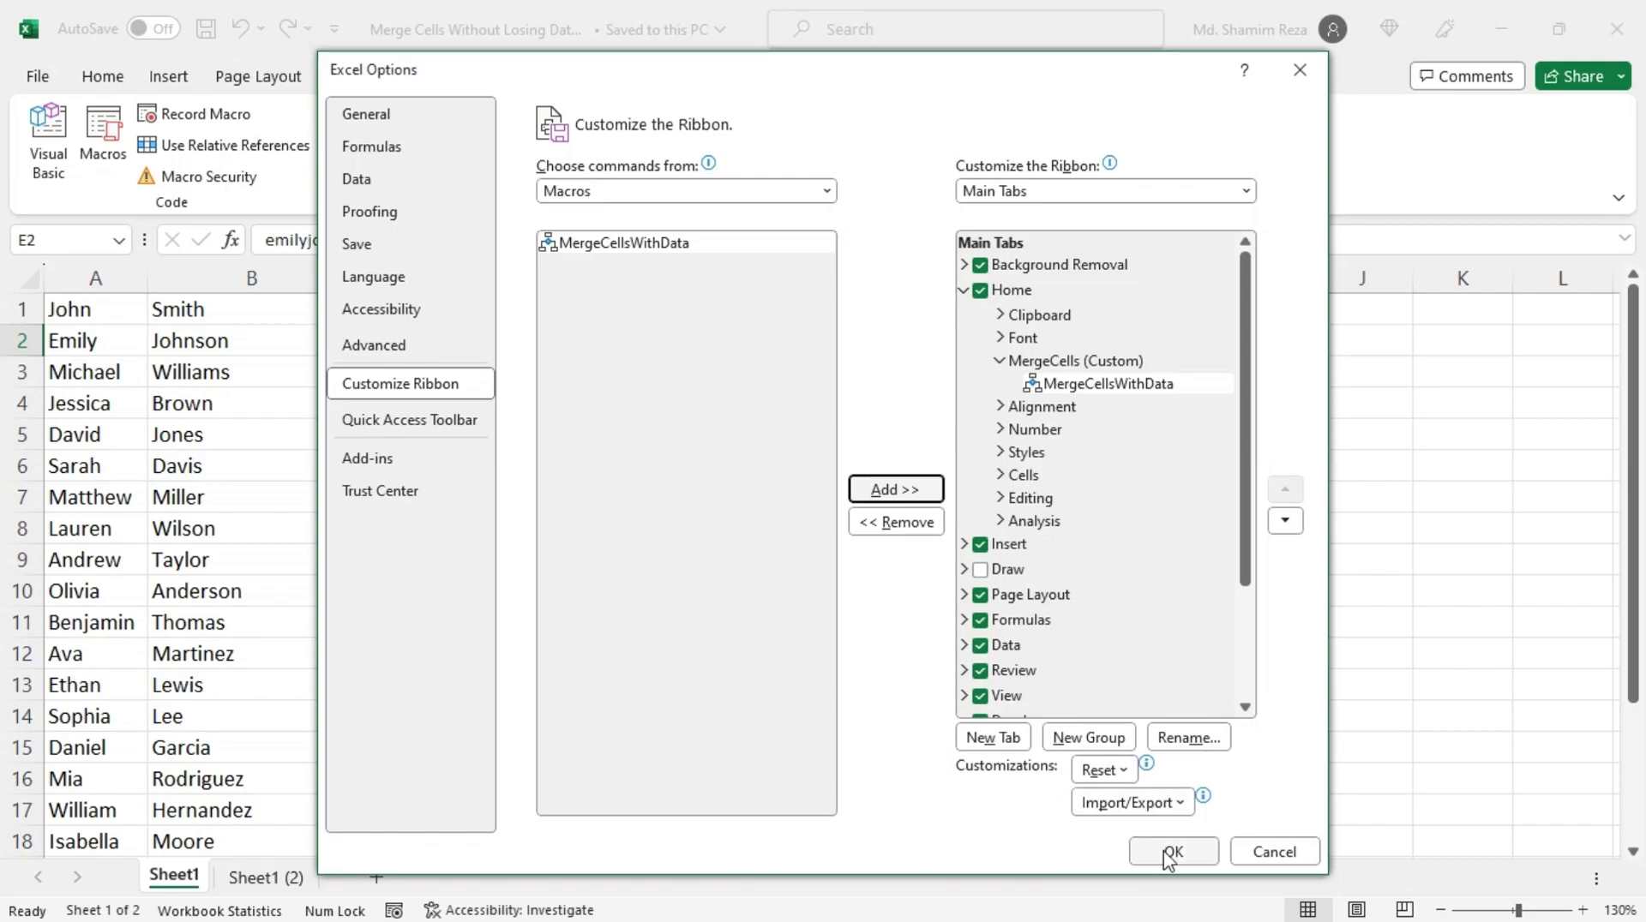
{"action": "left_click", "coordinate": [1173, 850]}
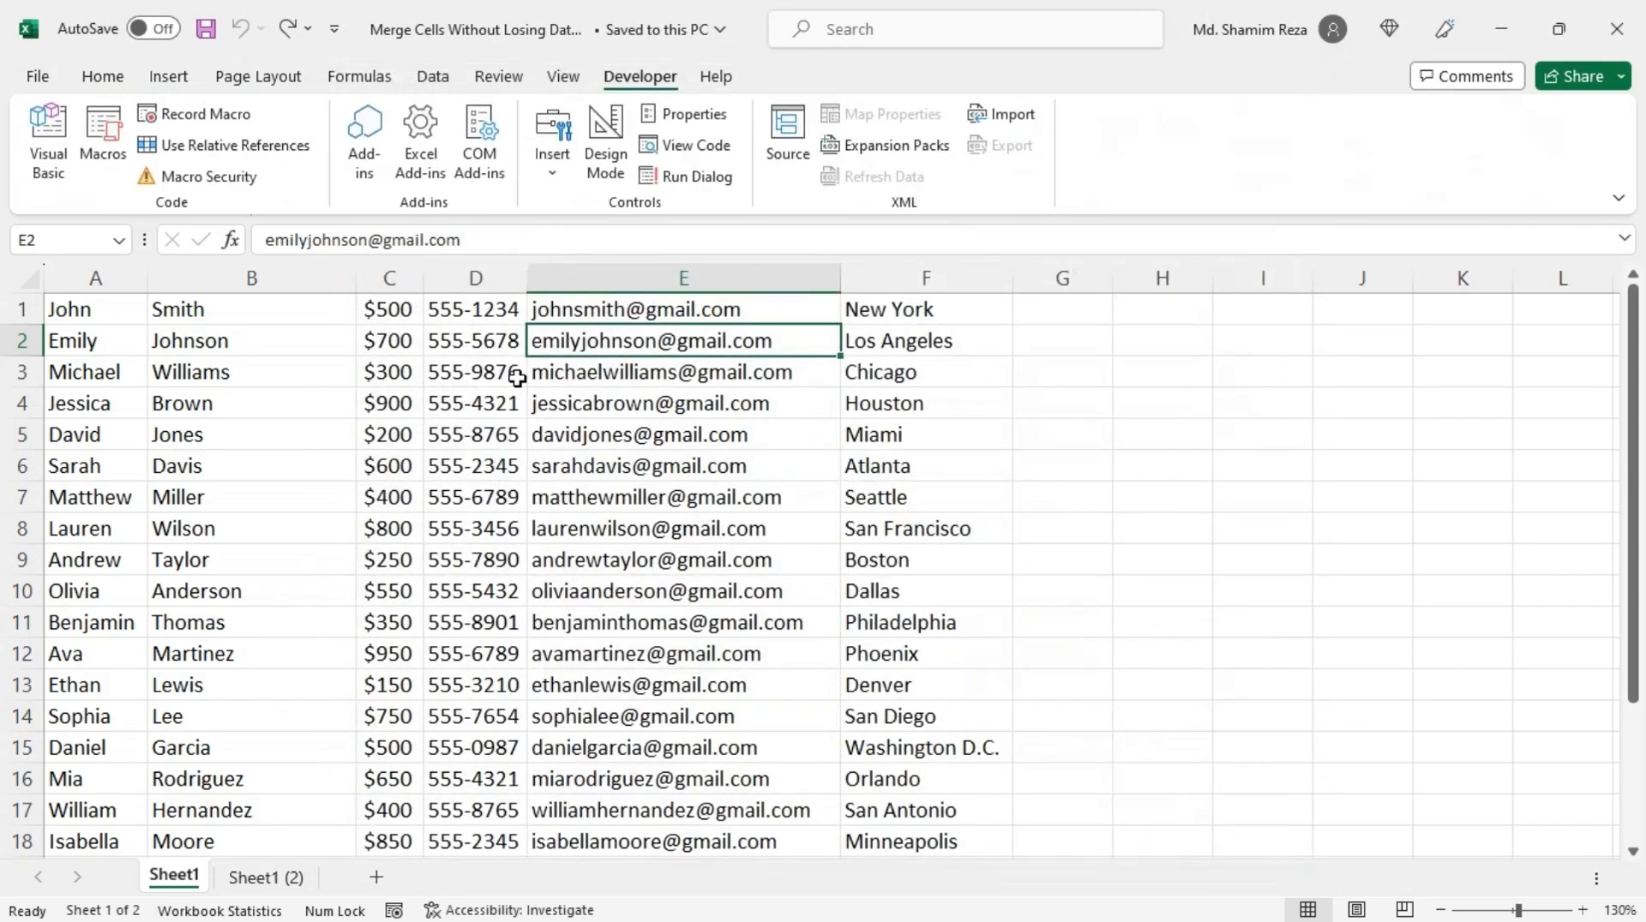
Run MergeCellsWithData from the Home tab so A1:B1 becomes one cell reading John Smith
{"action": "left_click", "coordinate": [103, 75]}
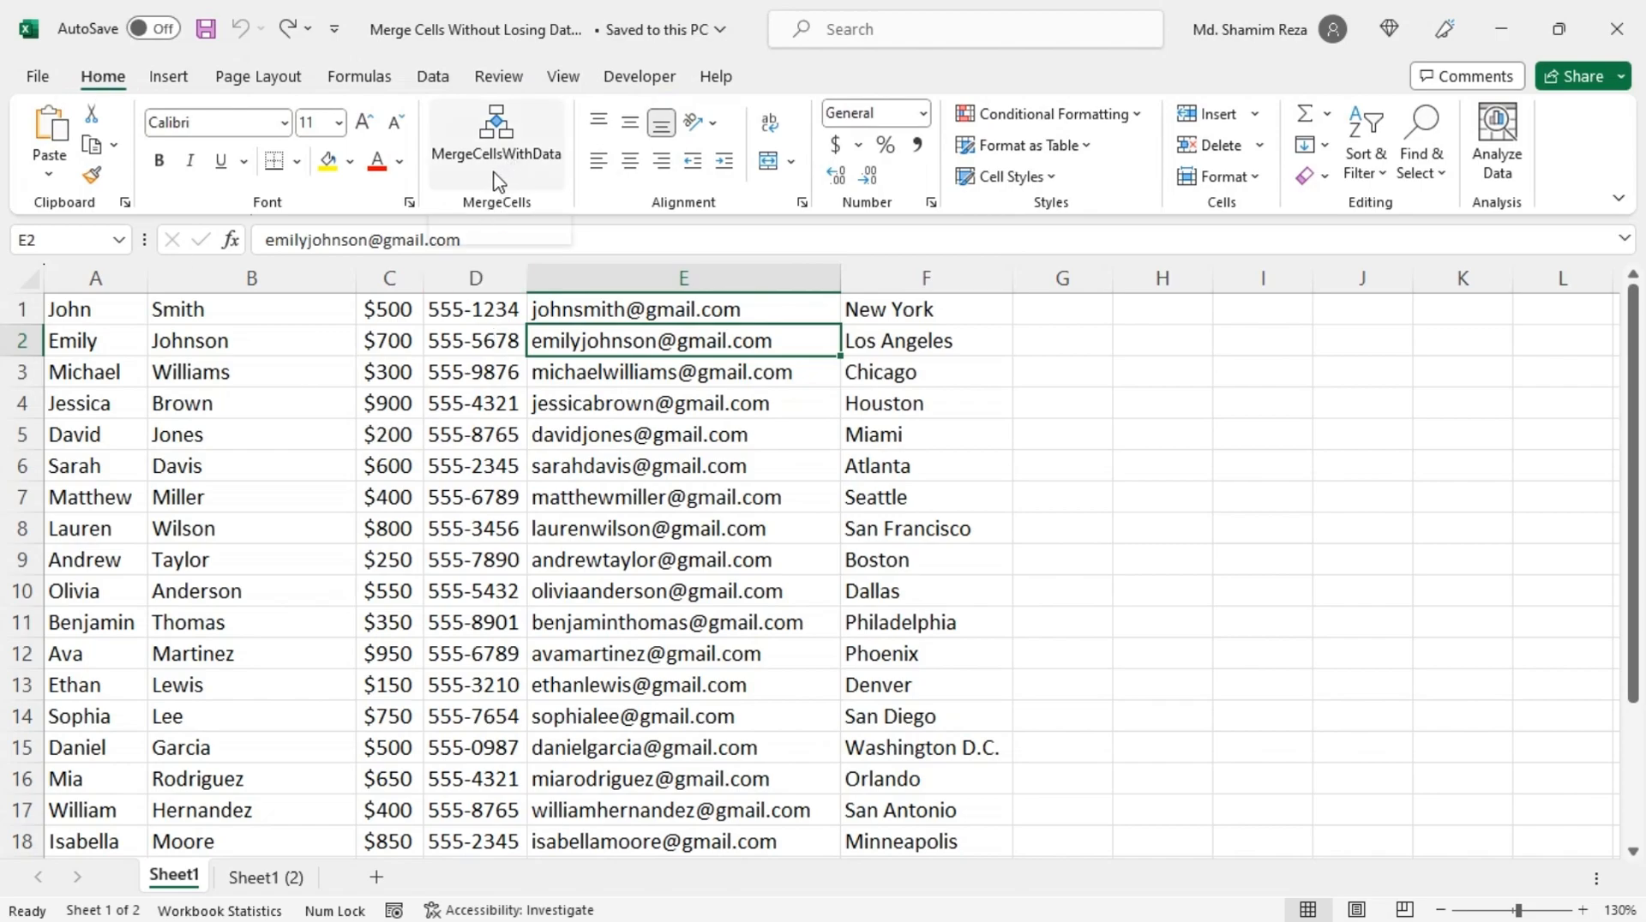
{"action": "mouse_move", "coordinate": [535, 163]}
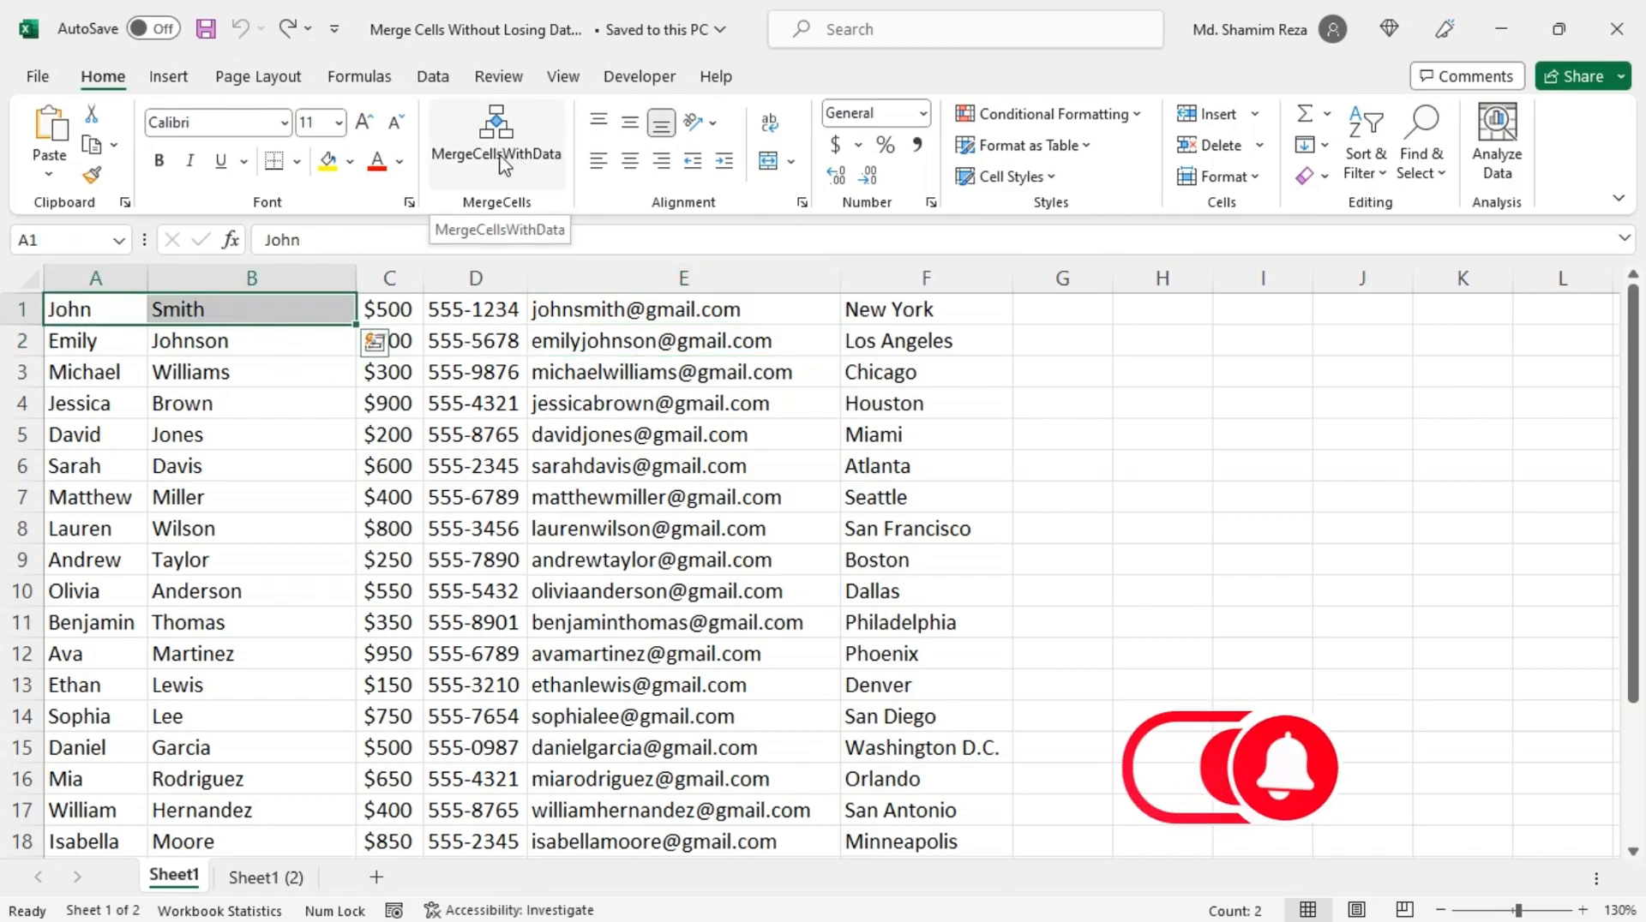
{"action": "left_click", "coordinate": [496, 132]}
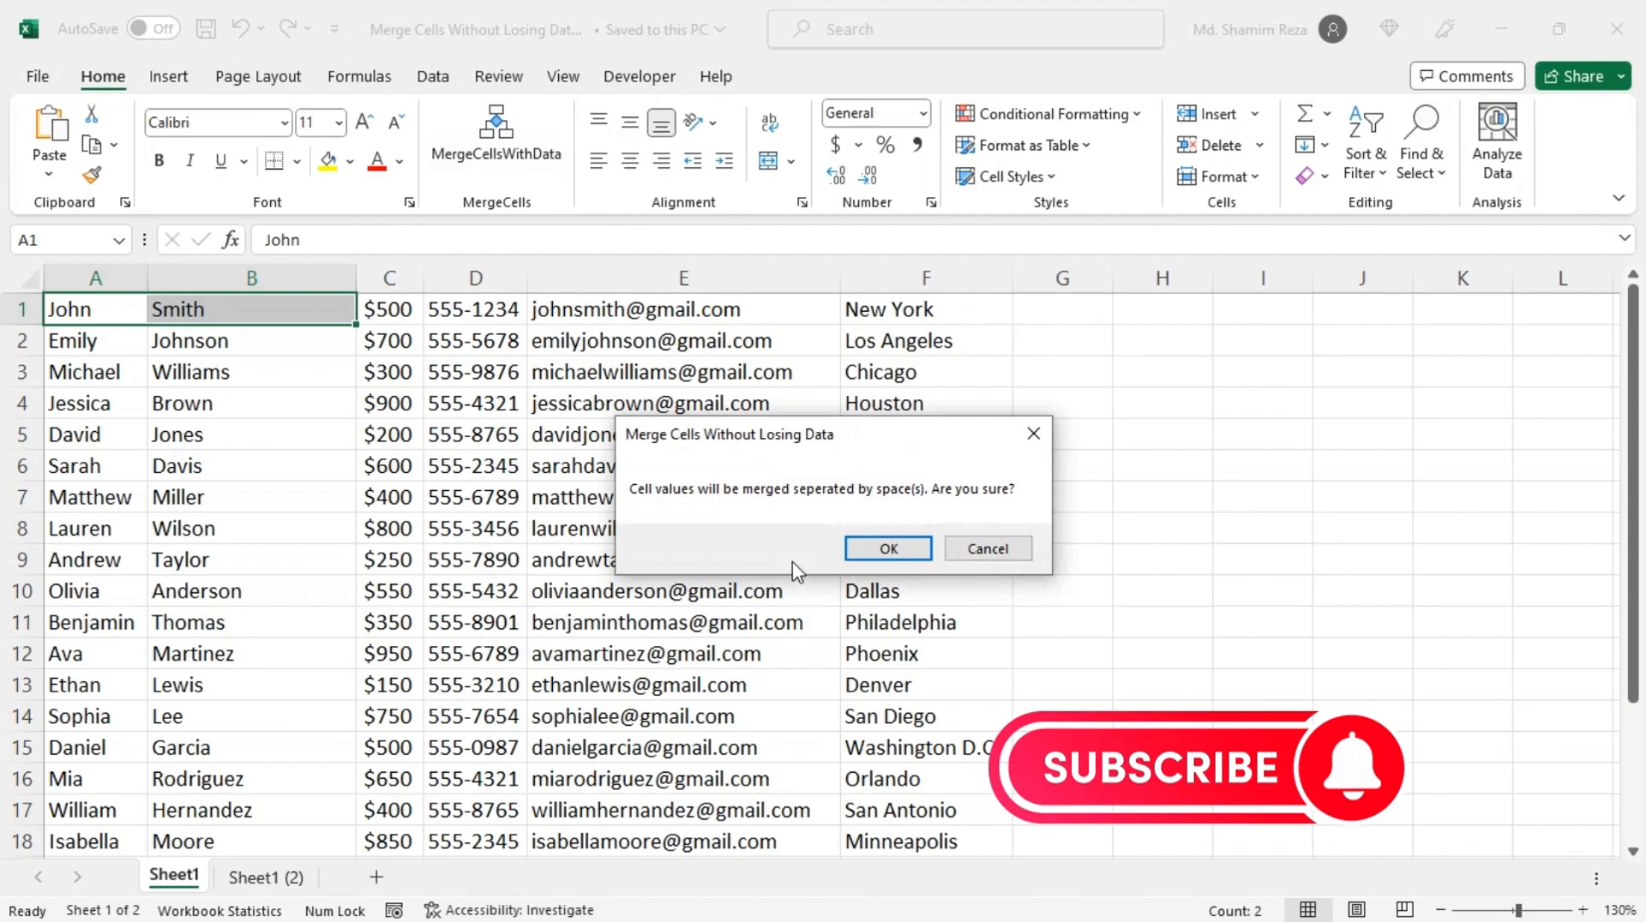
{"action": "left_click", "coordinate": [888, 549]}
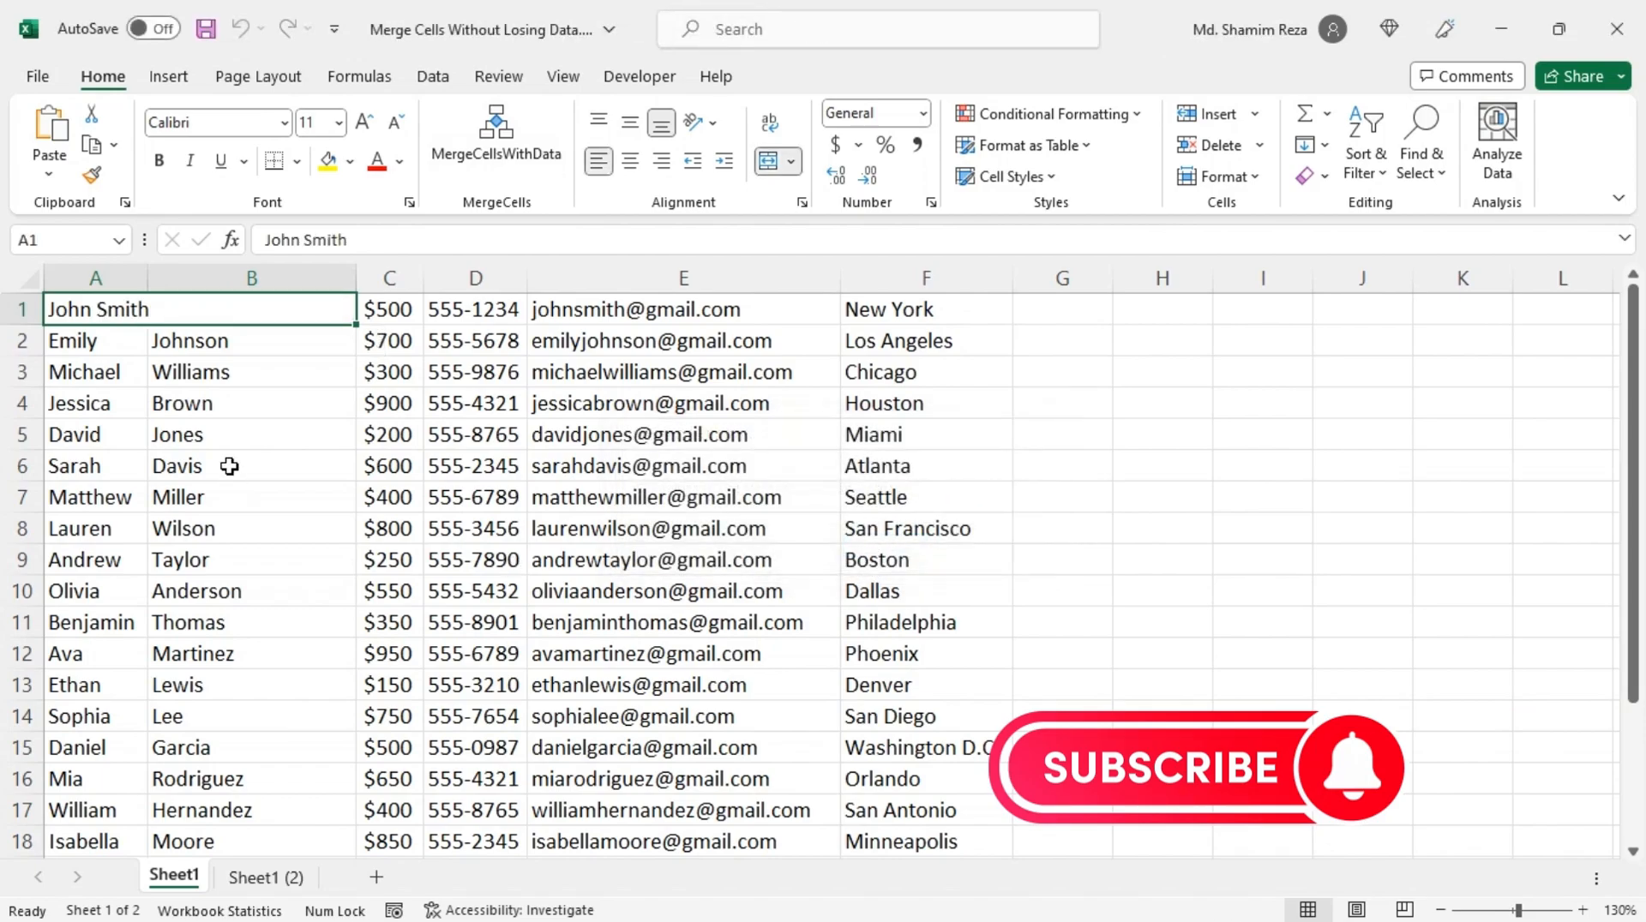
{"action": "left_click", "coordinate": [250, 371]}
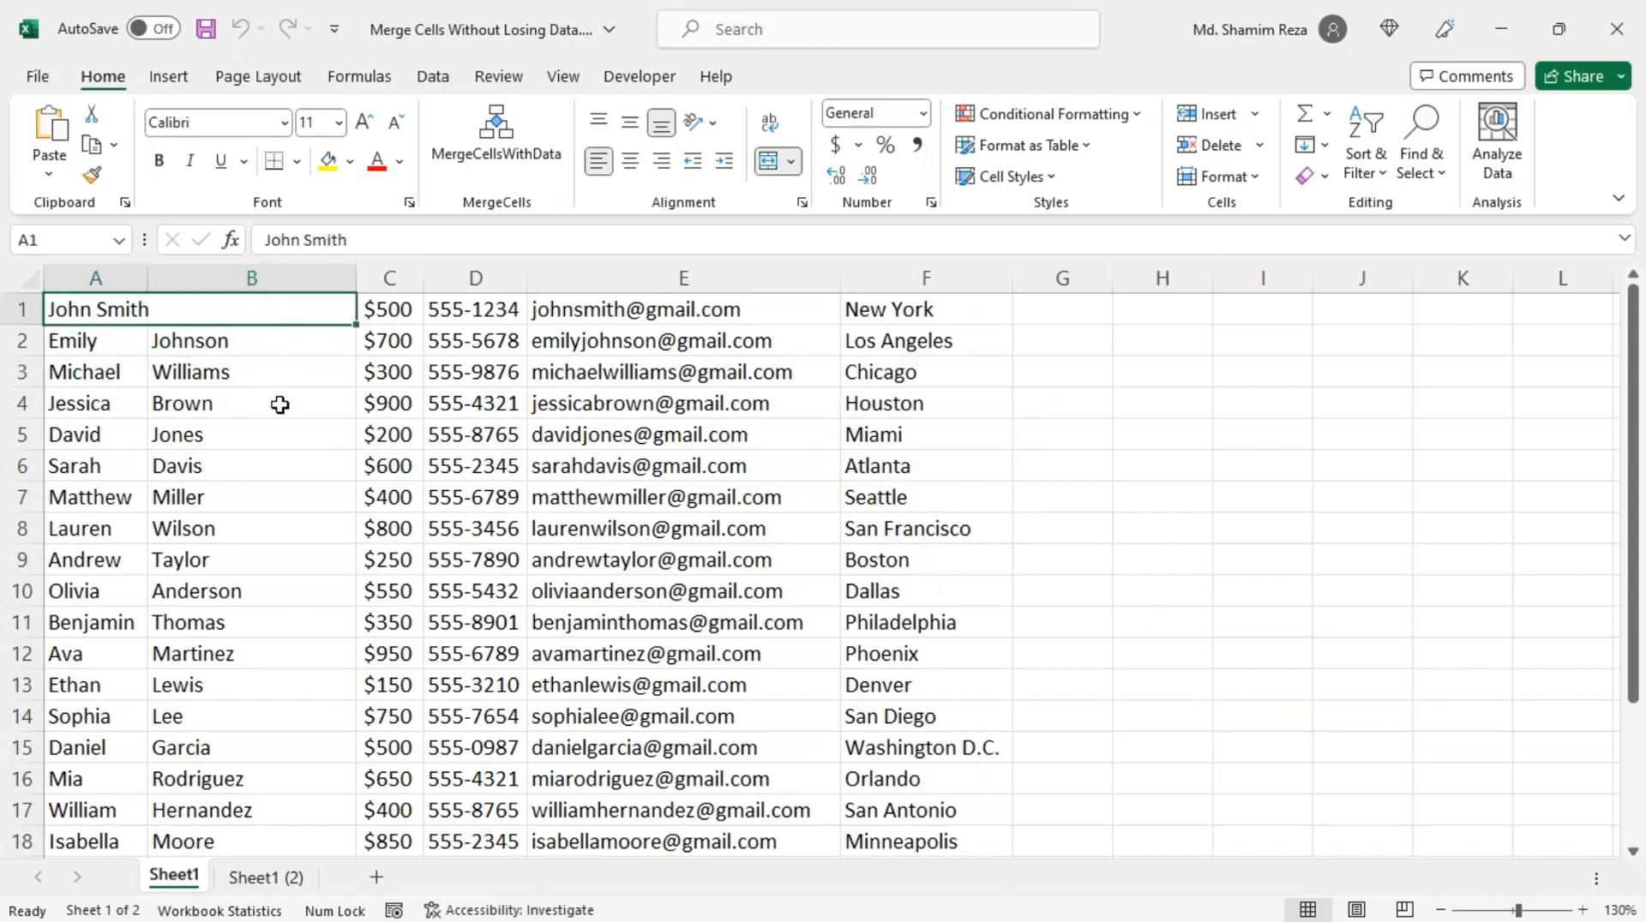
{"action": "mouse_move", "coordinate": [266, 386]}
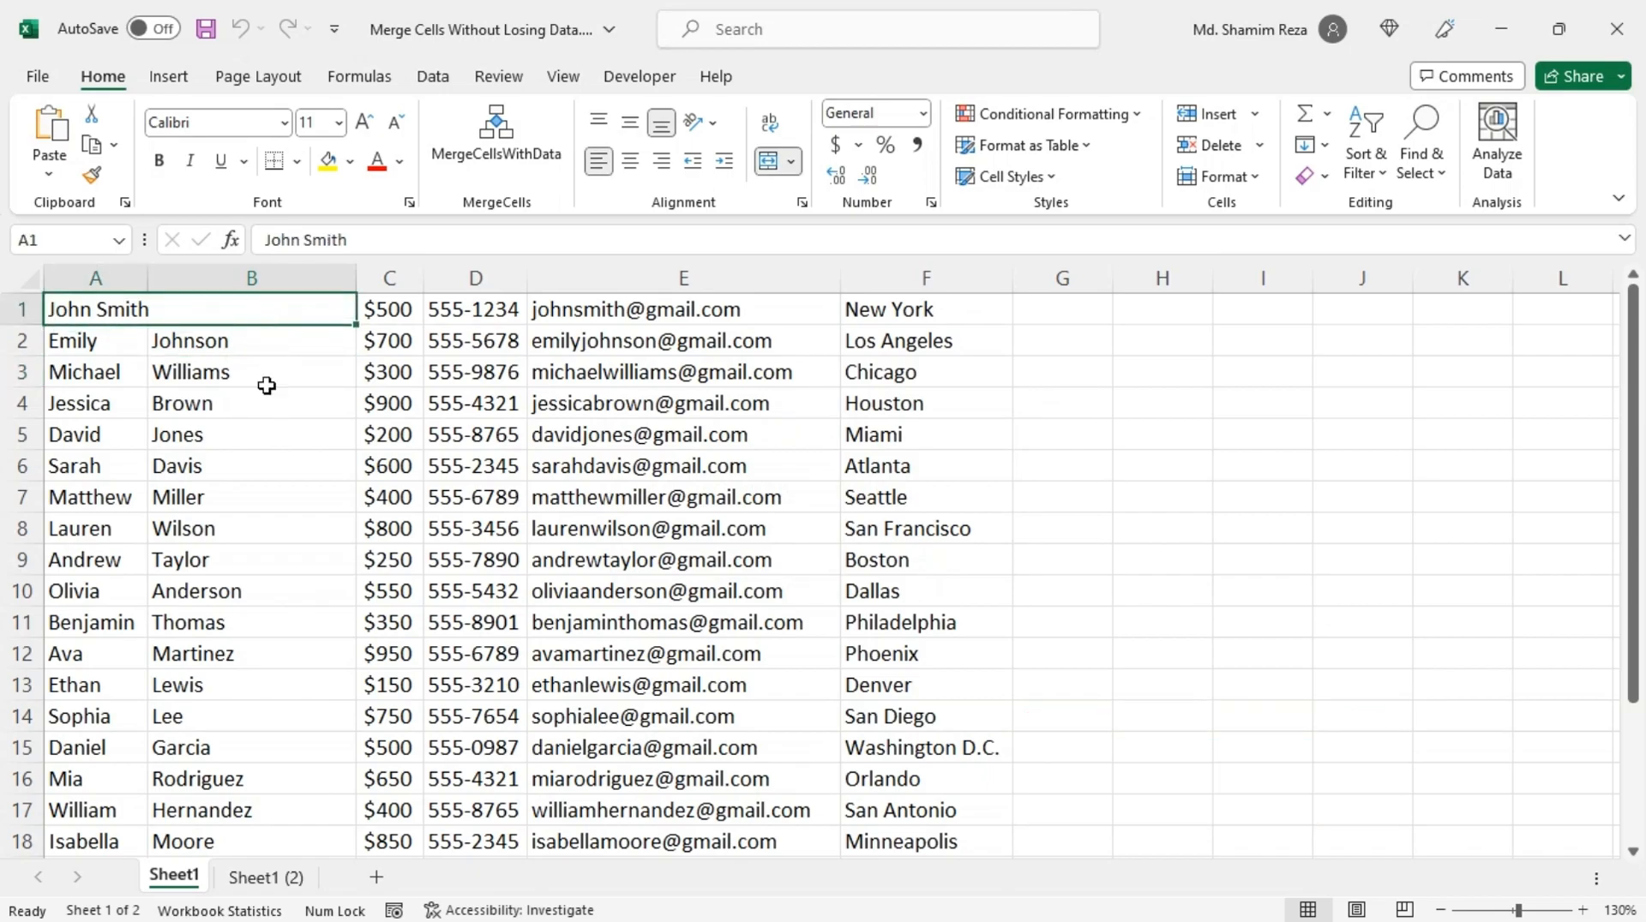
{"action": "mouse_move", "coordinate": [281, 359]}
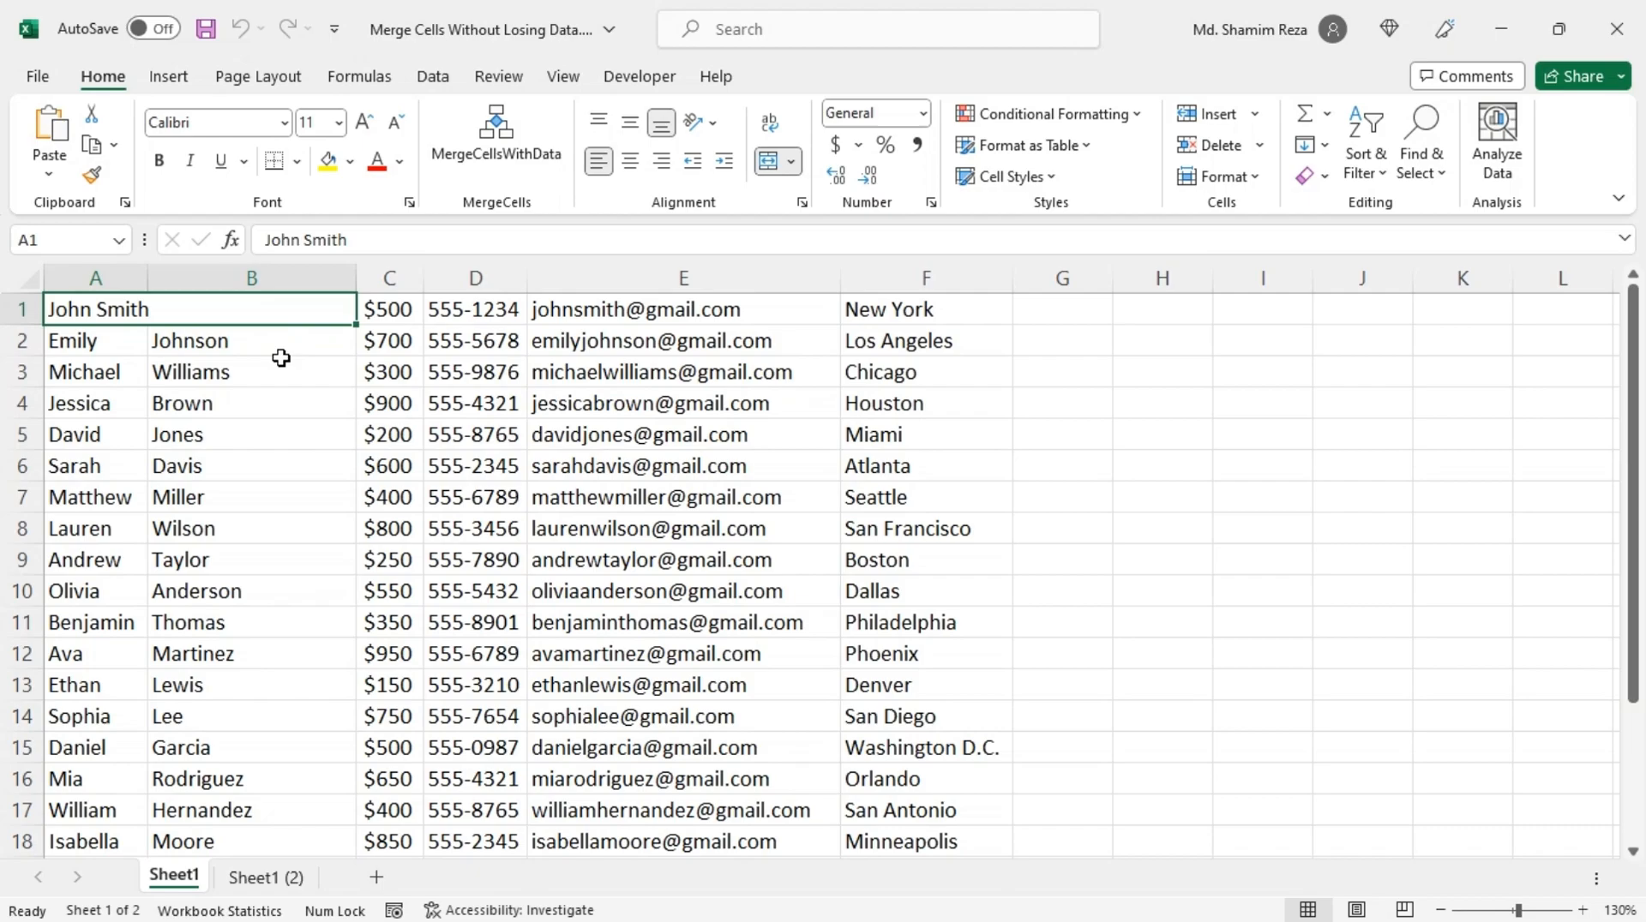
{"action": "mouse_move", "coordinate": [390, 631]}
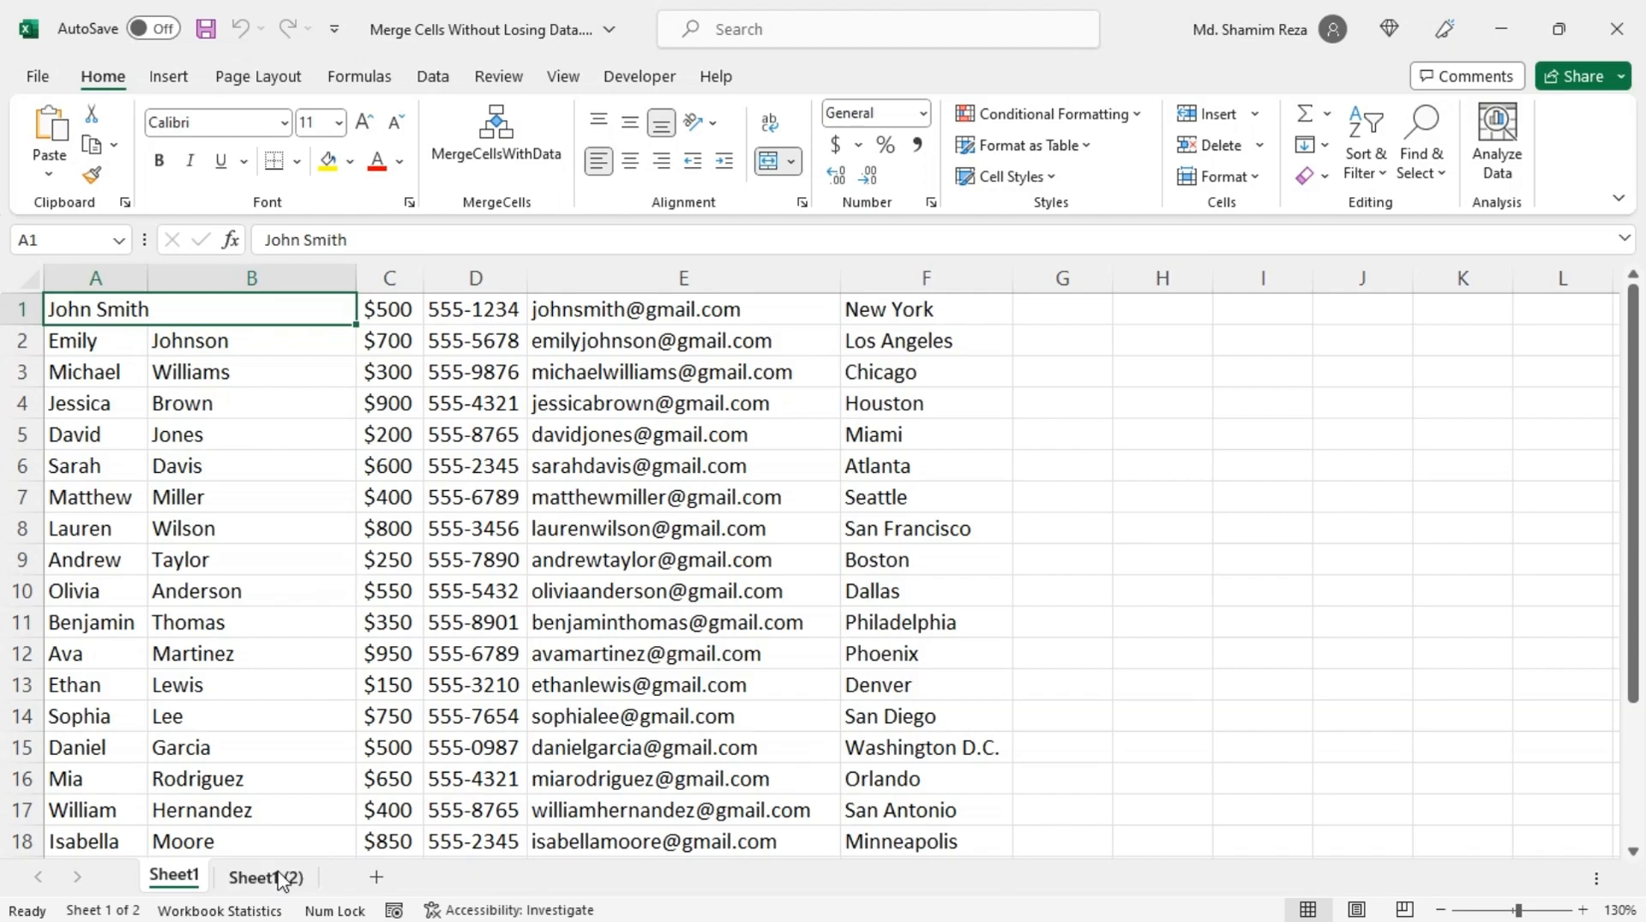
On Sheet1 (2), select John and Smith in H1:H2 and widen column H
{"action": "left_click", "coordinate": [271, 876]}
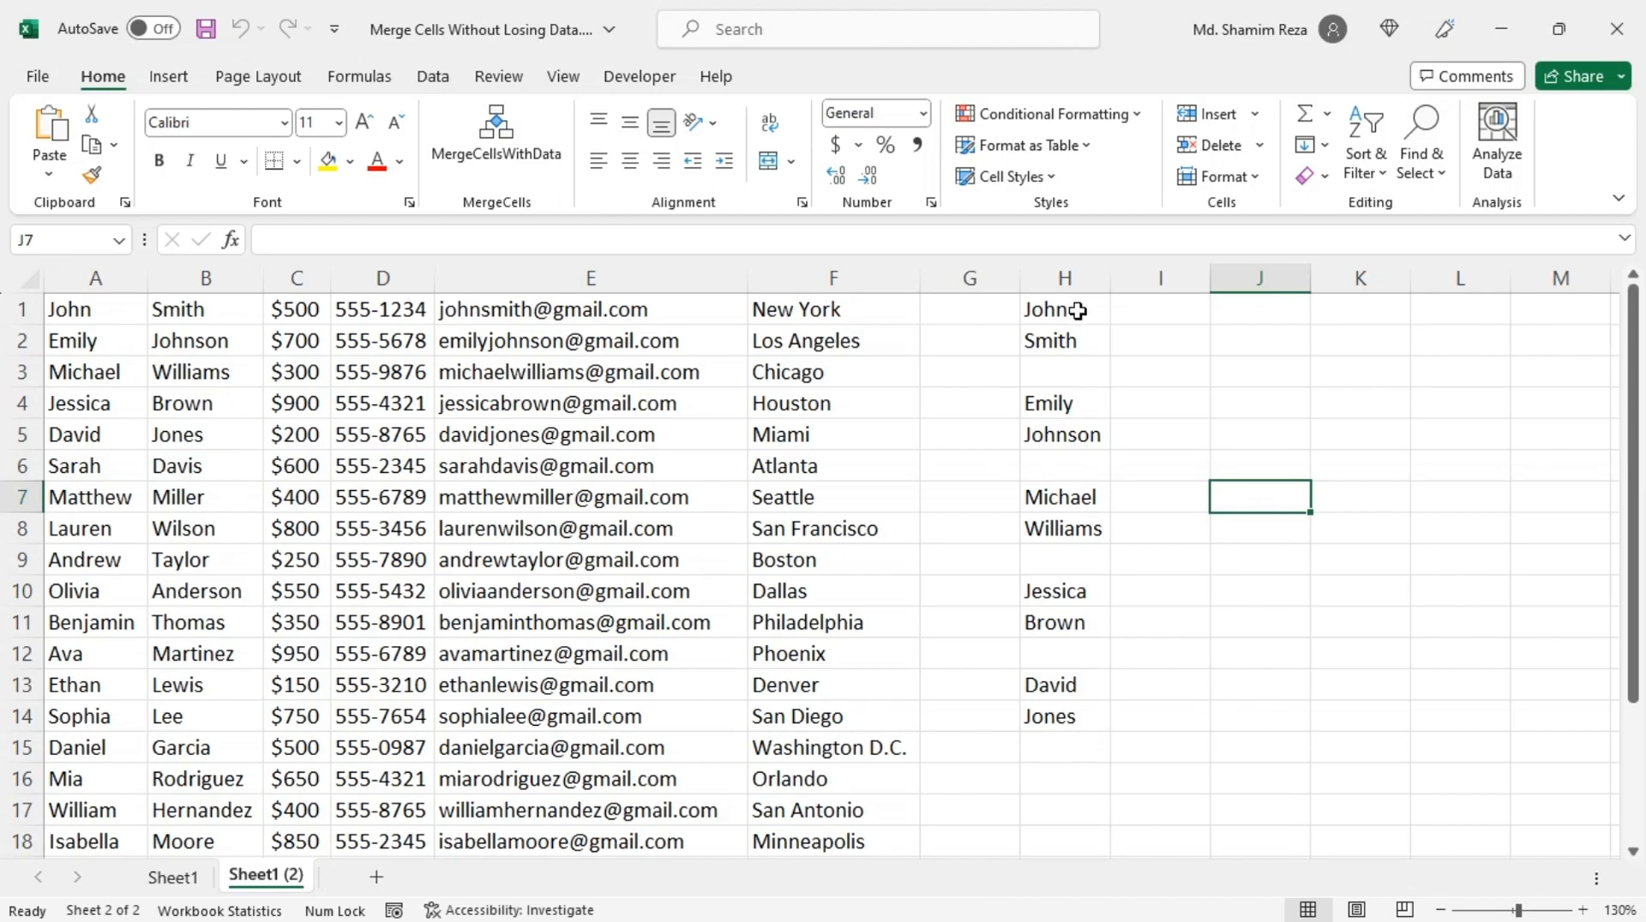
{"action": "left_click_drag", "start_coordinate": [1063, 308], "coordinate": [1063, 340]}
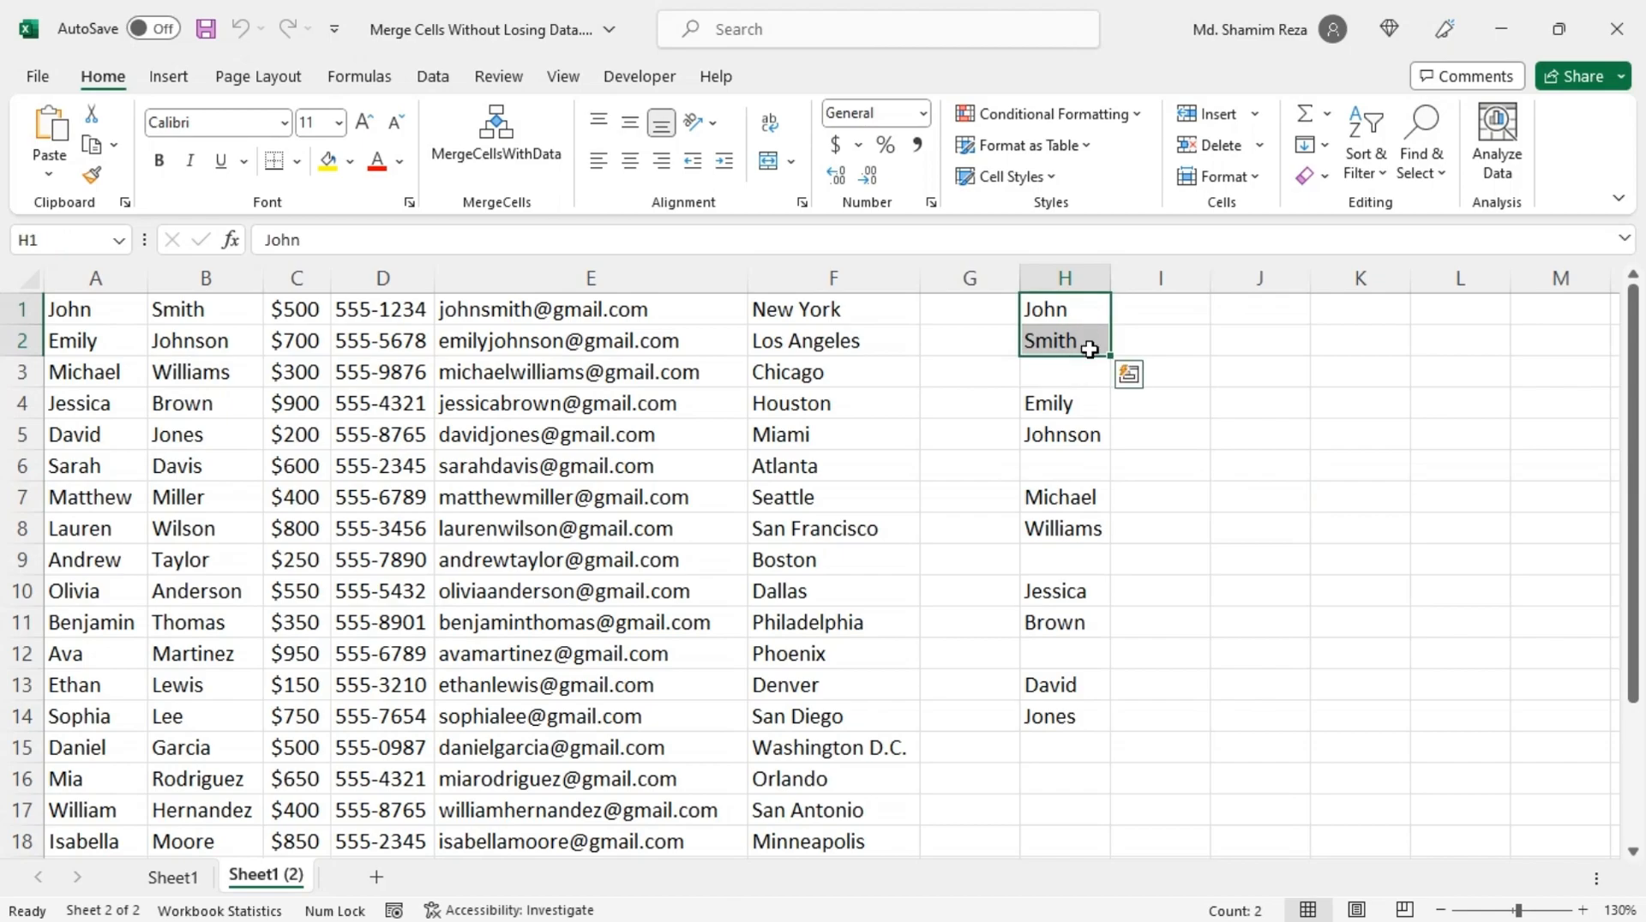
{"action": "mouse_move", "coordinate": [1111, 275]}
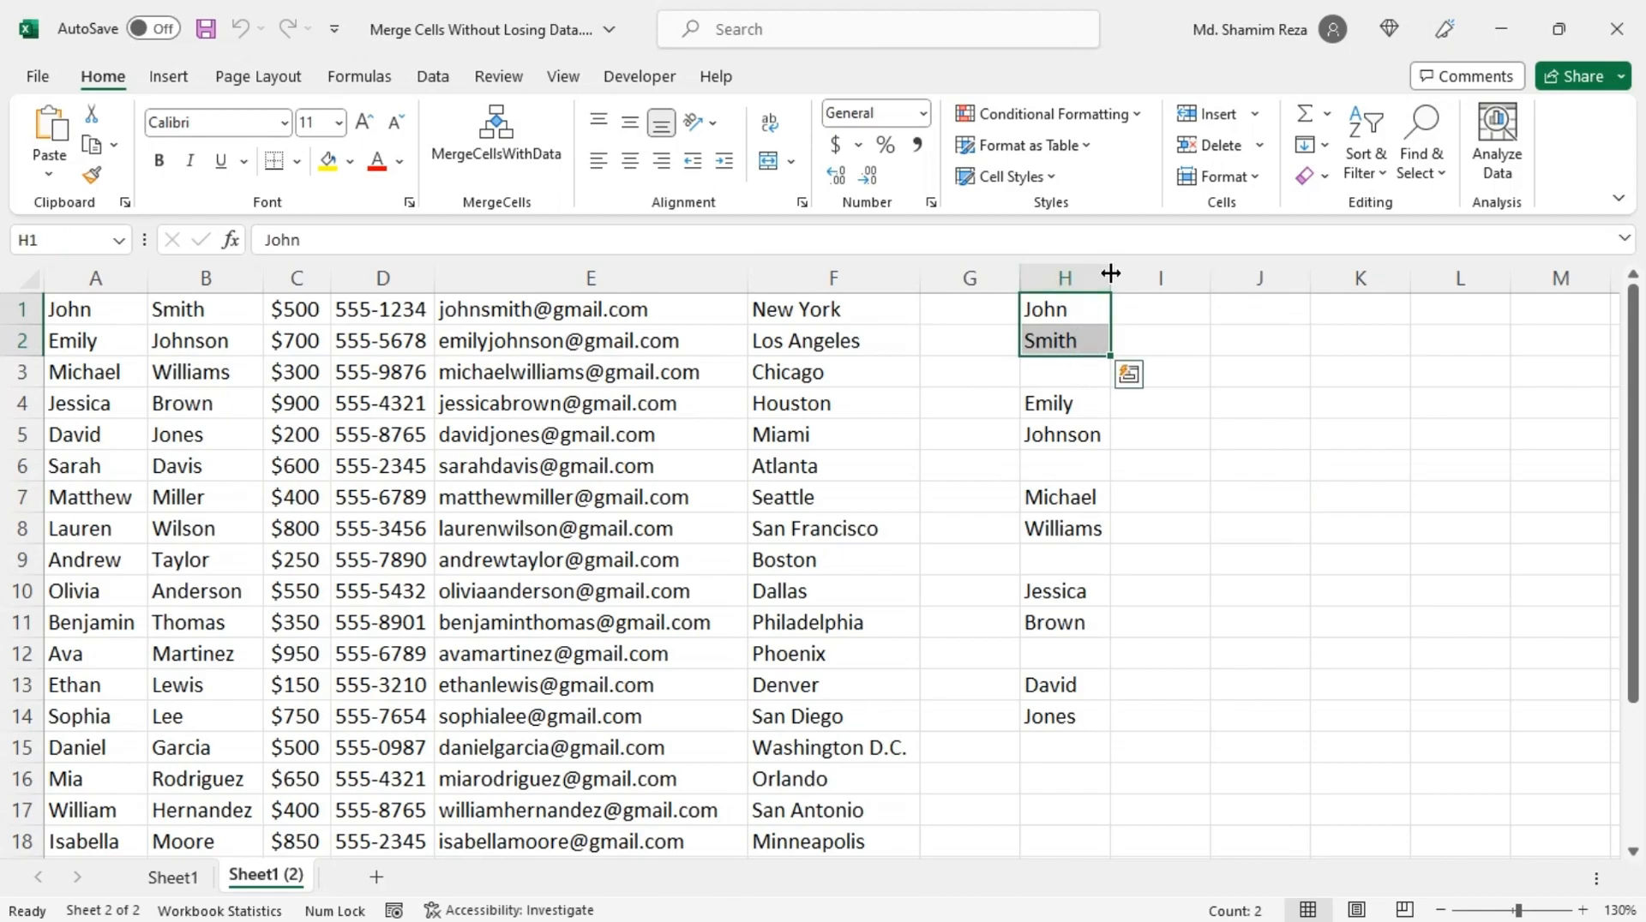
{"action": "left_click_drag", "start_coordinate": [1111, 274], "coordinate": [1154, 274]}
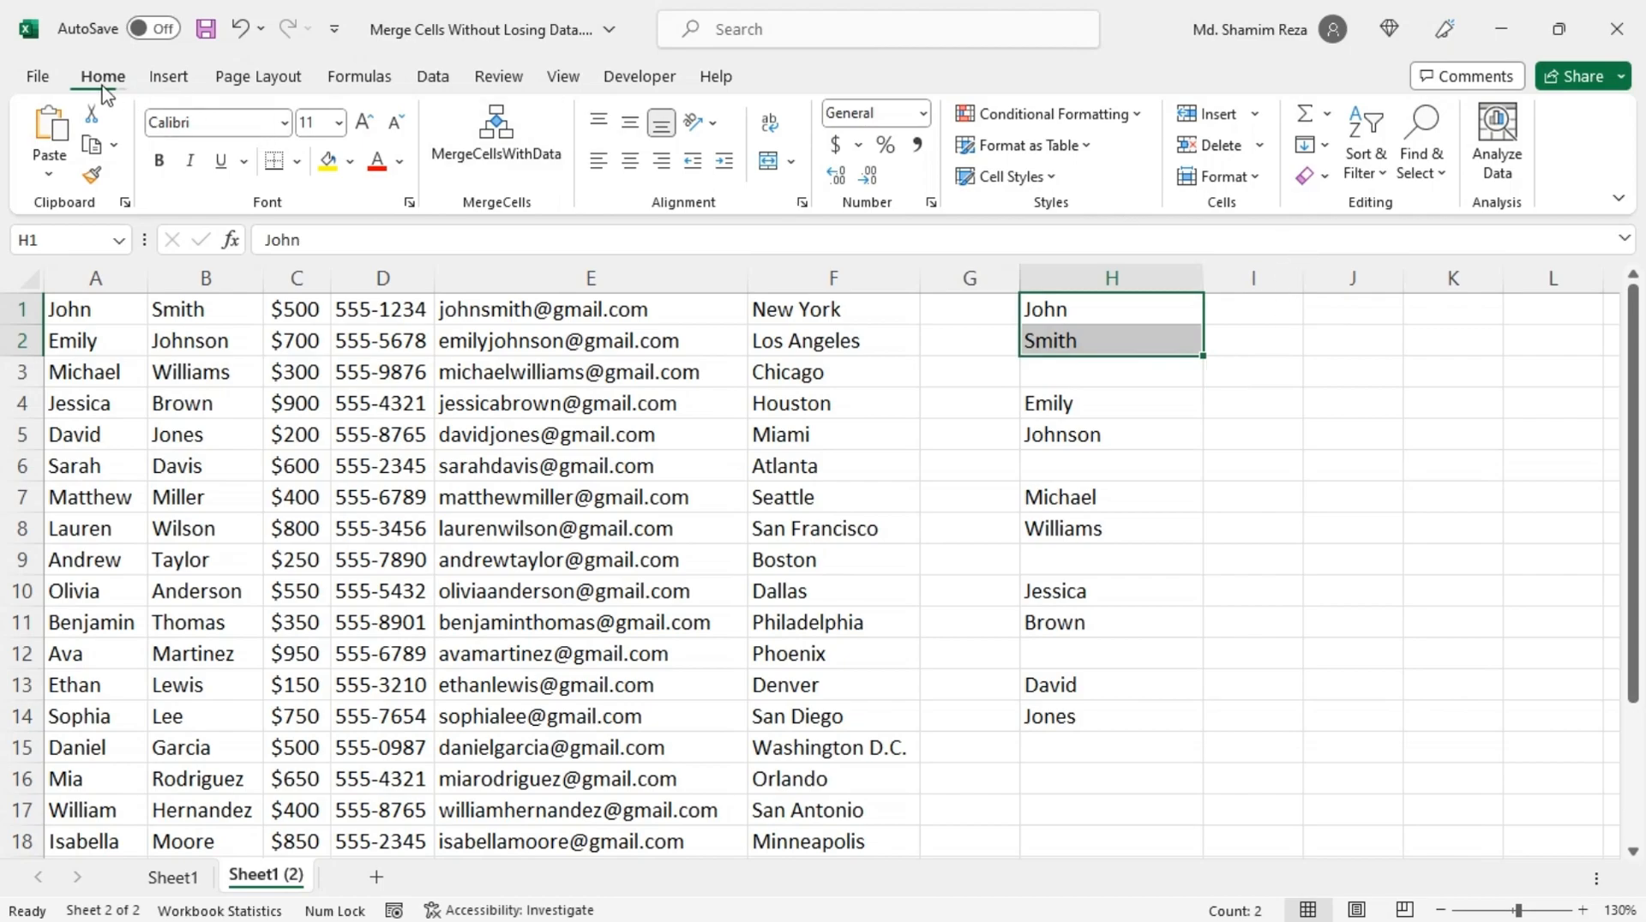
Use Fill > Justify so H1 reads John Smith and H2 is empty
{"action": "left_click", "coordinate": [1325, 144]}
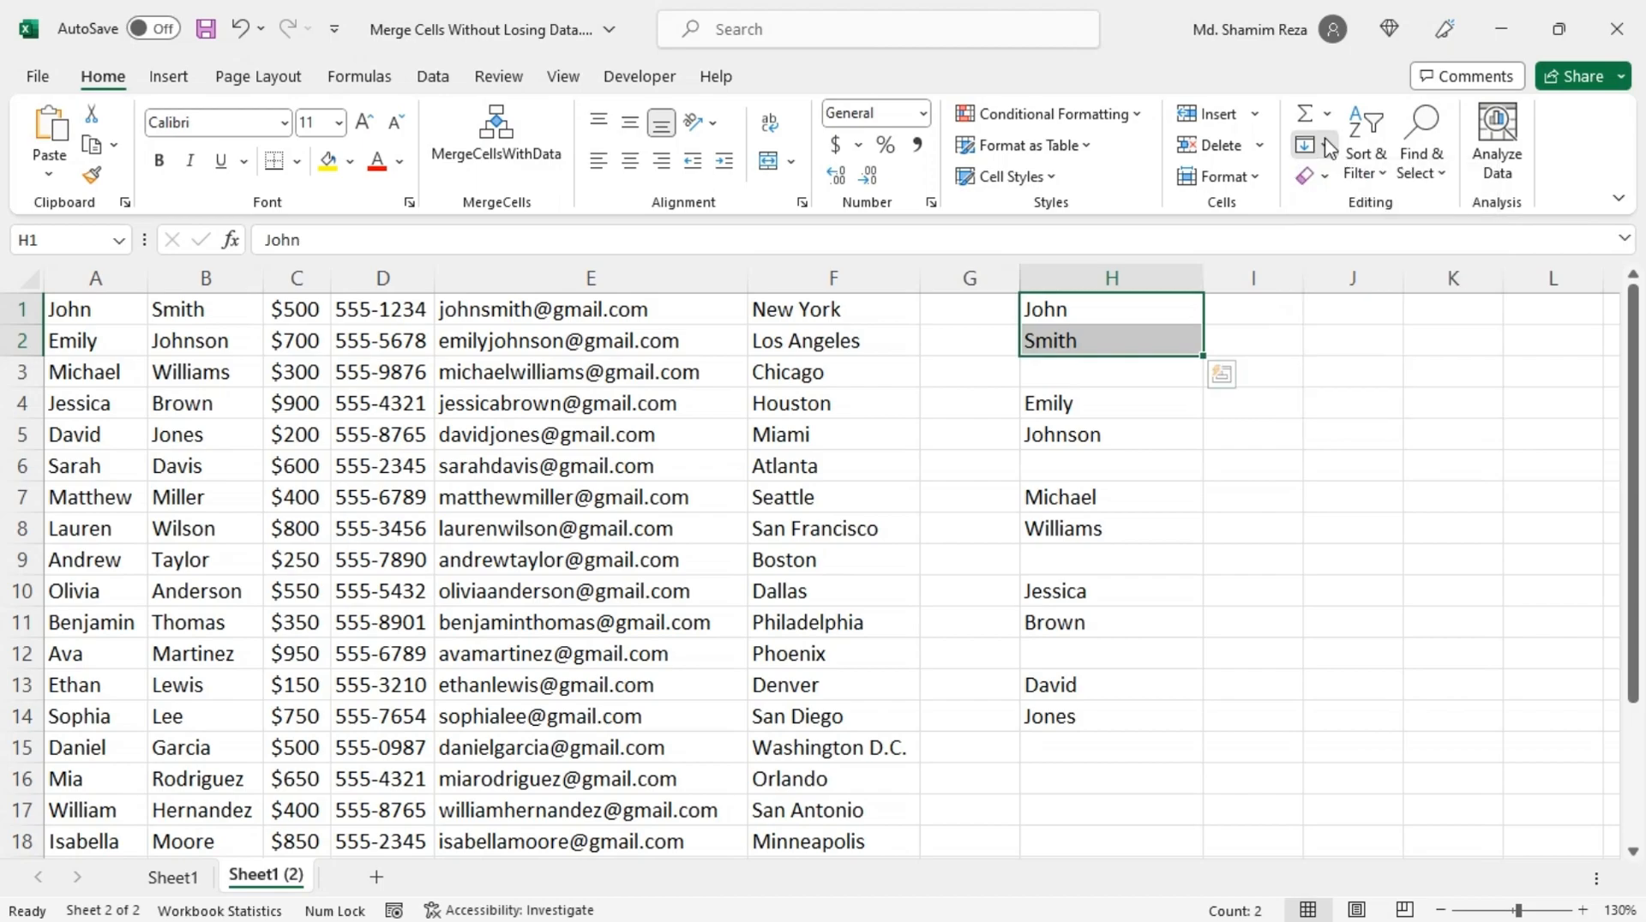
{"action": "left_click", "coordinate": [1308, 144]}
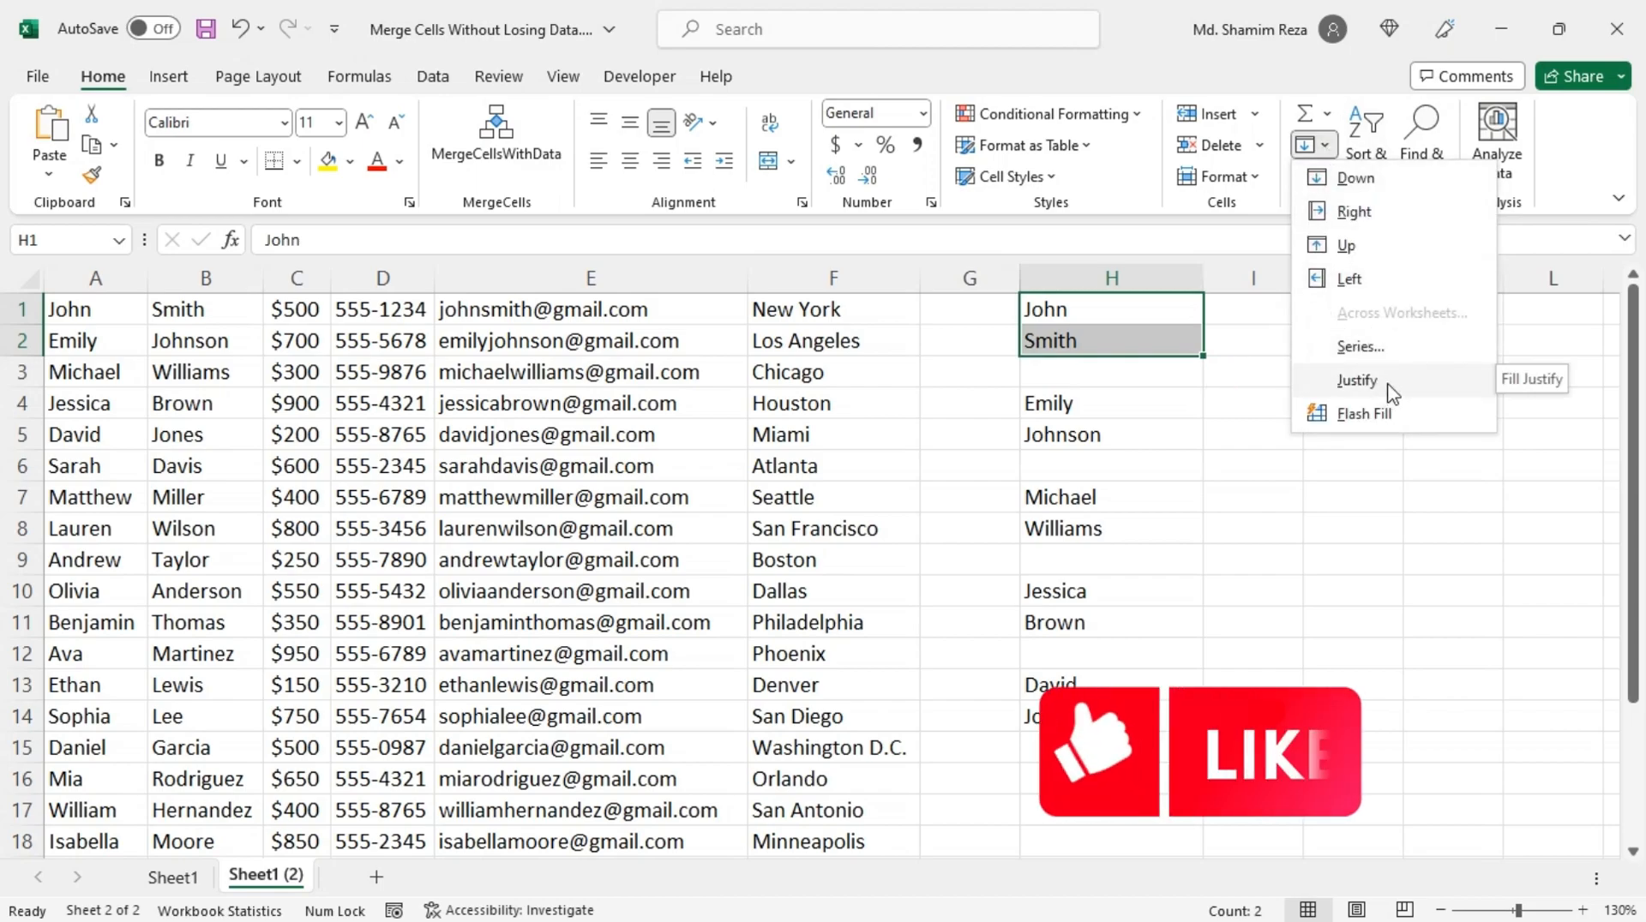
{"action": "left_click", "coordinate": [1358, 381]}
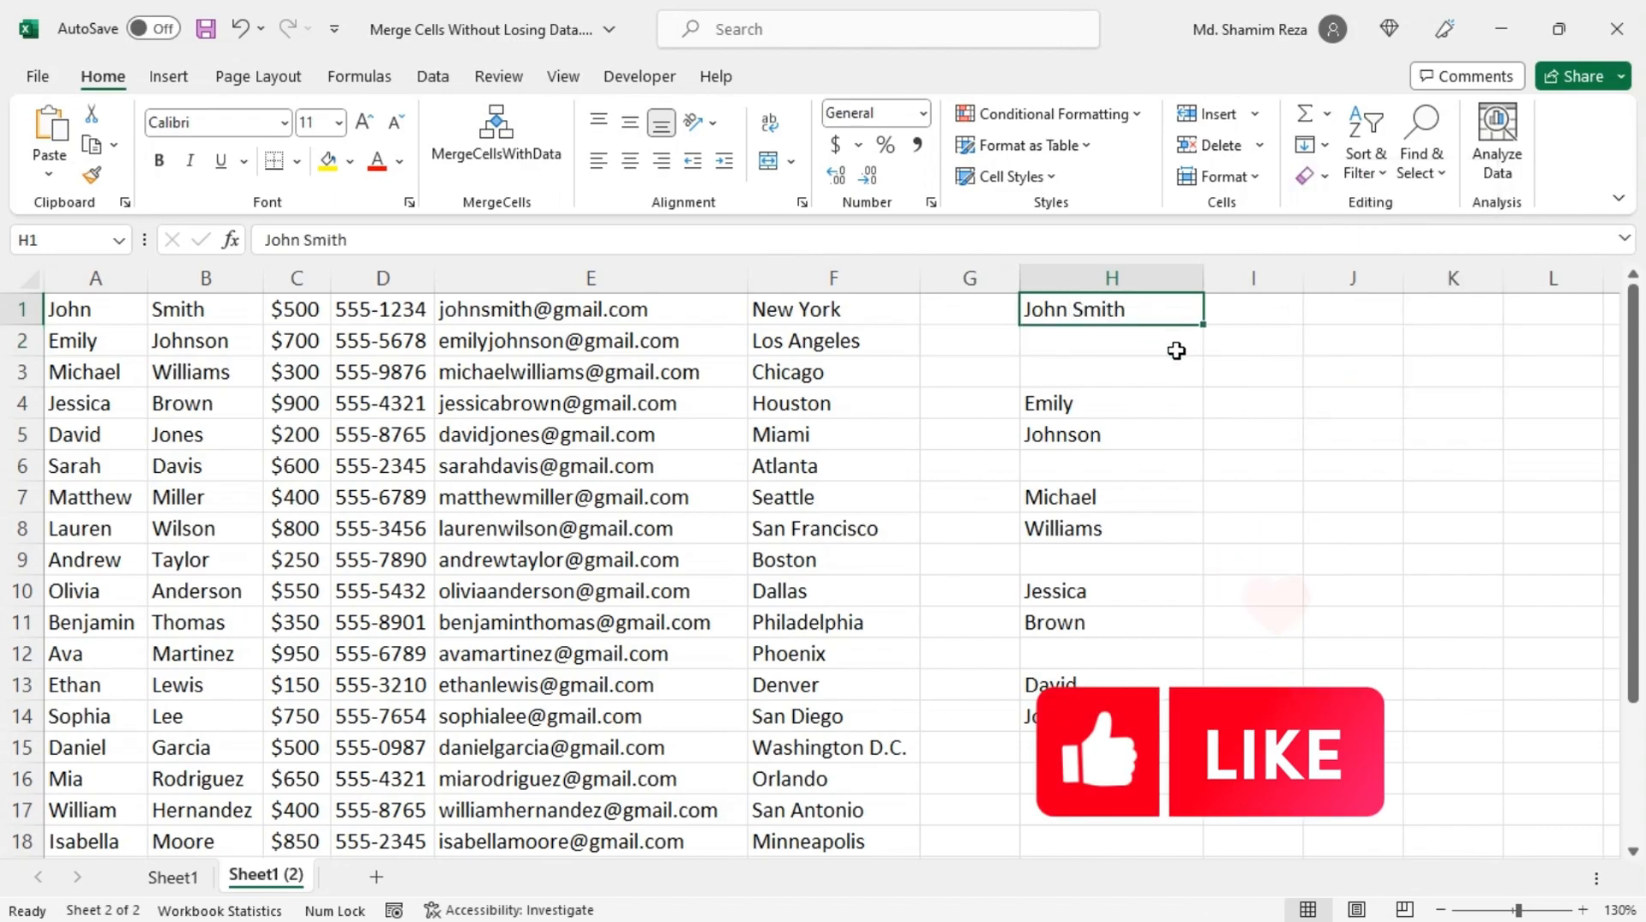
{"action": "mouse_move", "coordinate": [1157, 341]}
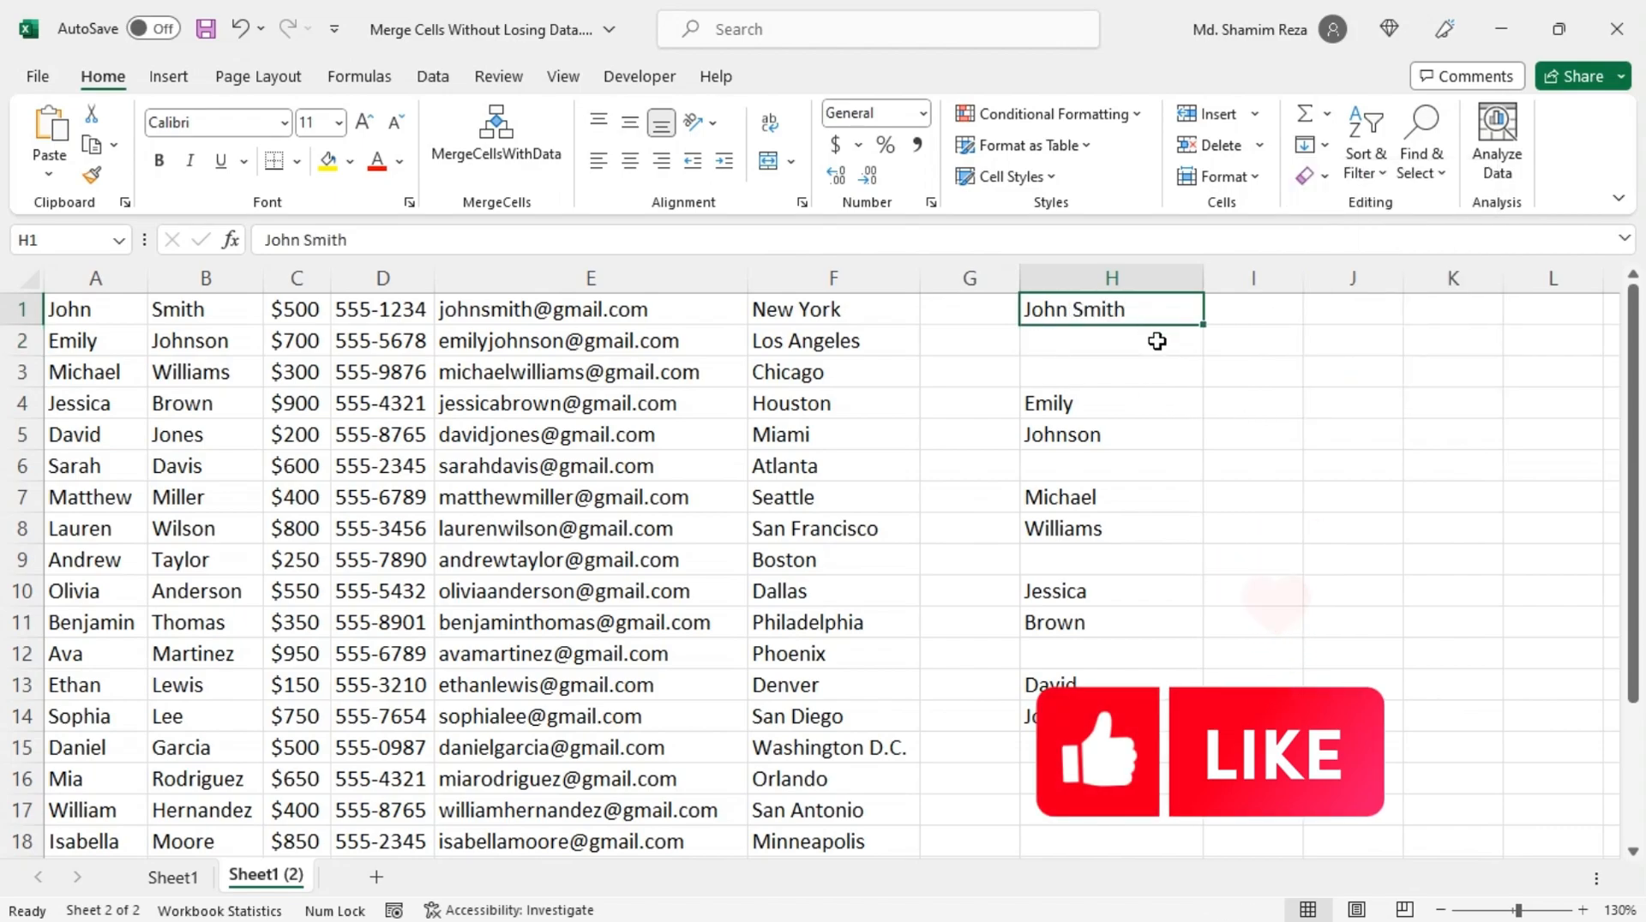
Try Merge & Center on H1:H2, undo it, and insert an empty column after the surnames
{"action": "left_click", "coordinate": [1152, 340]}
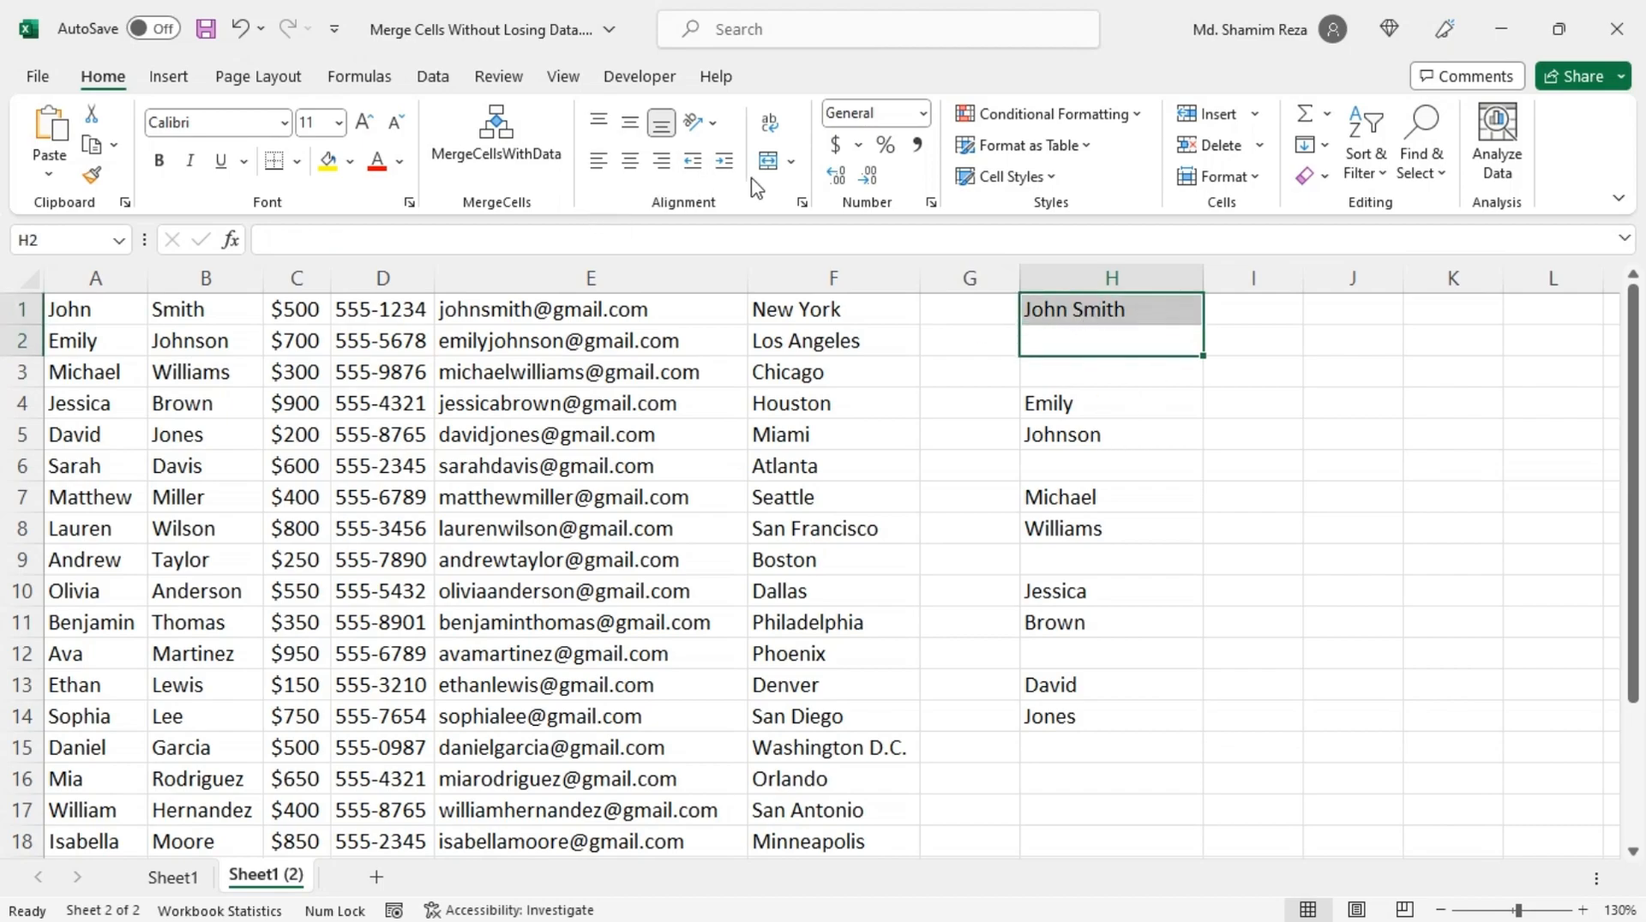
{"action": "mouse_move", "coordinate": [675, 181]}
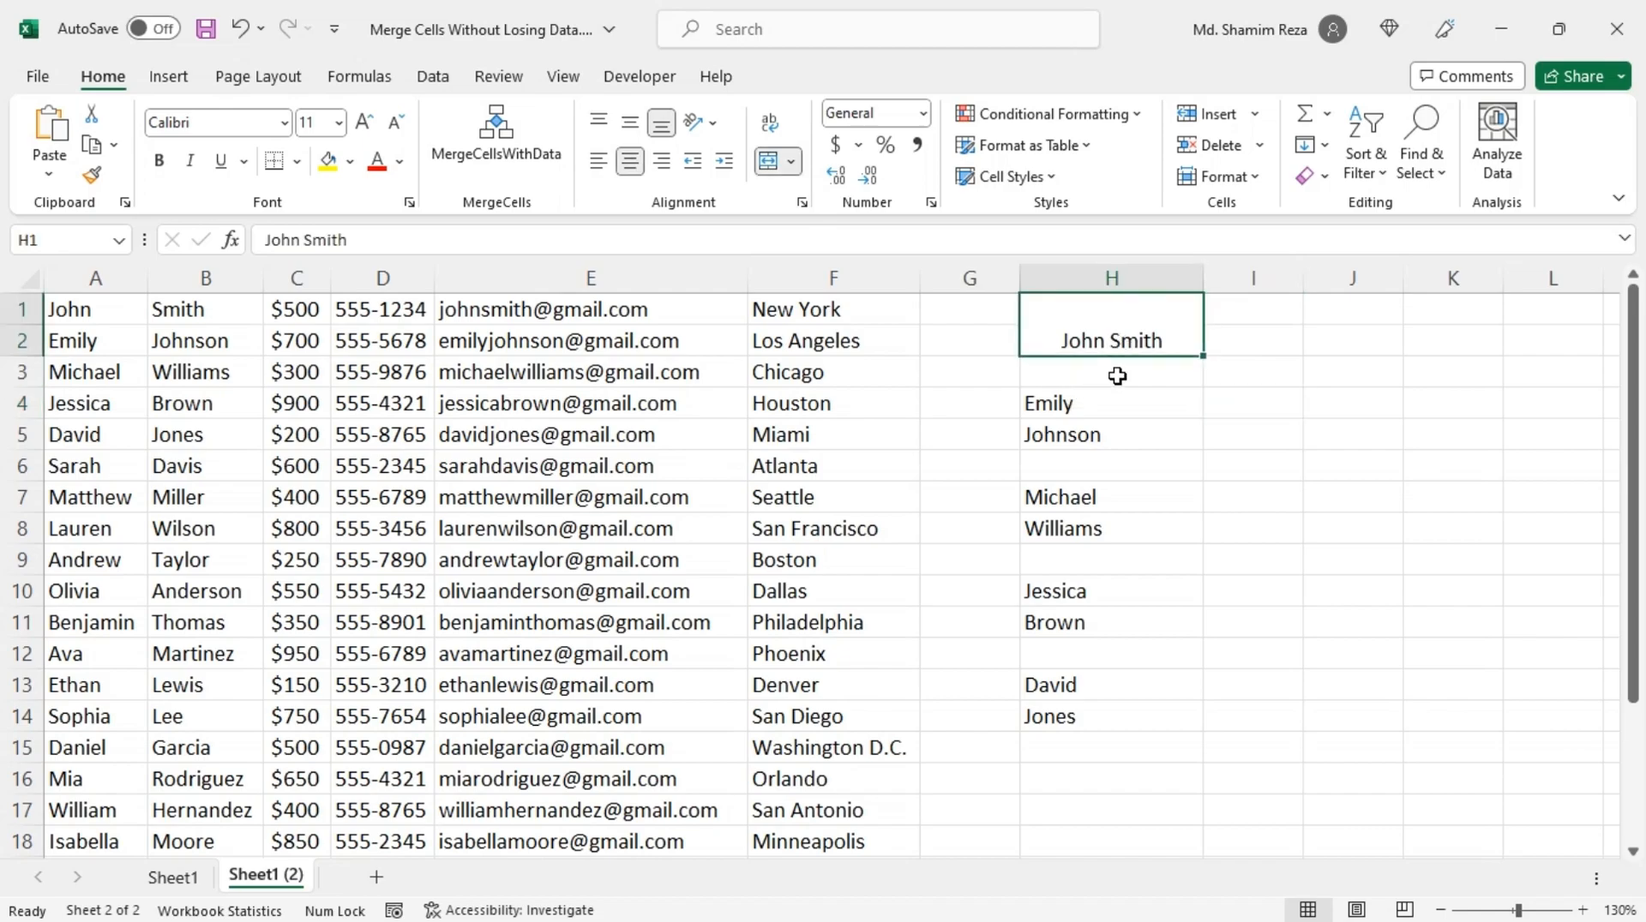
{"action": "left_click", "coordinate": [1111, 326]}
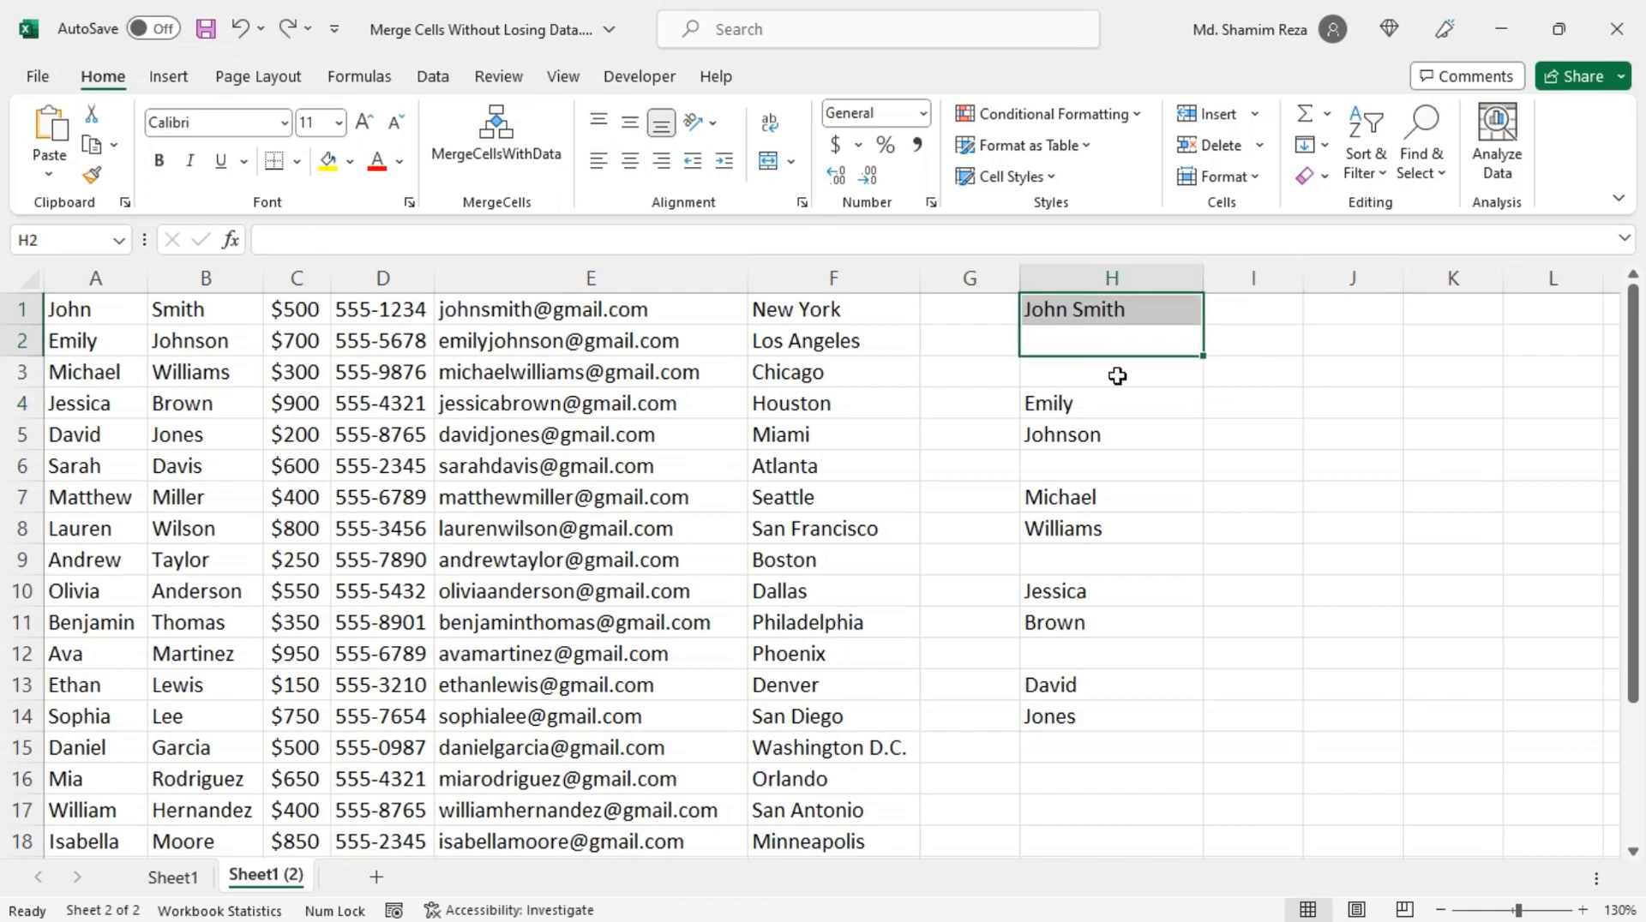
{"action": "left_click", "coordinate": [1111, 372]}
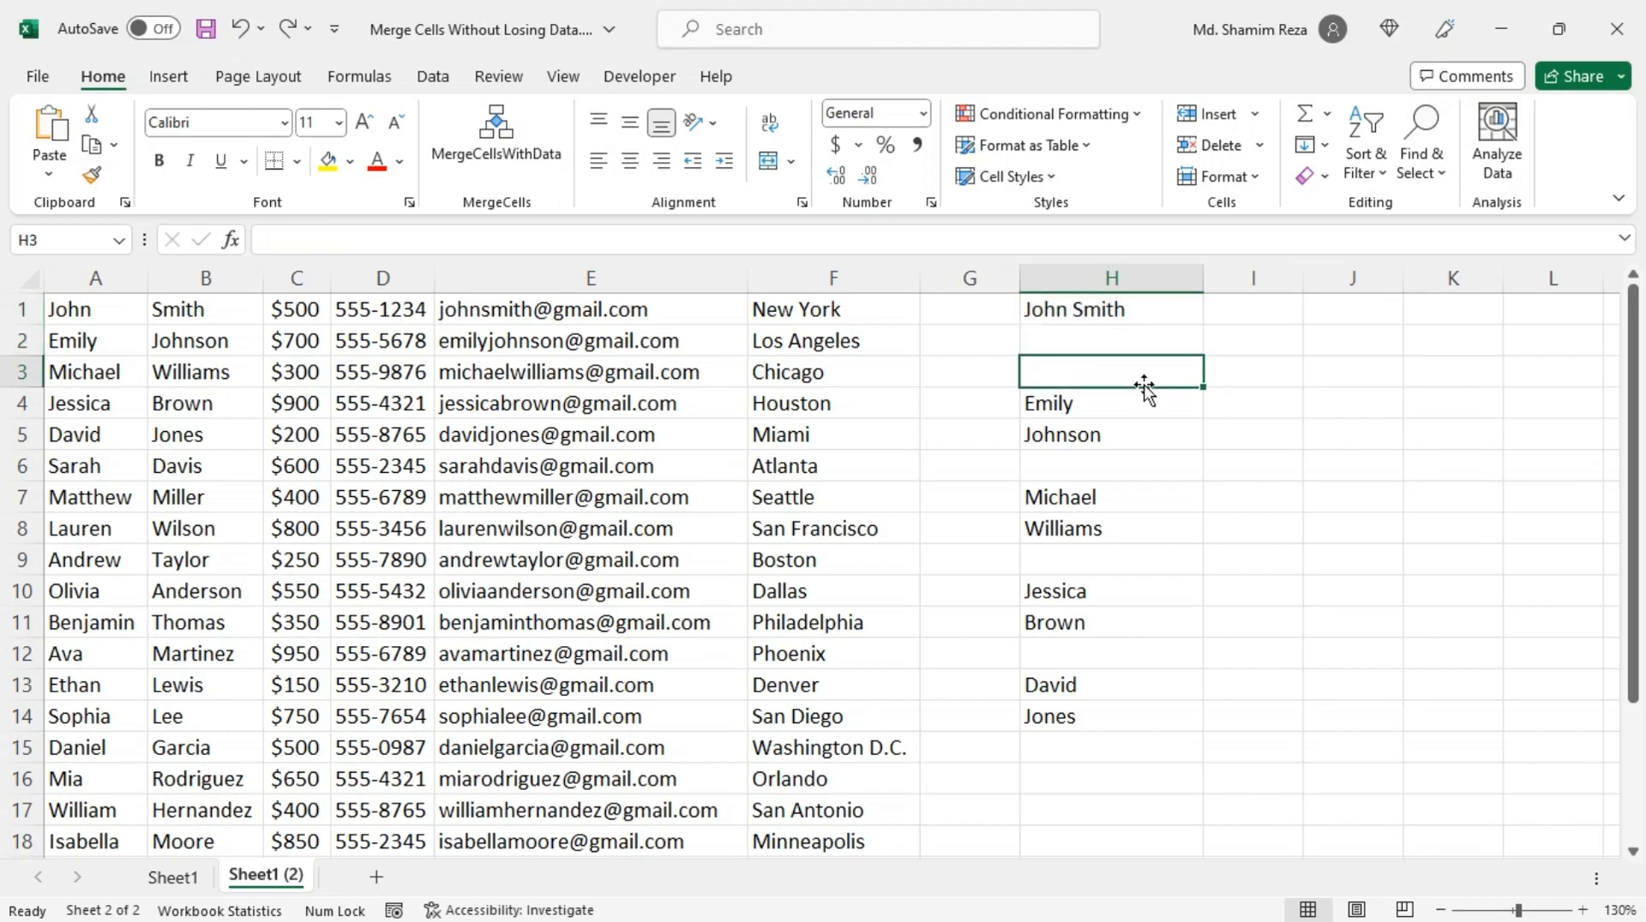
{"action": "mouse_move", "coordinate": [1142, 391]}
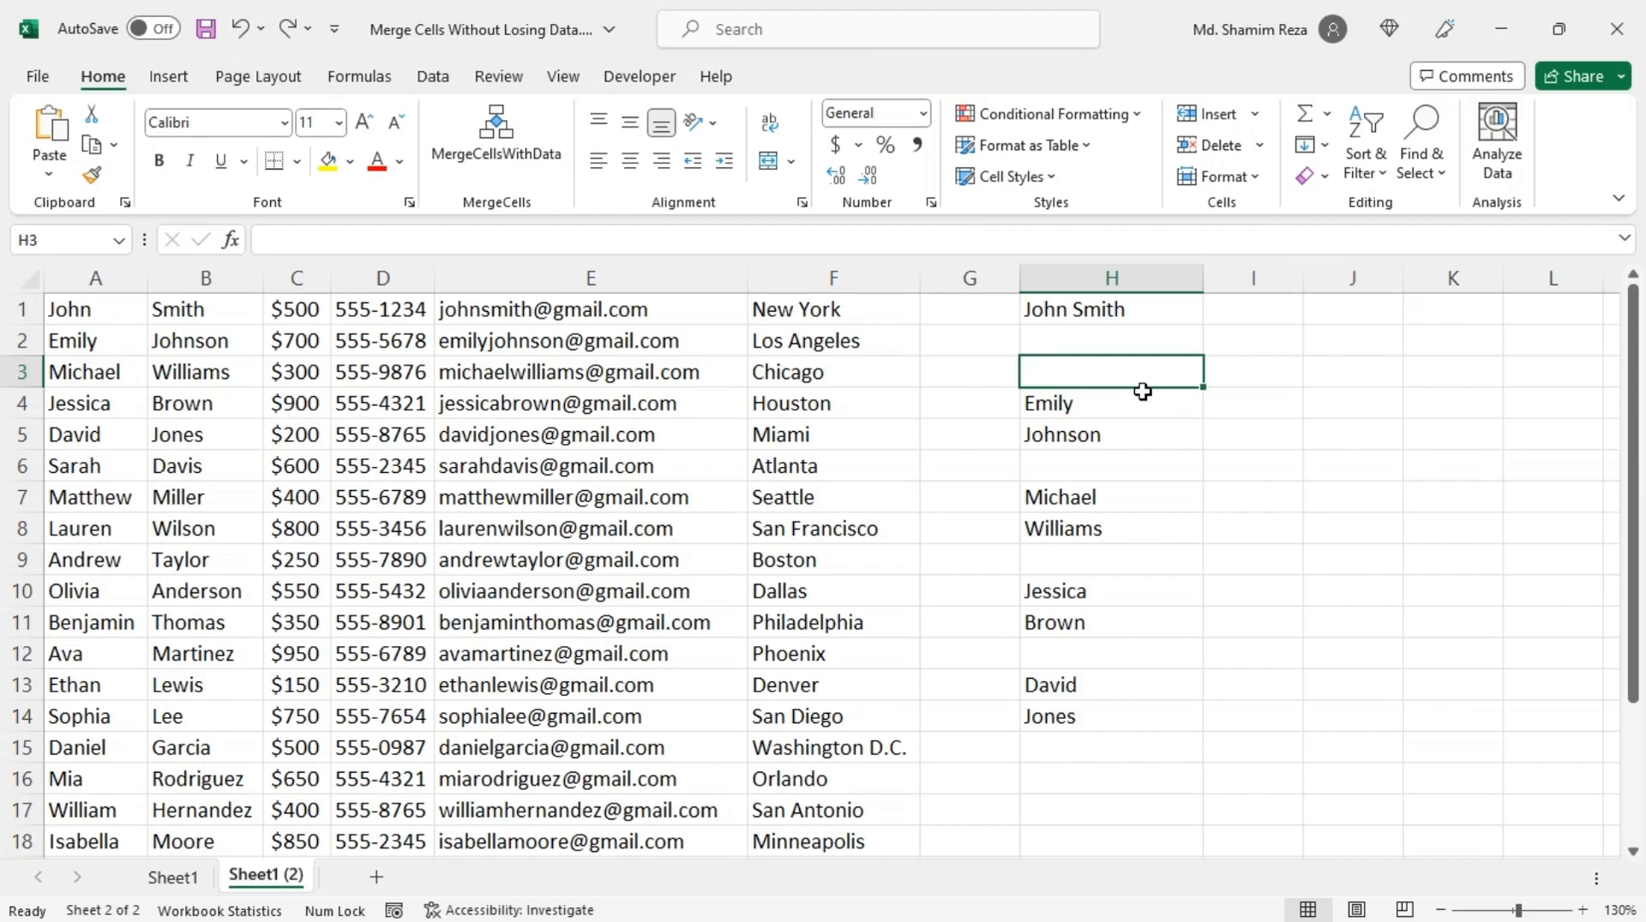
{"action": "mouse_move", "coordinate": [264, 393]}
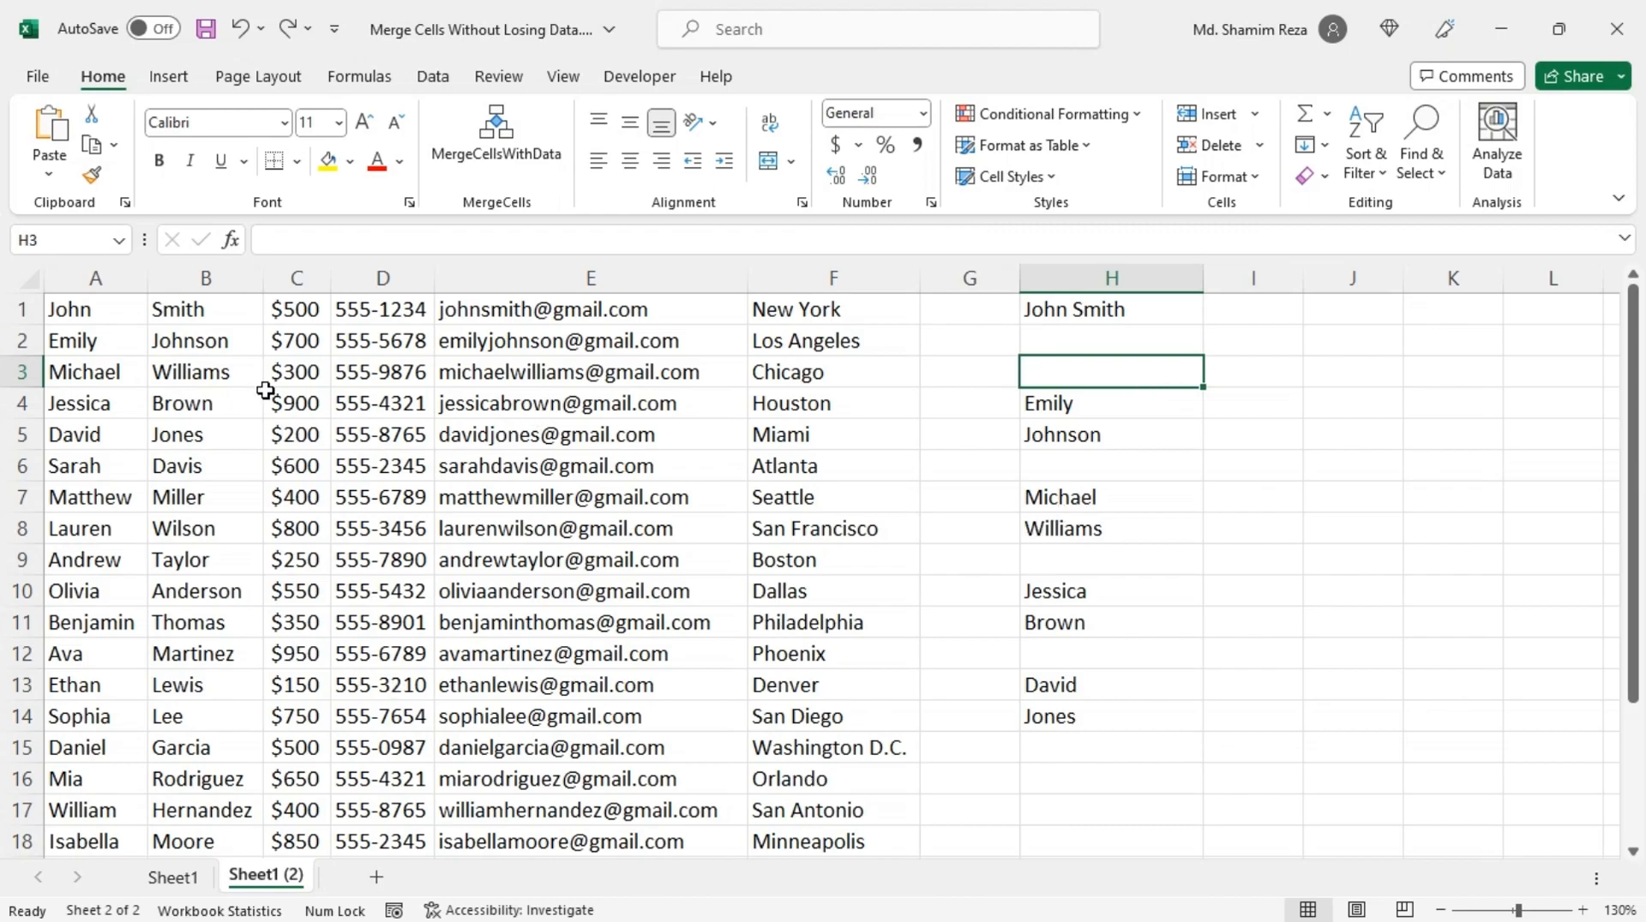
{"action": "left_click", "coordinate": [294, 277]}
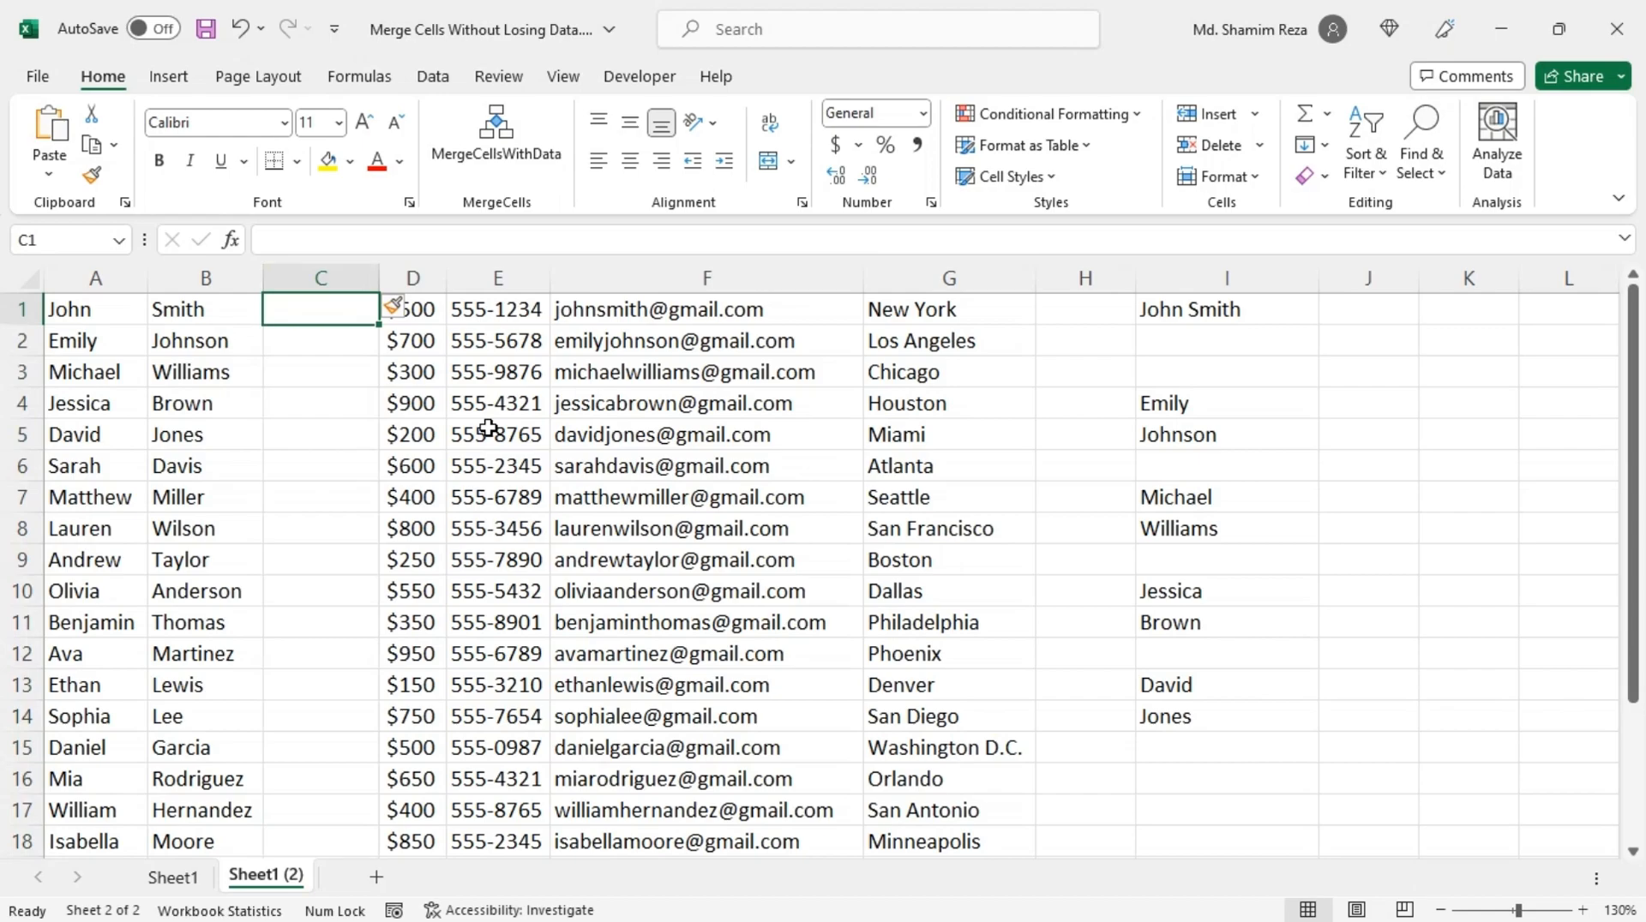
Enter John Smith in C1 and Flash Fill (Ctrl+E) full names down to Isabella Moore
{"action": "type", "text": "J"}
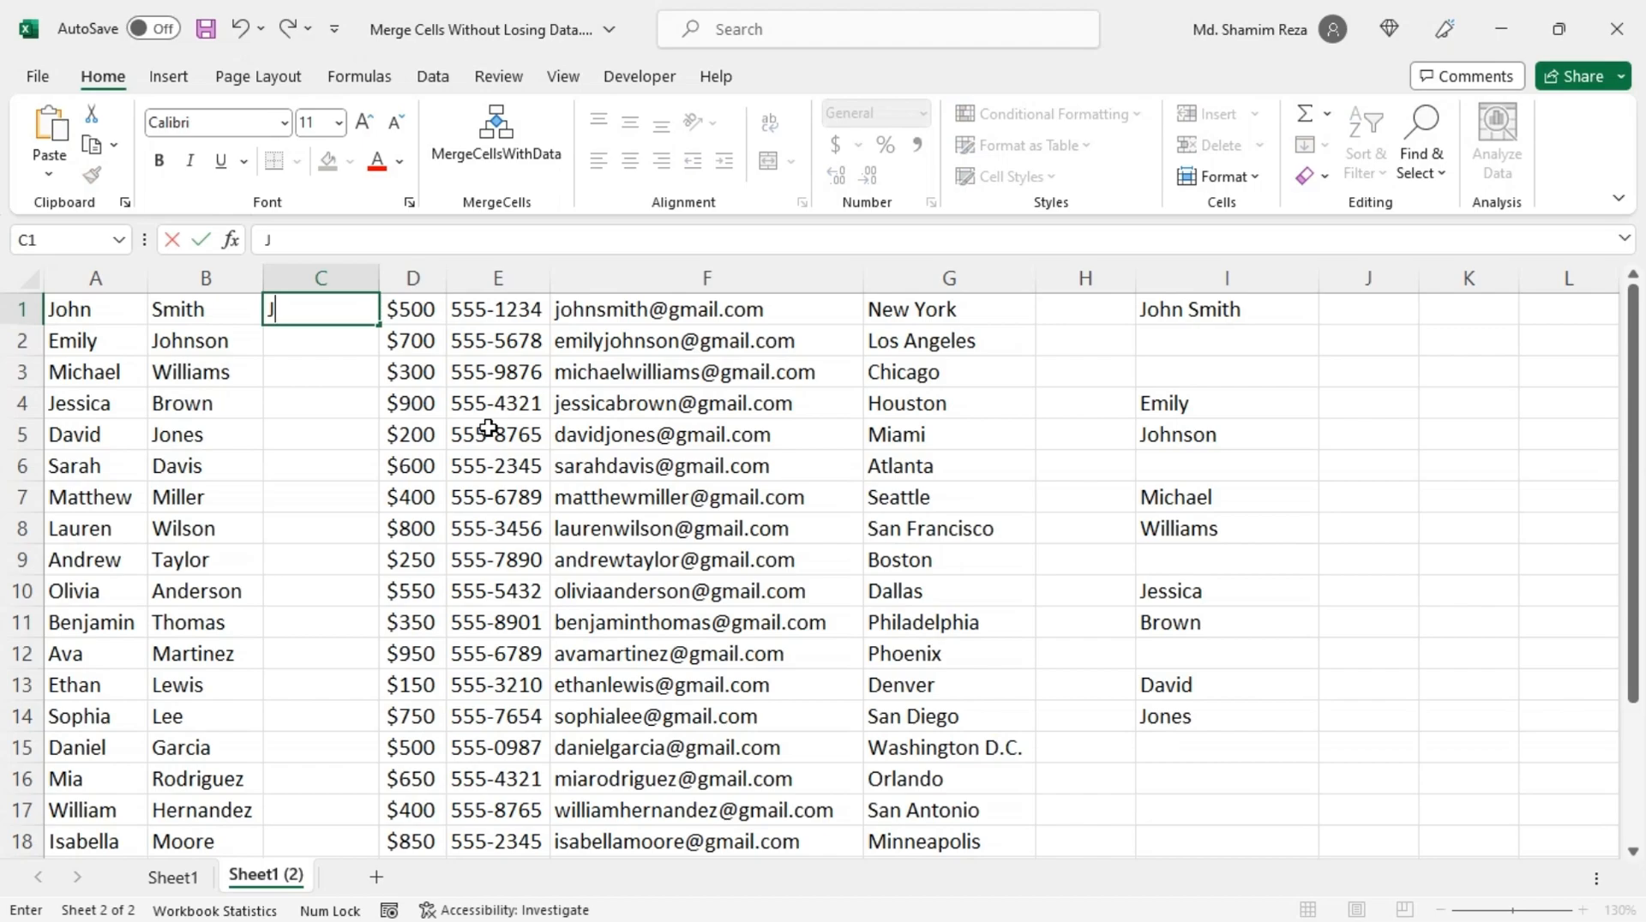
{"action": "type", "text": "ohn"}
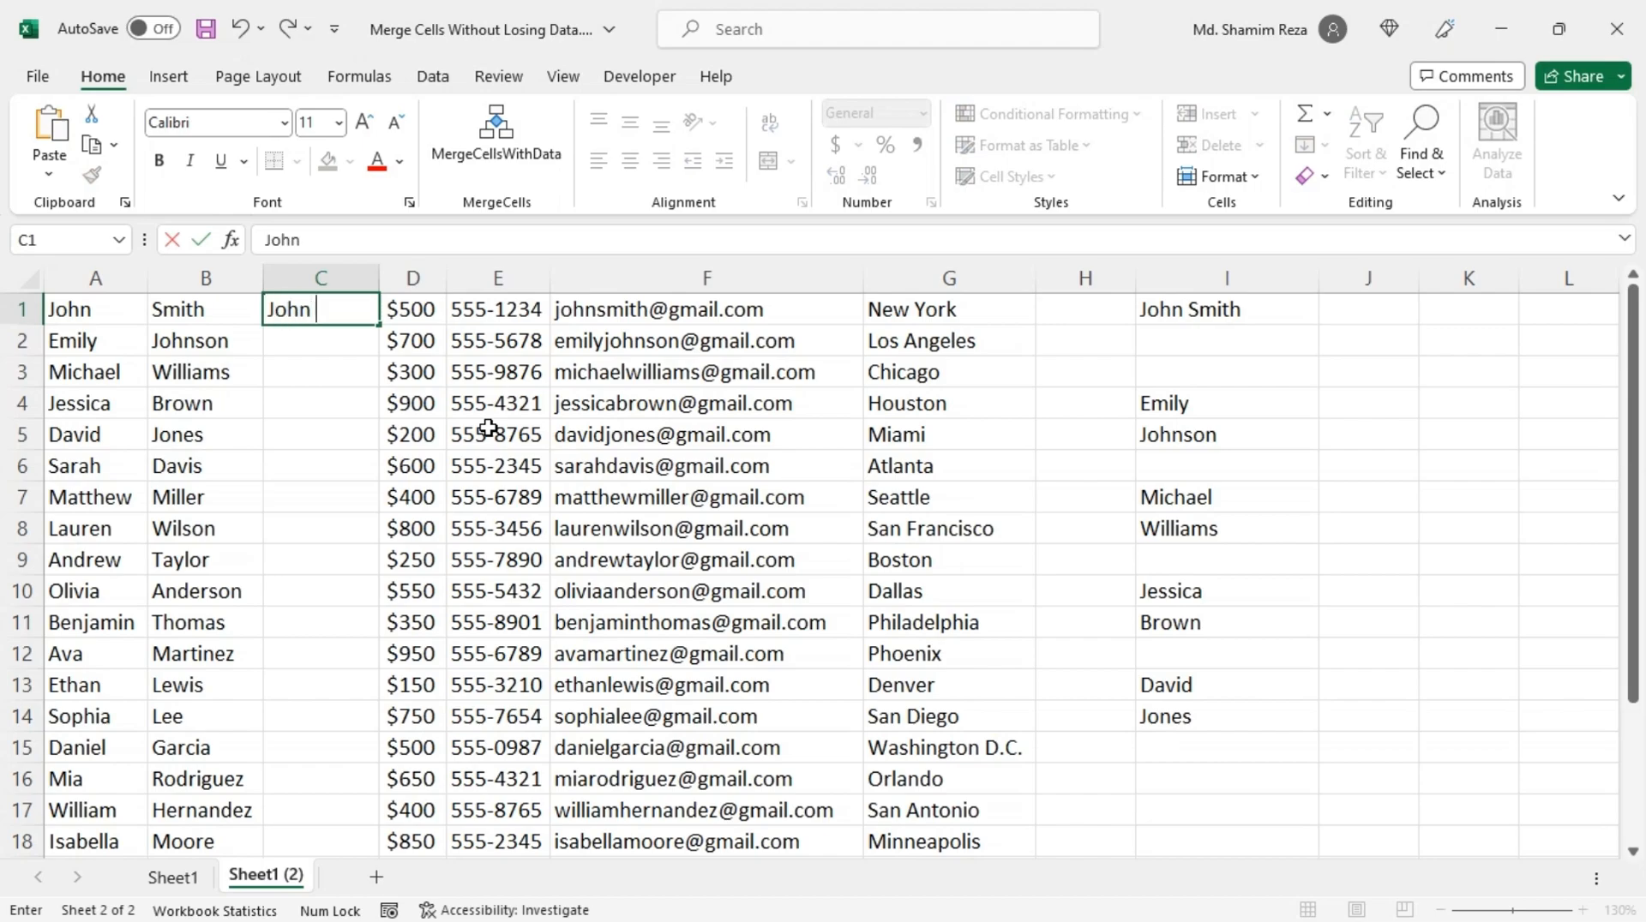
{"action": "key", "text": "Enter"}
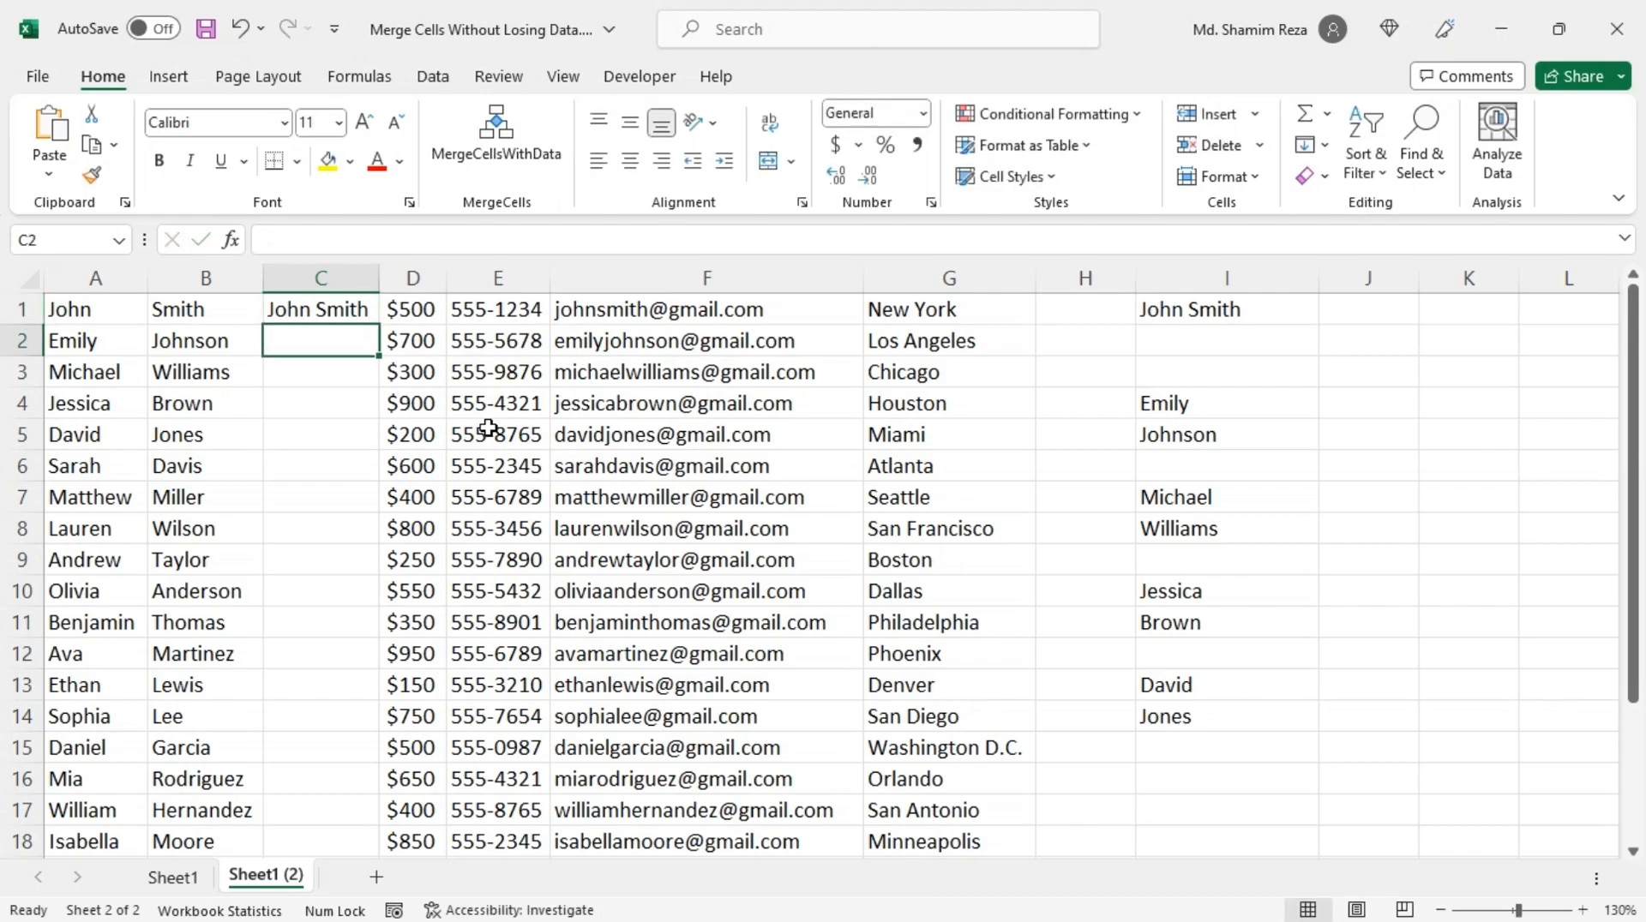
{"action": "key", "text": "Ctrl+E"}
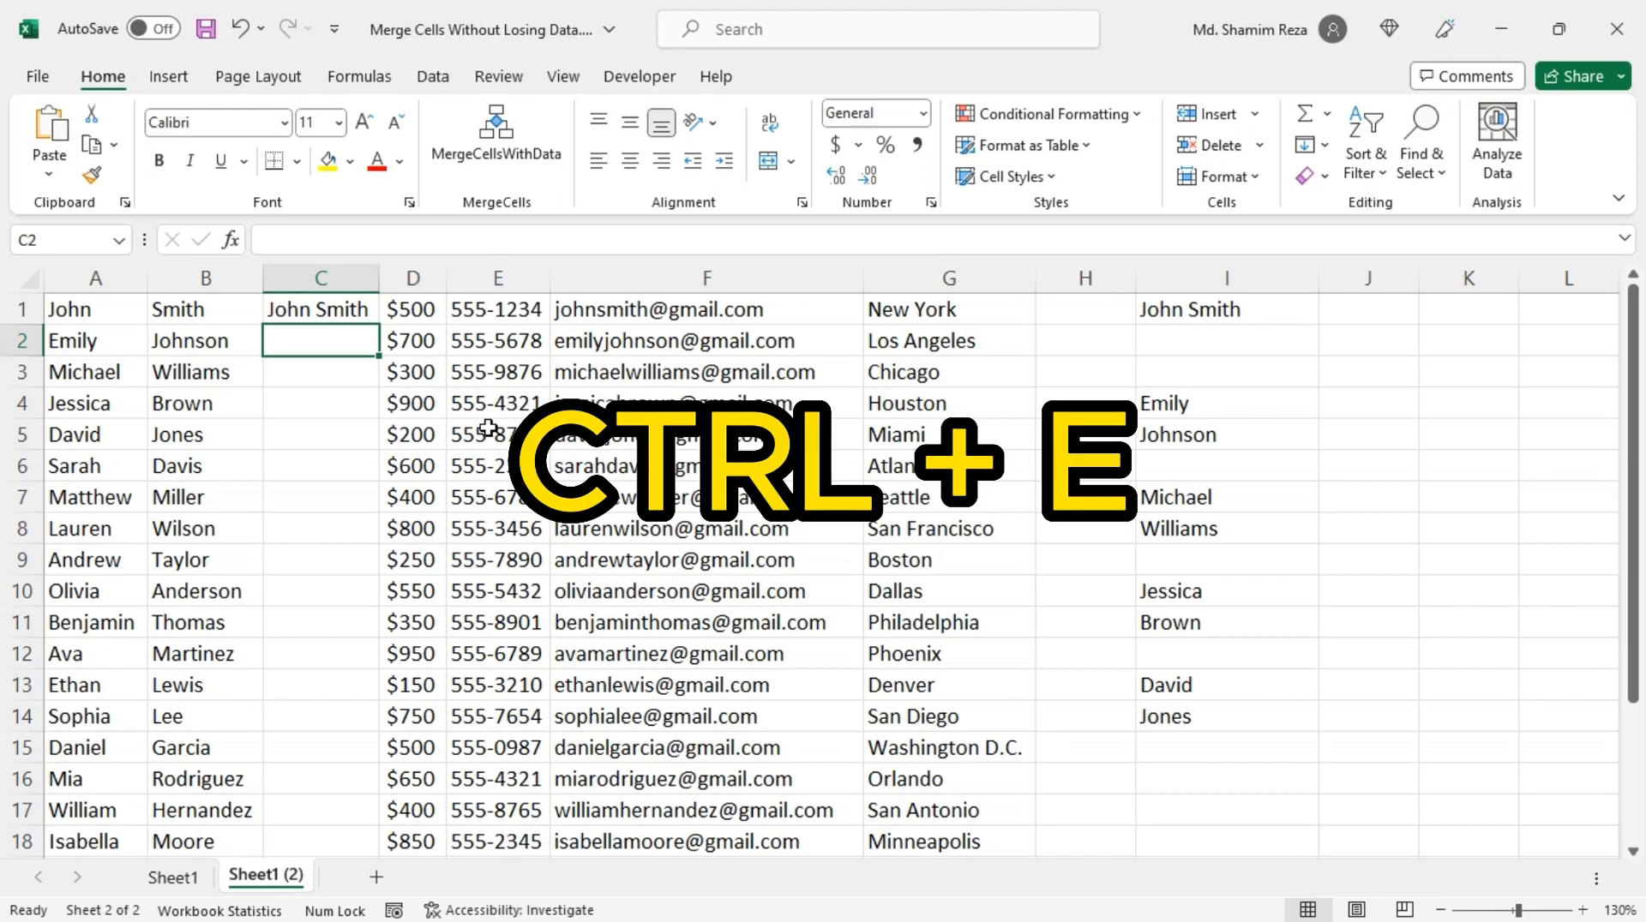
{"action": "key", "text": "Ctrl+E"}
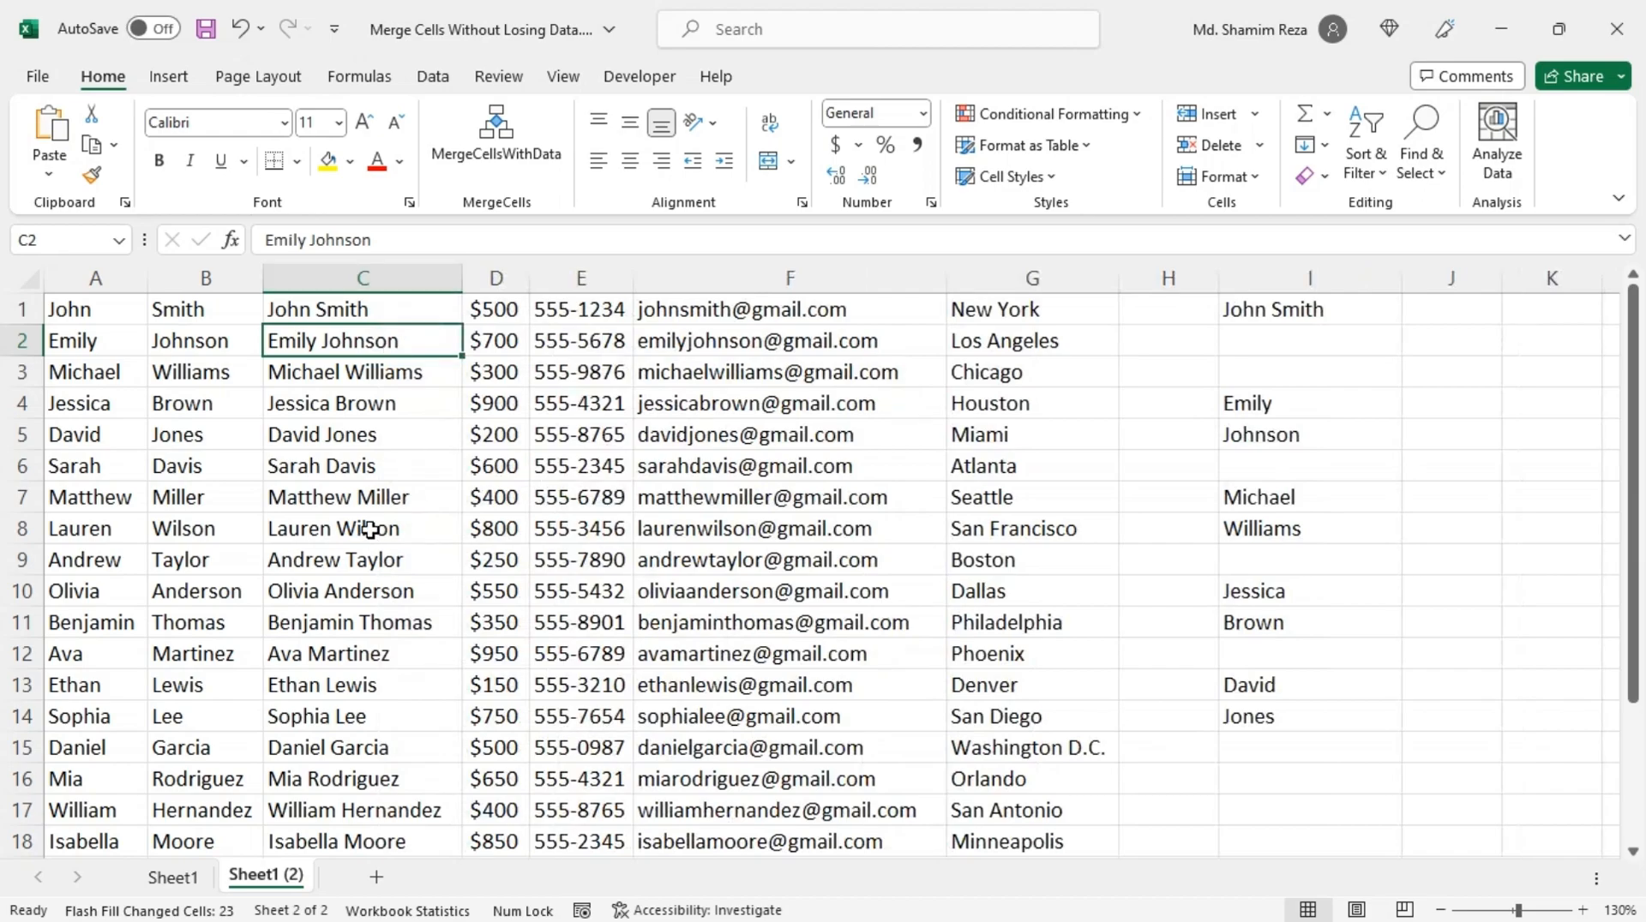
{"action": "mouse_move", "coordinate": [326, 326]}
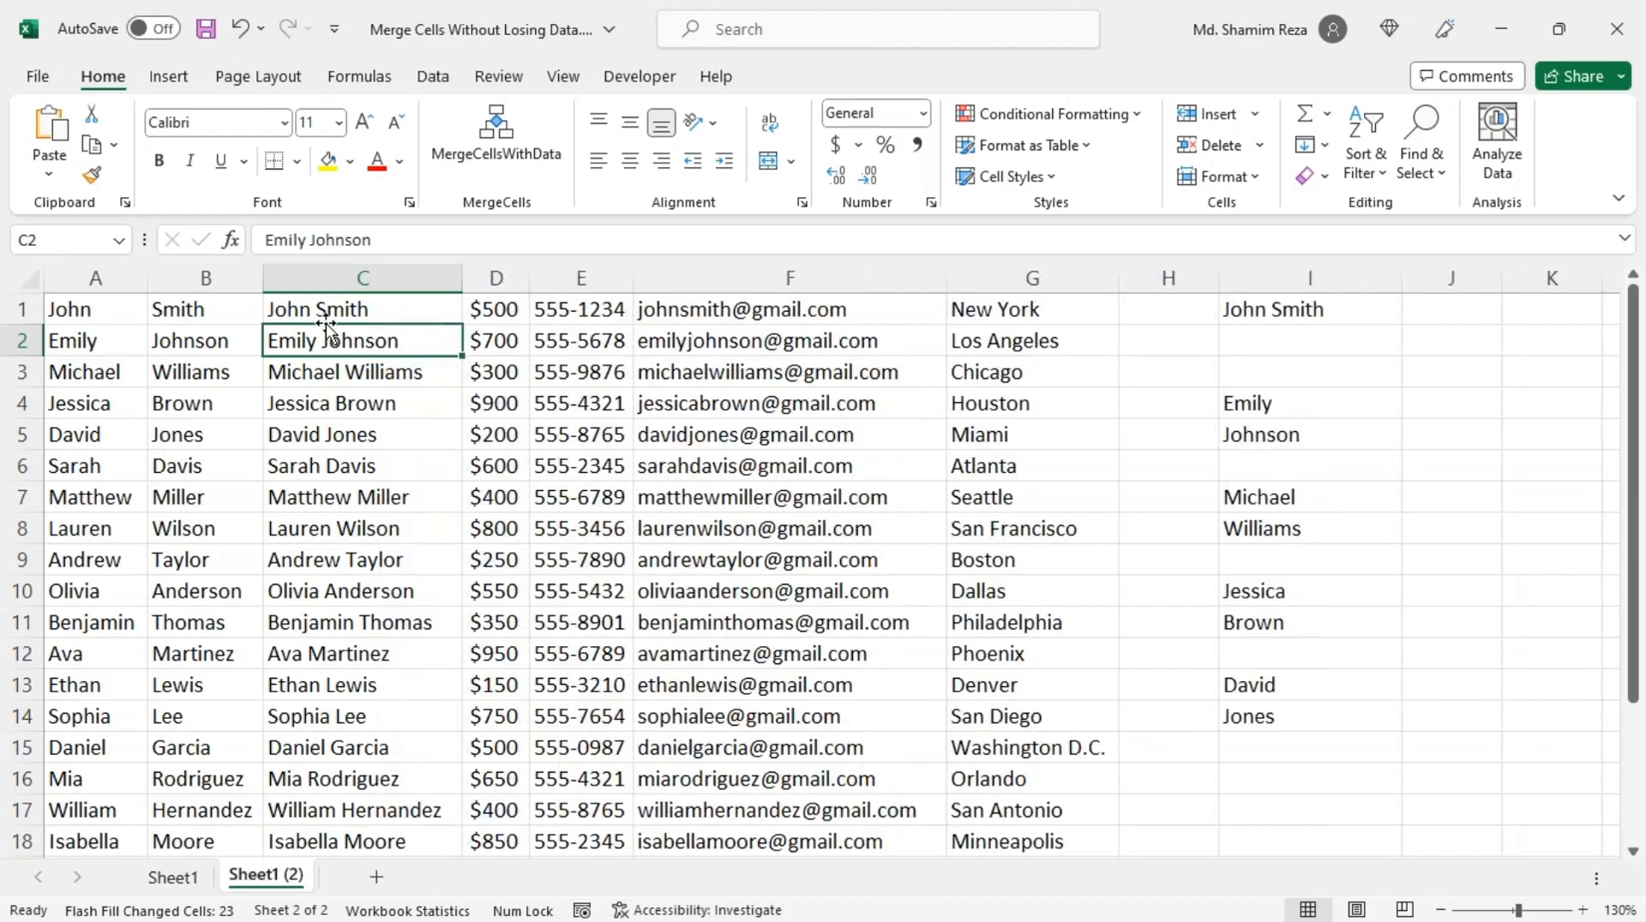
{"action": "mouse_move", "coordinate": [386, 387]}
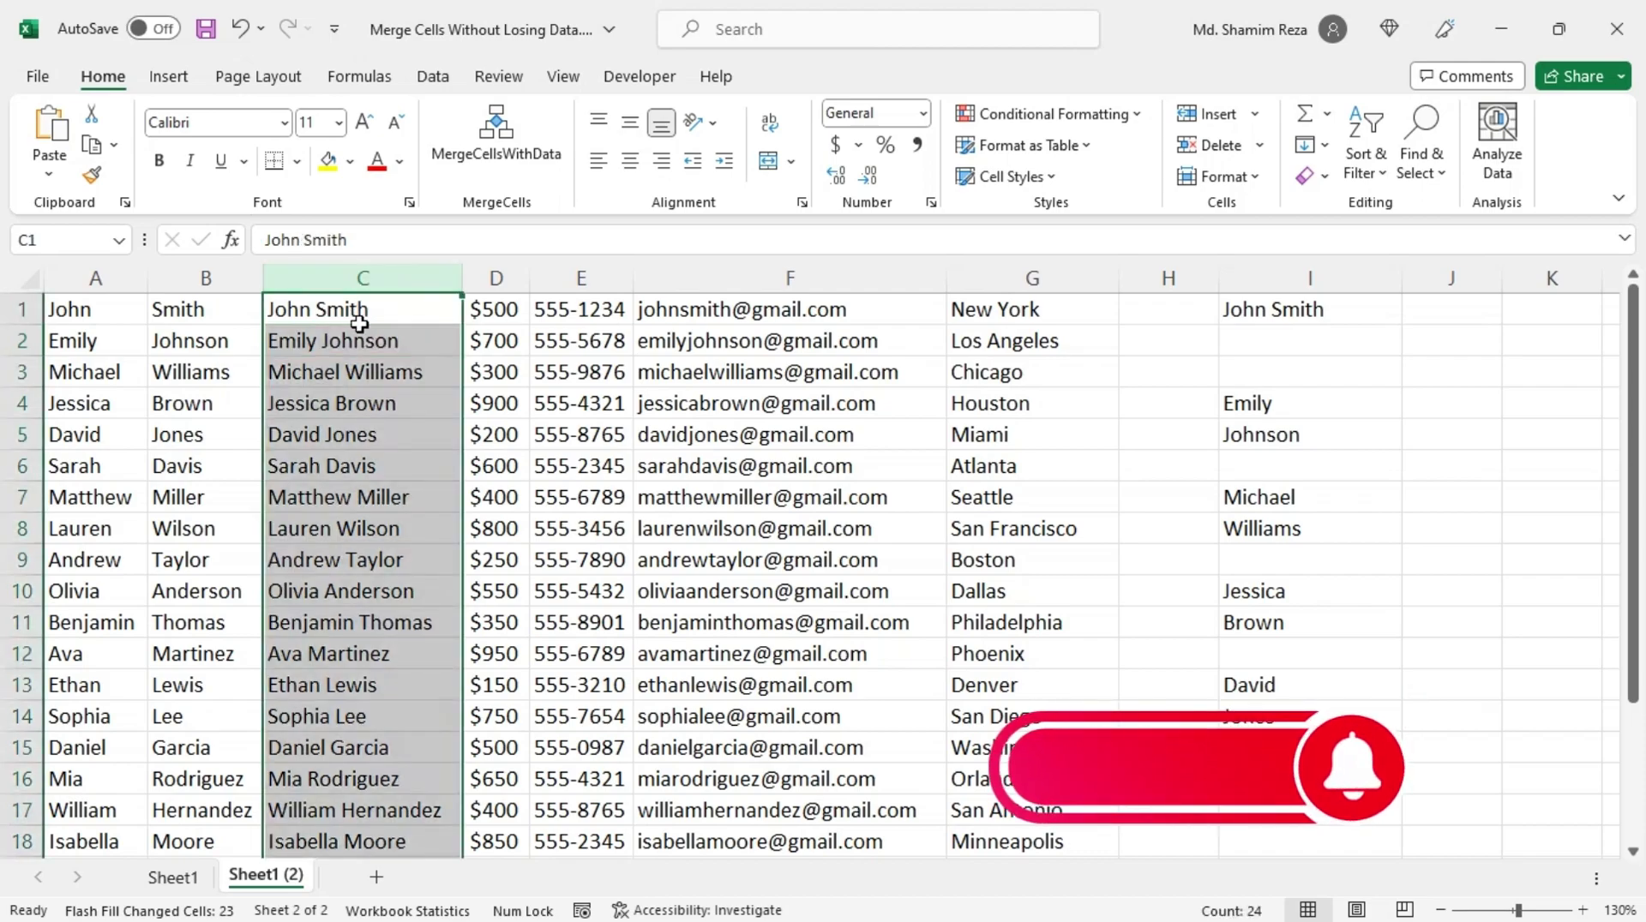
{"action": "mouse_move", "coordinate": [261, 359]}
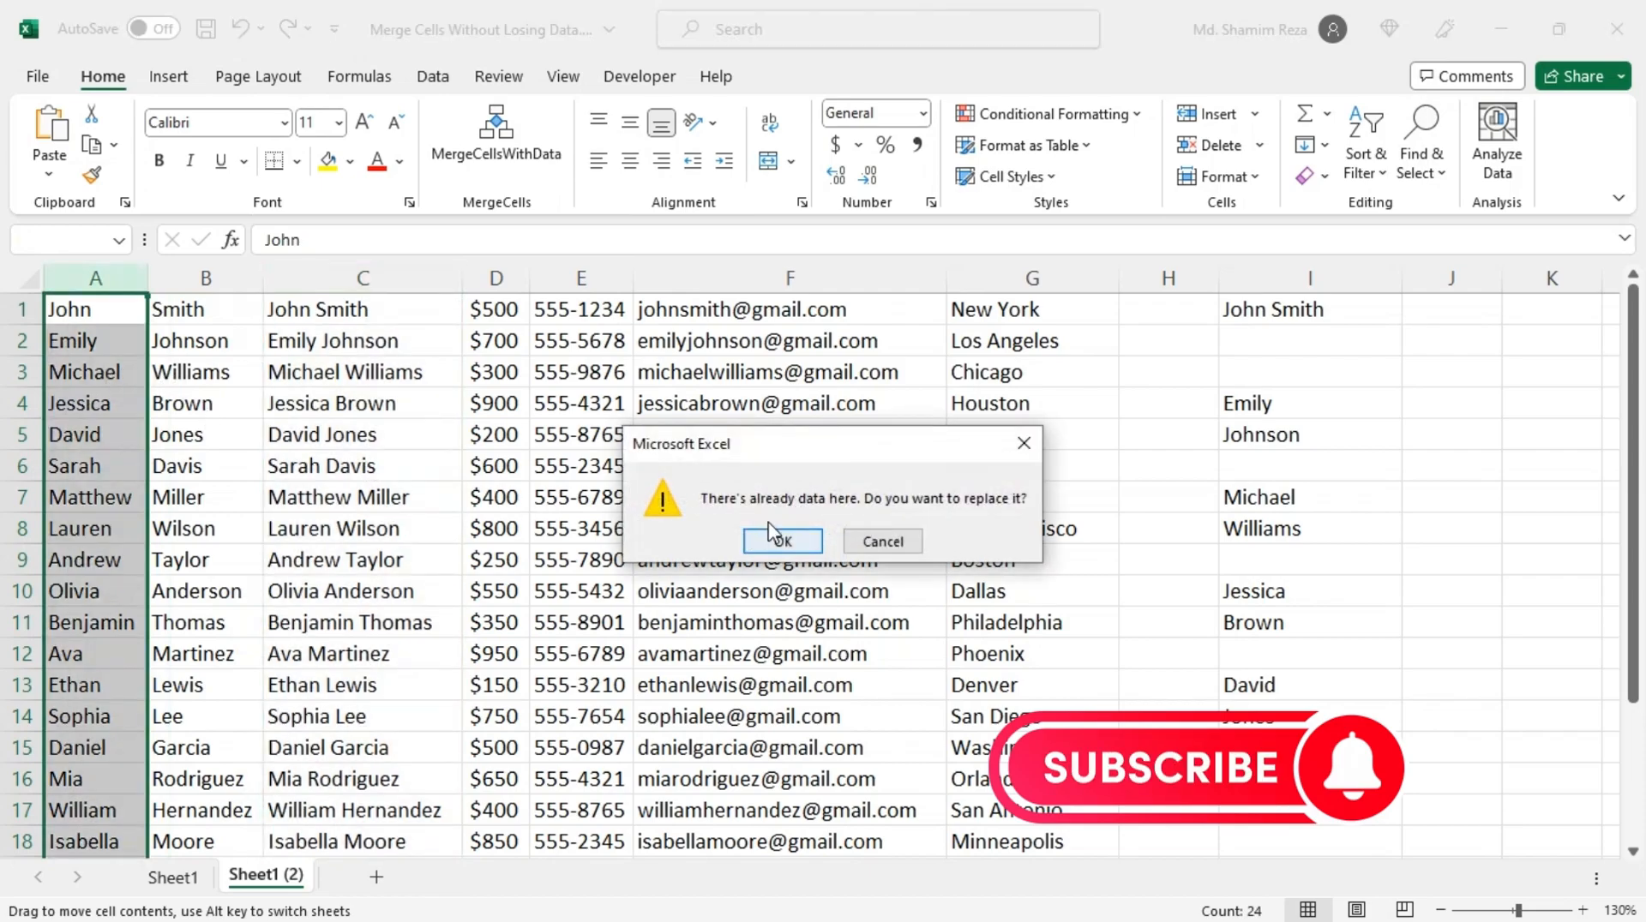
Confirm replacing column A's first names with the full names moved from column C
{"action": "left_click", "coordinate": [782, 540]}
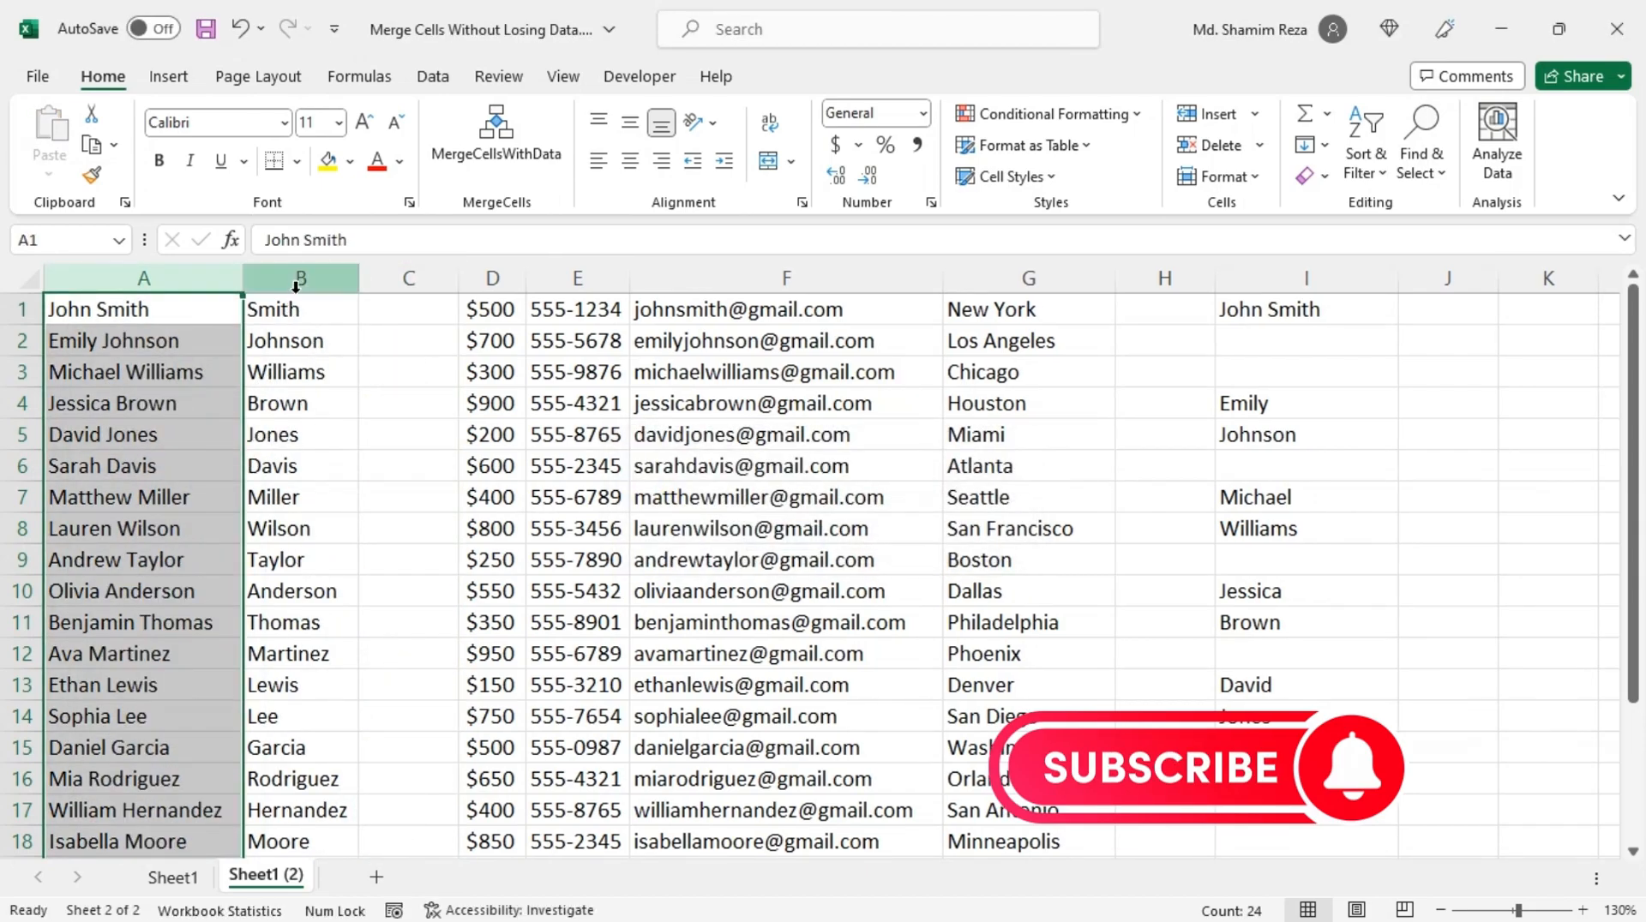